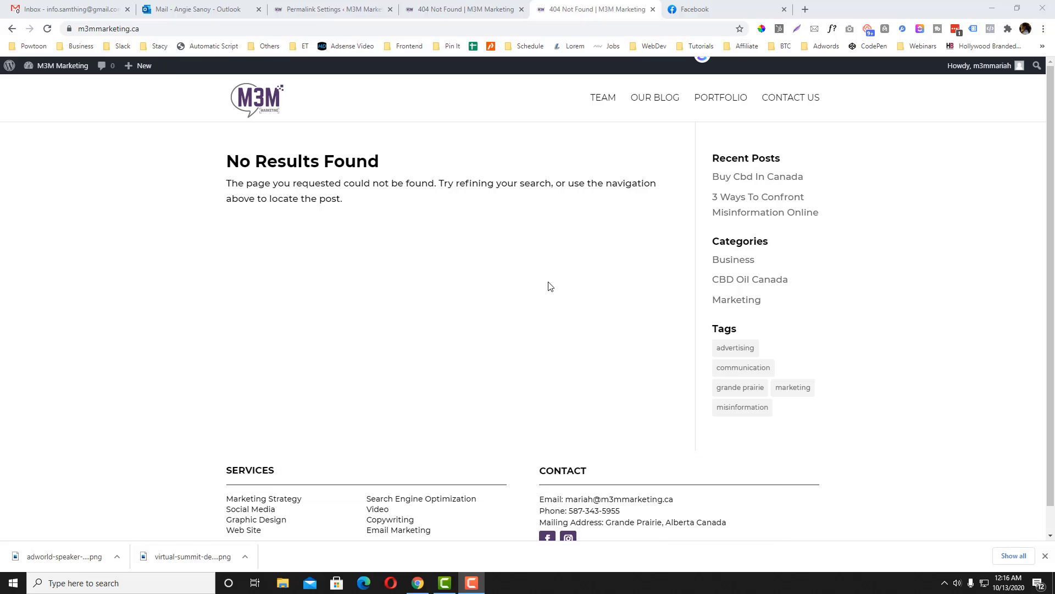
pyautogui.moveTo(276, 149)
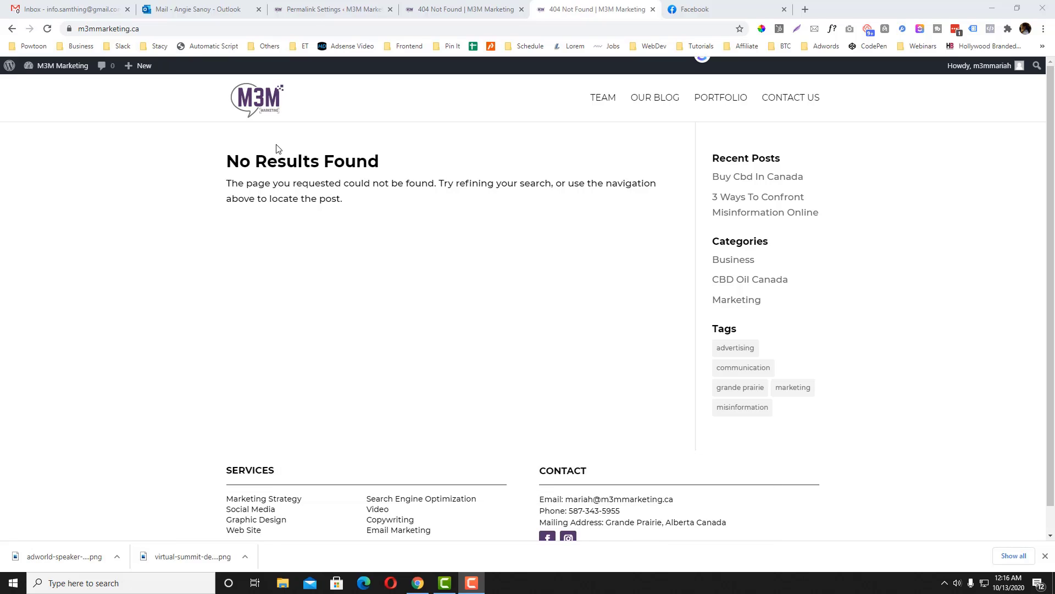
pyautogui.moveTo(277, 149)
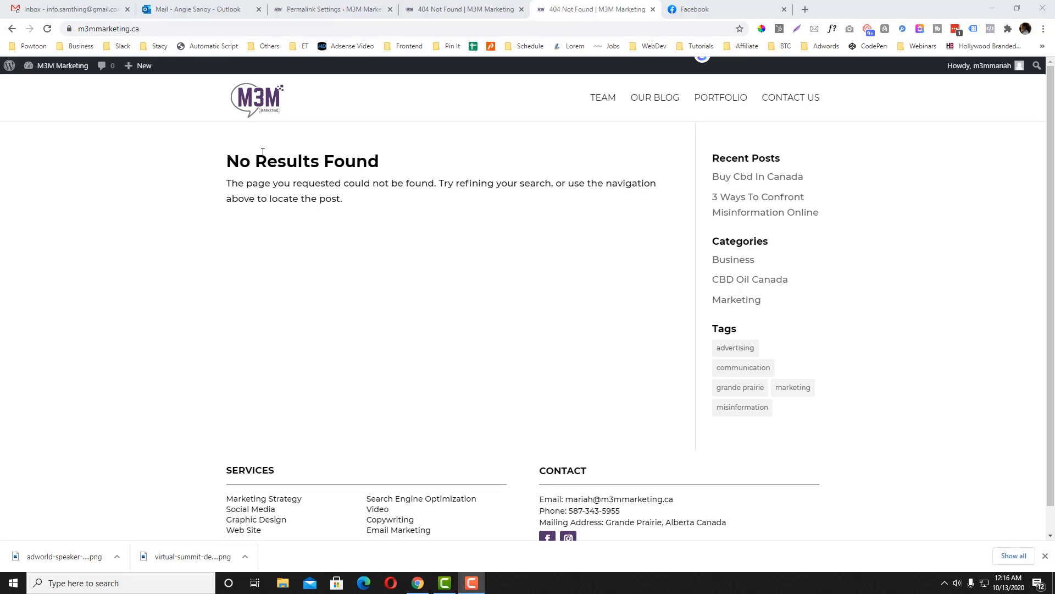
# - Find the Team — Divi page in All Pages and view it in a new tab
pyautogui.click(330, 8)
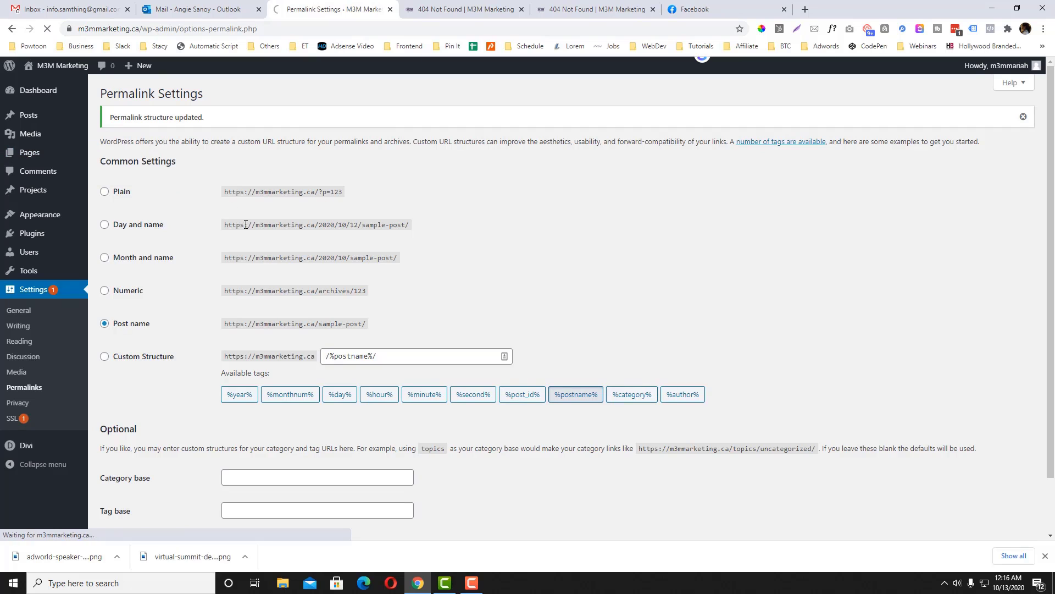
pyautogui.click(30, 152)
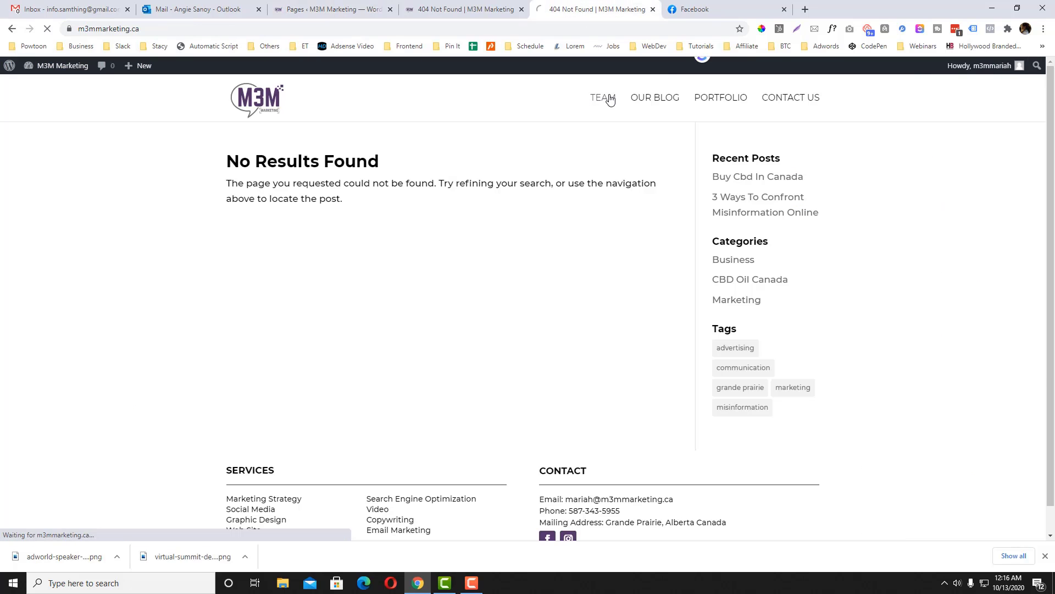
pyautogui.click(600, 97)
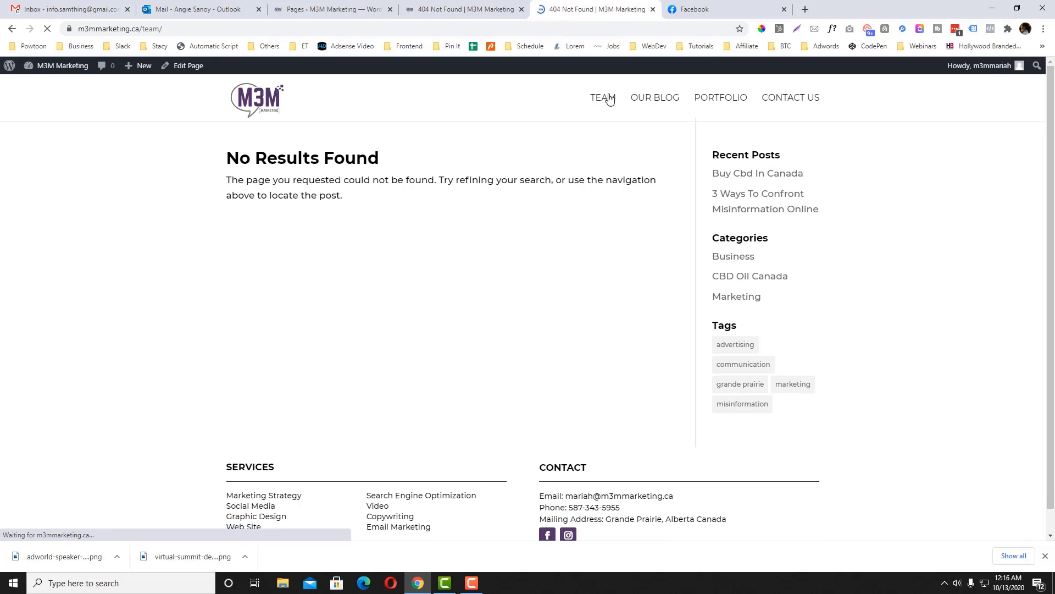
pyautogui.click(330, 9)
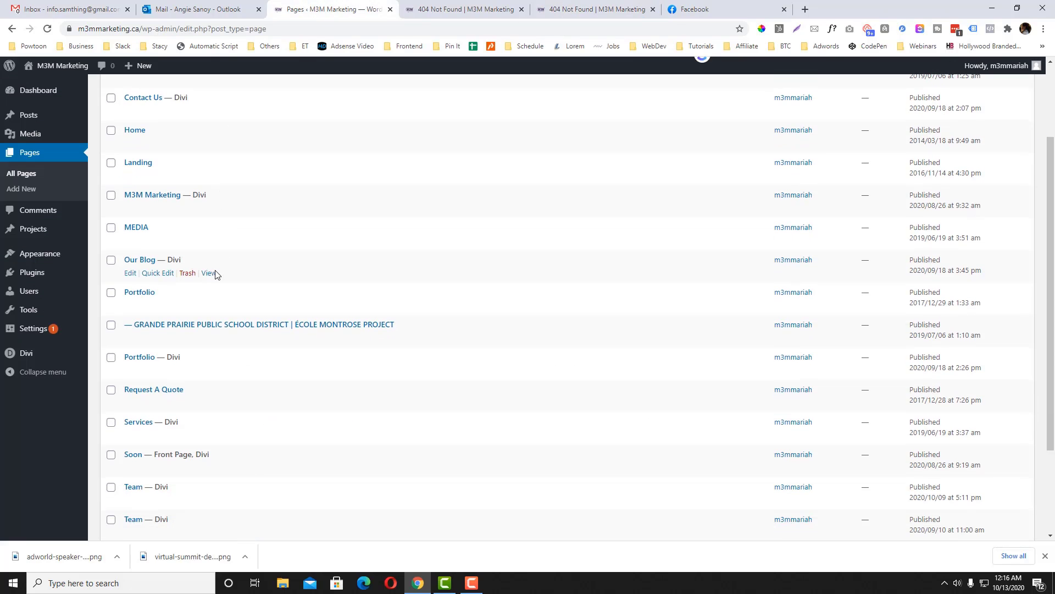
pyautogui.scroll(-3)
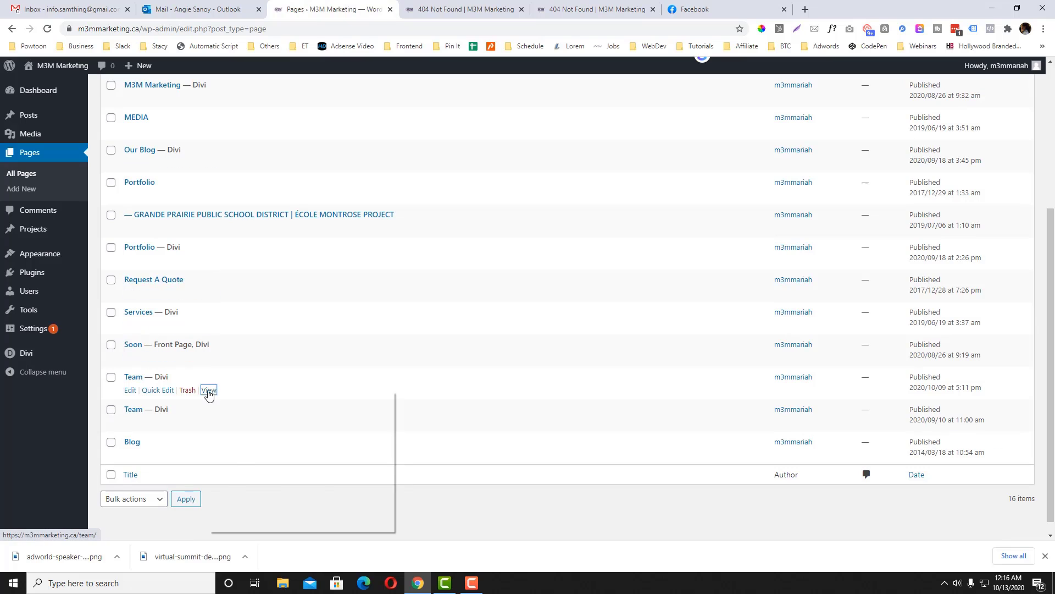
pyautogui.click(208, 391)
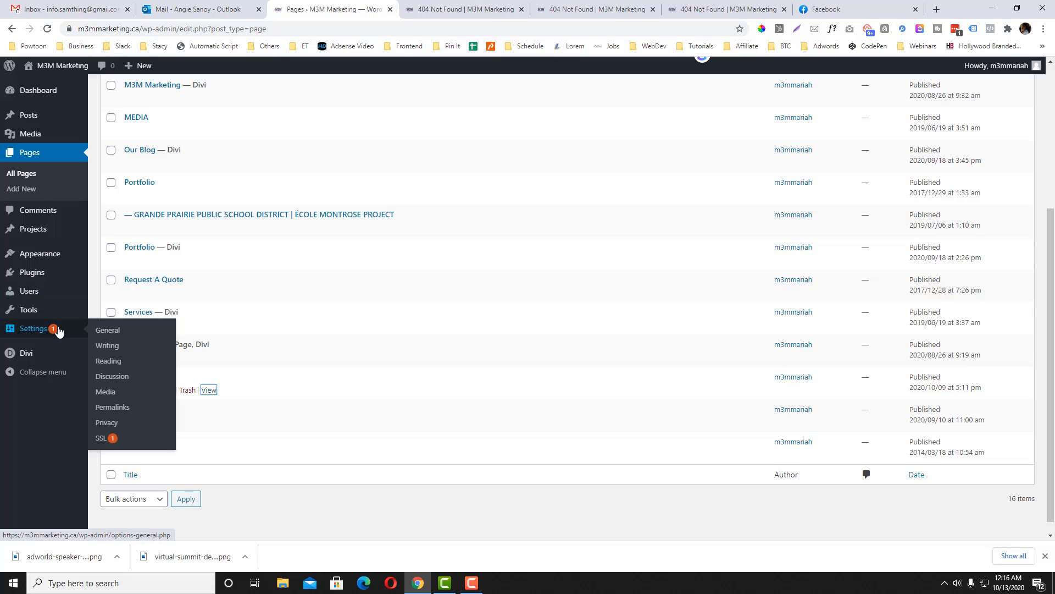
# - Select the Plain permalink structure in Settings > Permalinks and save changes
pyautogui.click(112, 407)
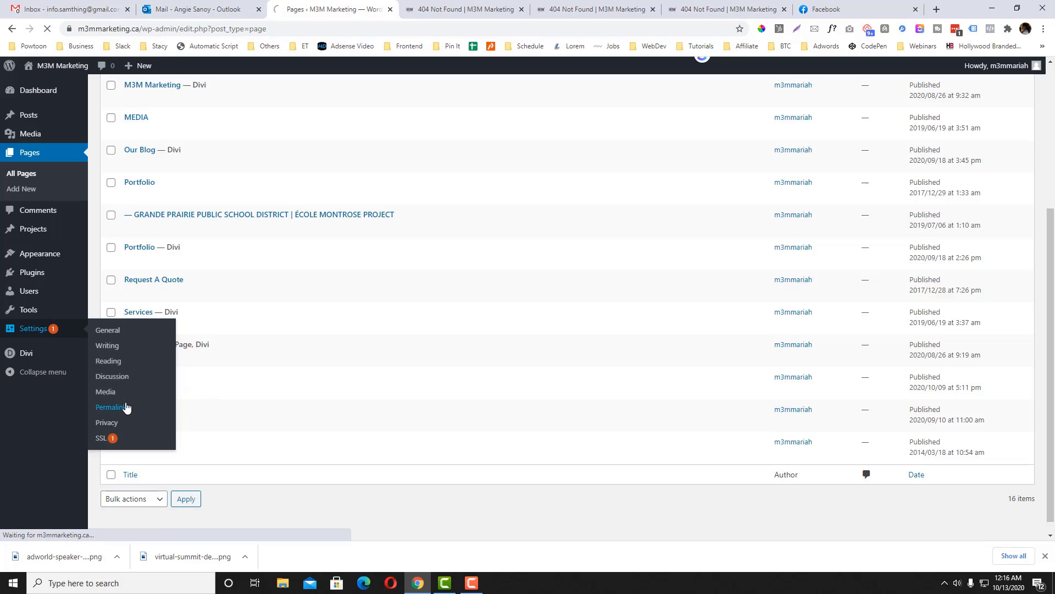
pyautogui.click(110, 406)
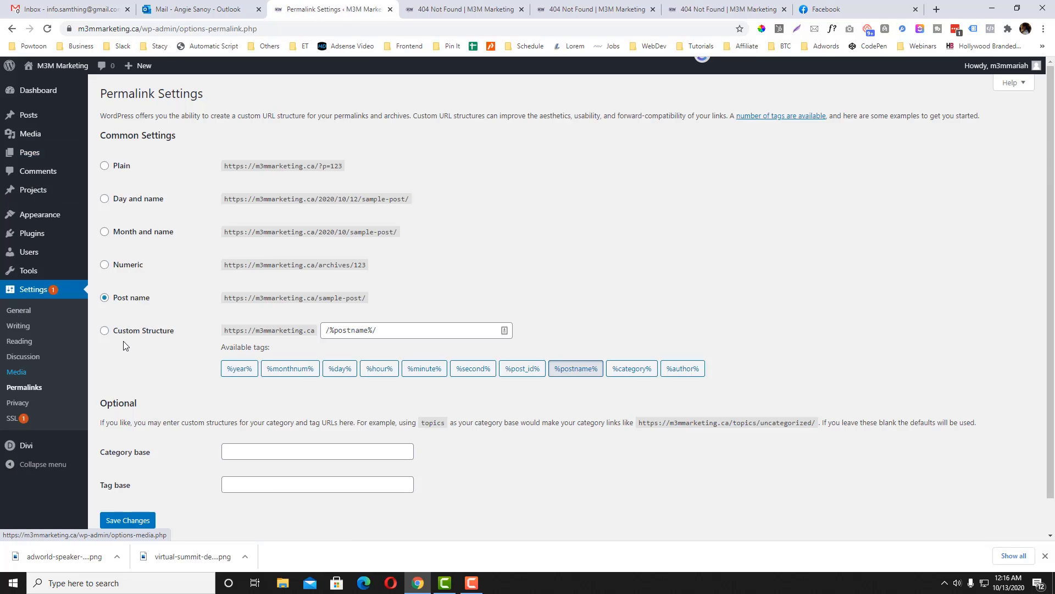
pyautogui.moveTo(188, 291)
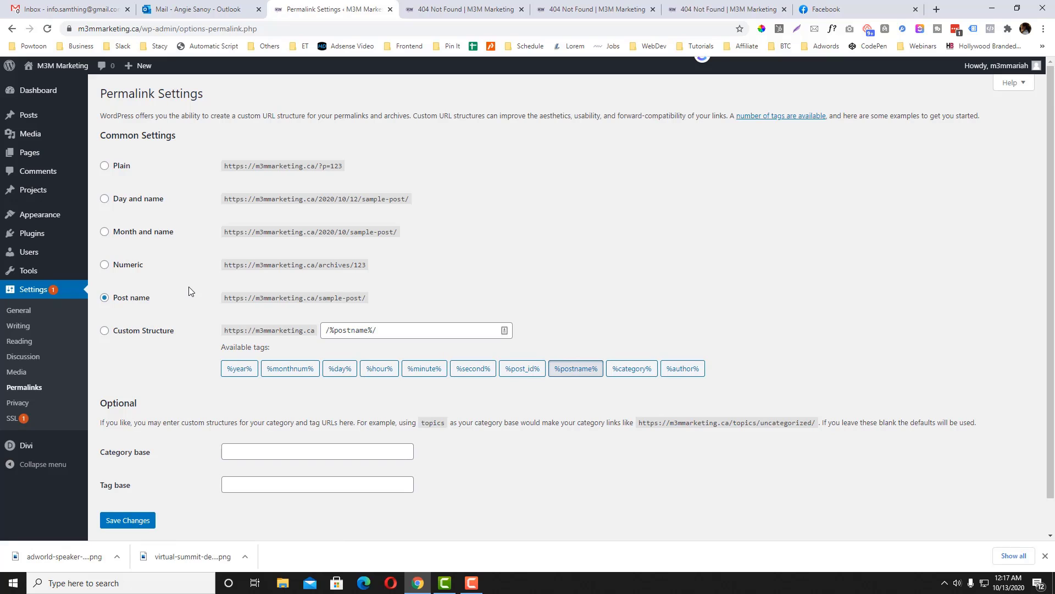
pyautogui.click(104, 165)
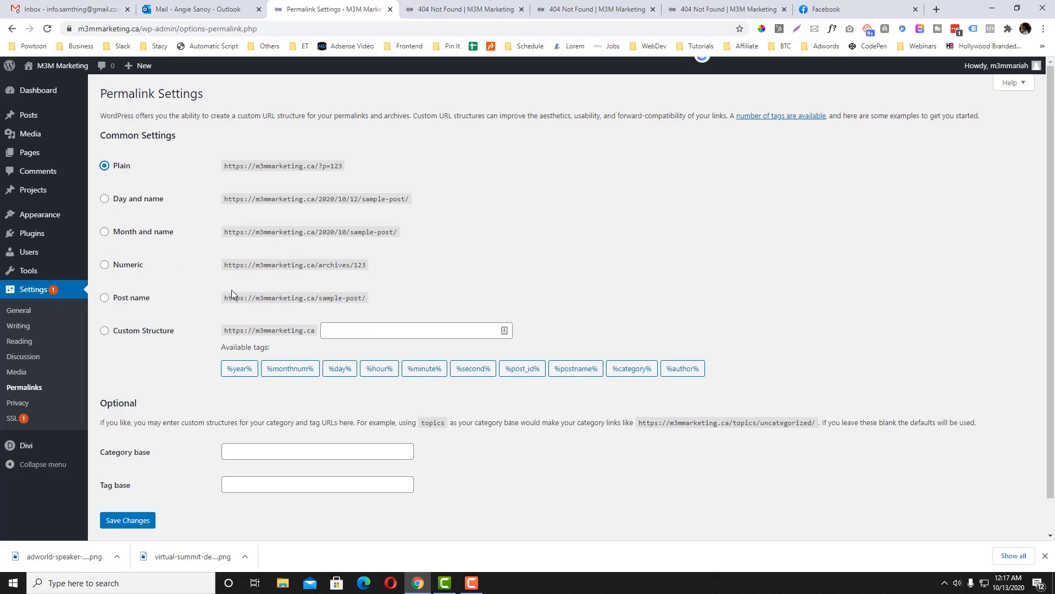
pyautogui.scroll(-3)
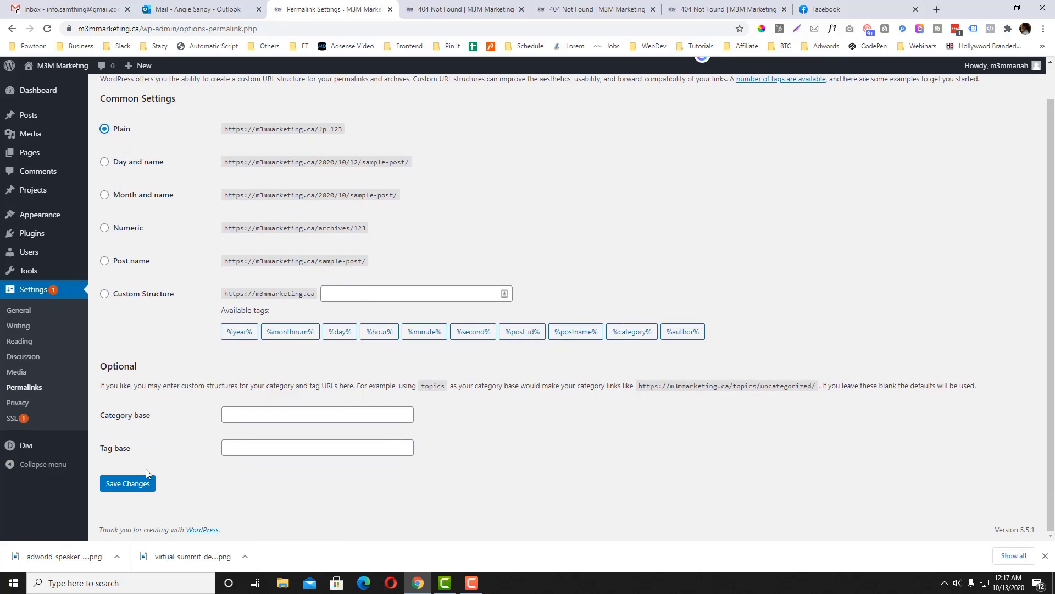
pyautogui.click(127, 483)
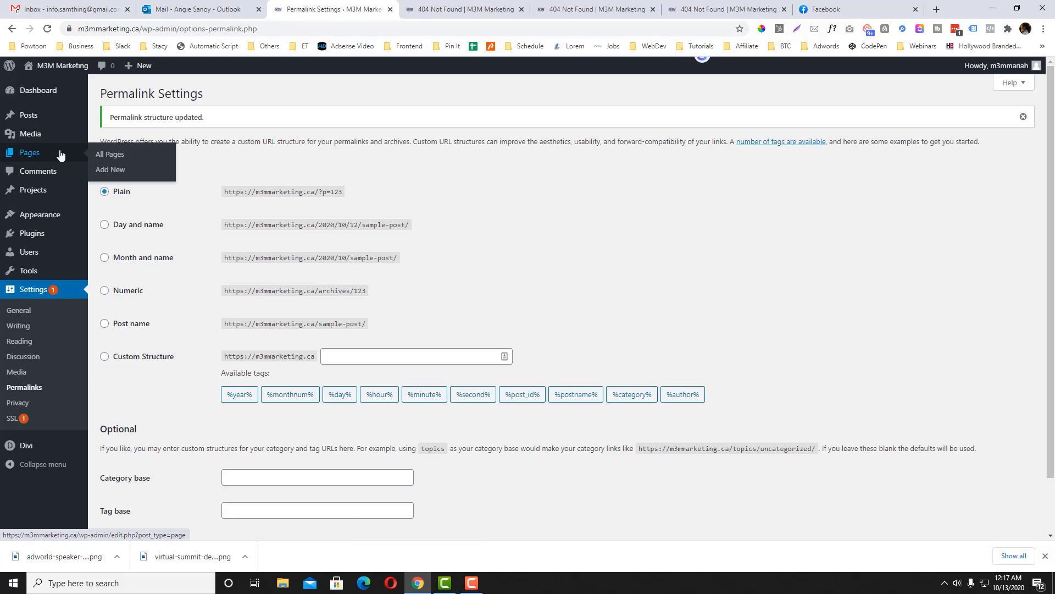
# - View site pages from All Pages, see No Results Found, and close the extra tabs
pyautogui.click(109, 153)
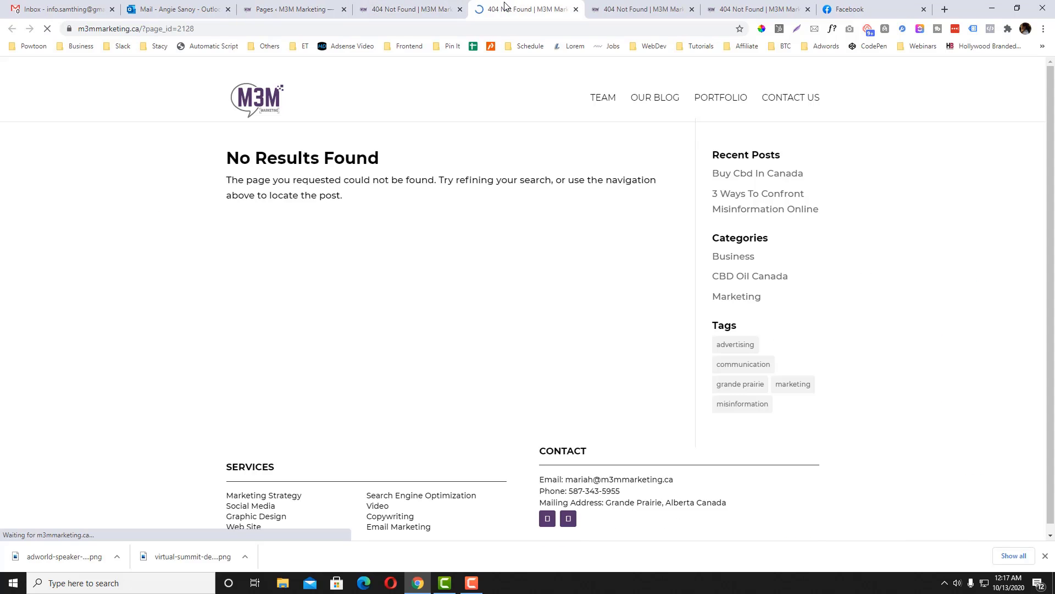
pyautogui.click(293, 9)
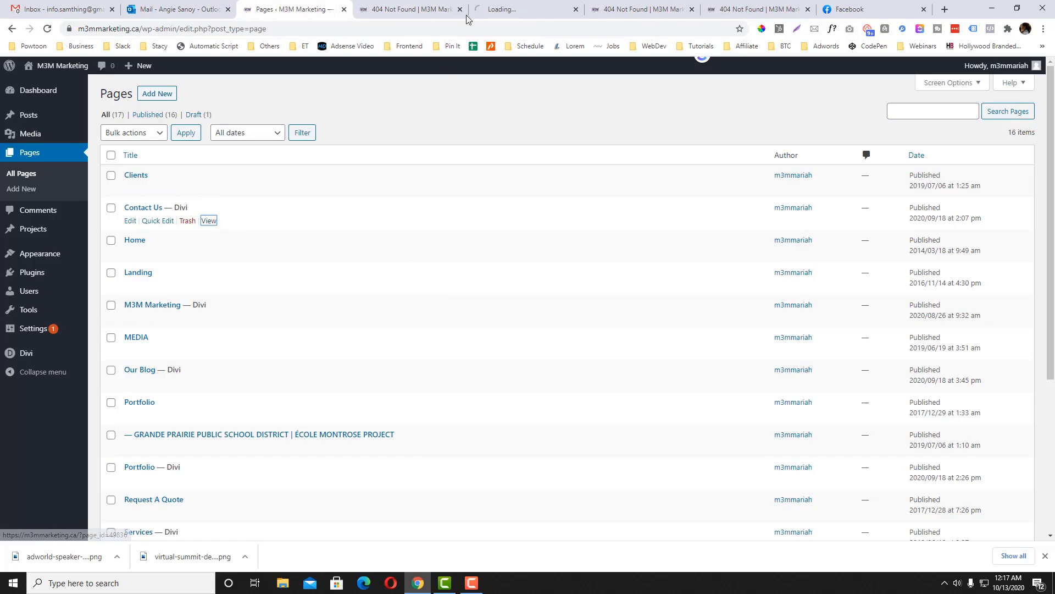
pyautogui.click(525, 9)
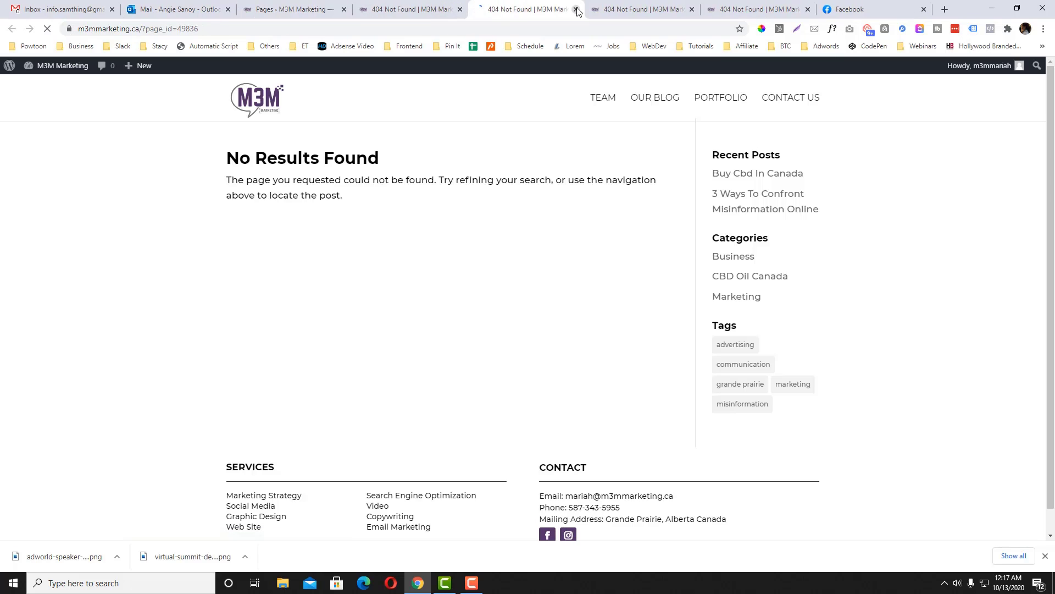
pyautogui.click(577, 9)
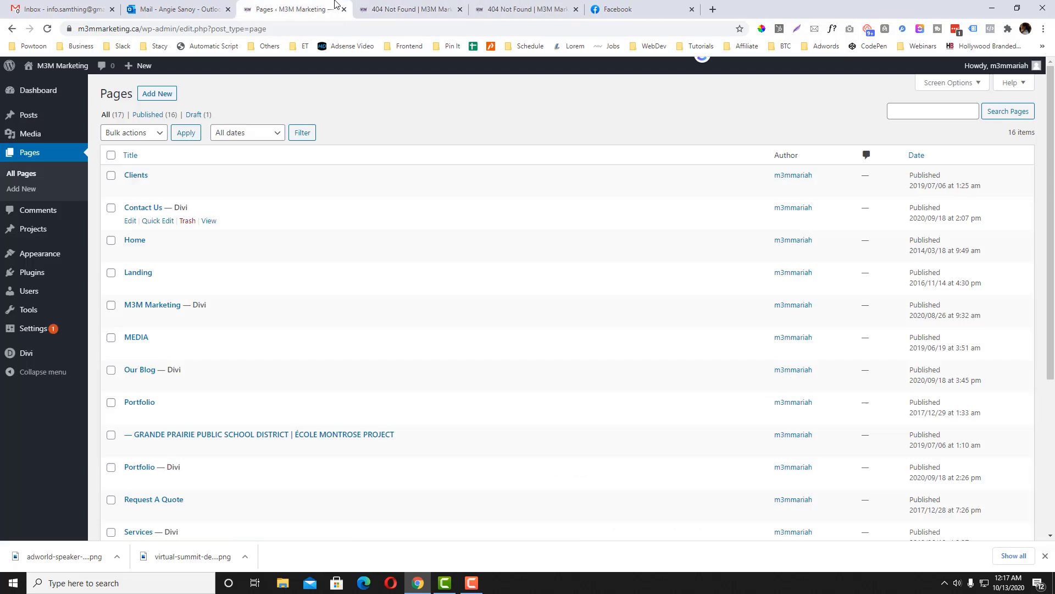
pyautogui.click(130, 155)
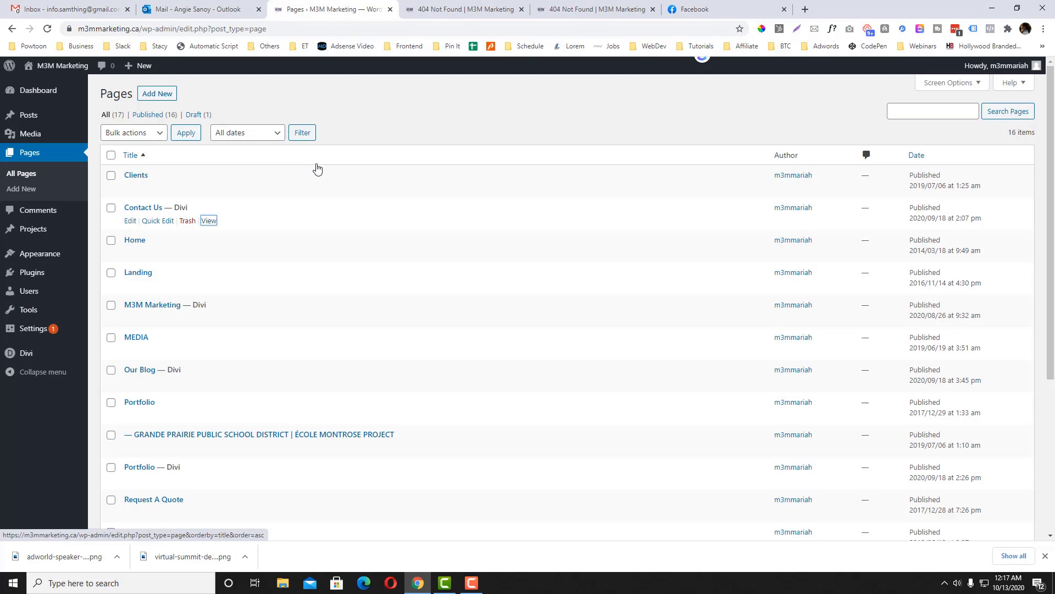
pyautogui.moveTo(404, 313)
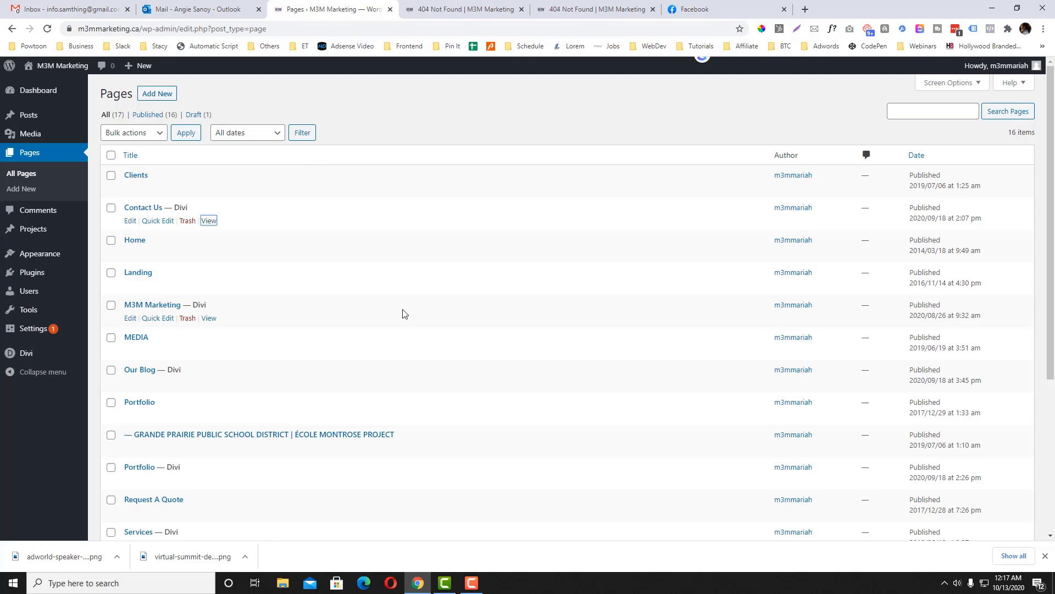
pyautogui.moveTo(237, 274)
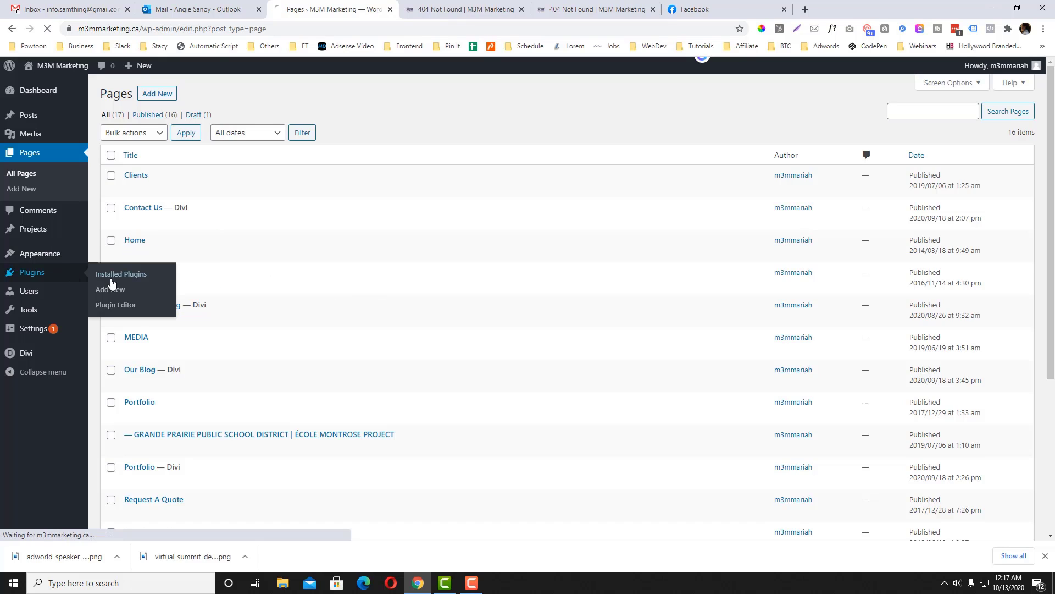
# - Review the list of installed plugins
pyautogui.click(121, 273)
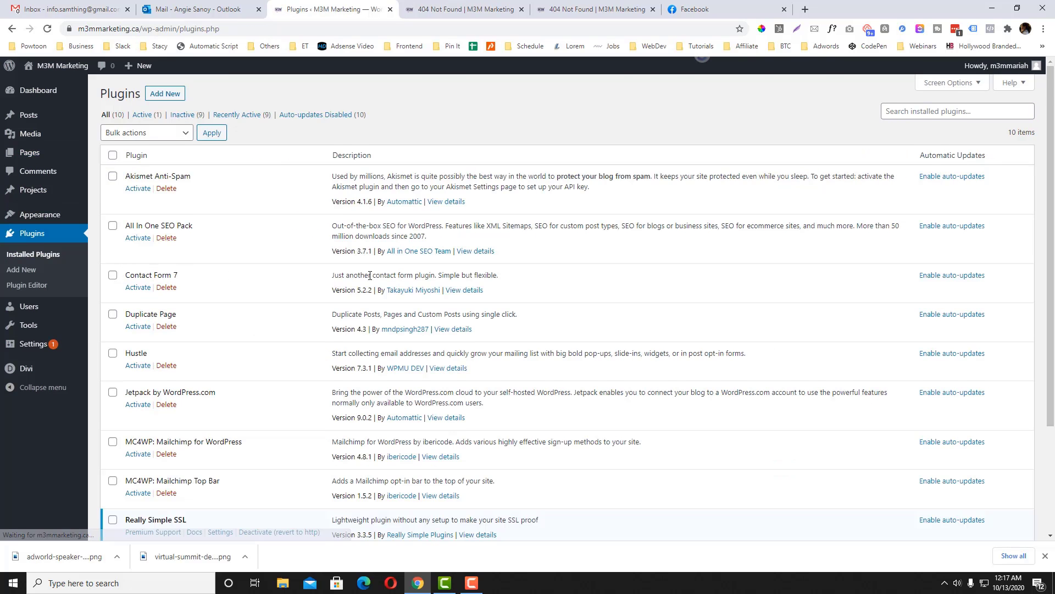
pyautogui.scroll(-3)
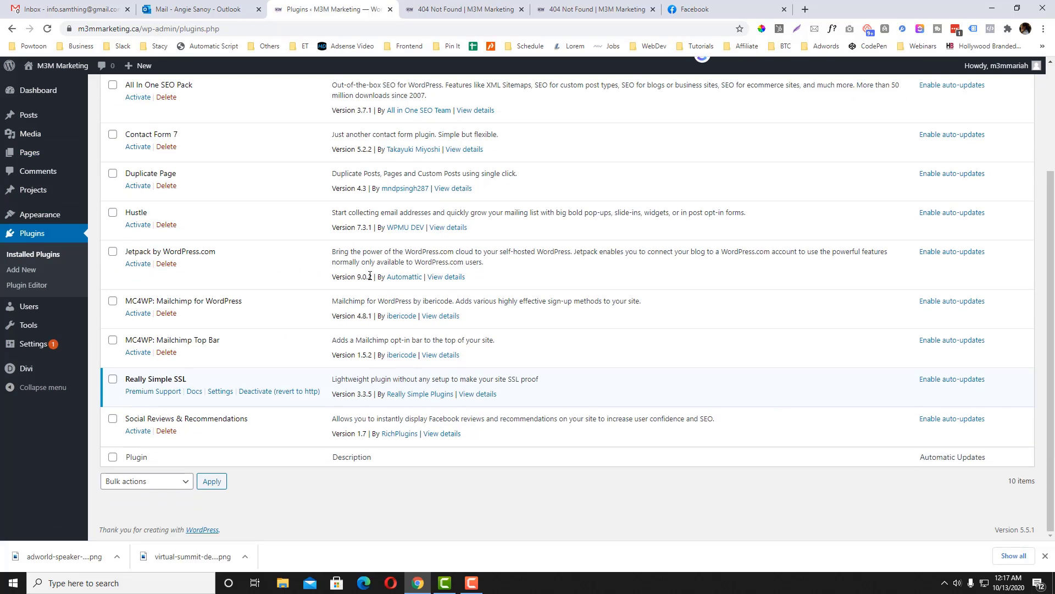
pyautogui.scroll(3)
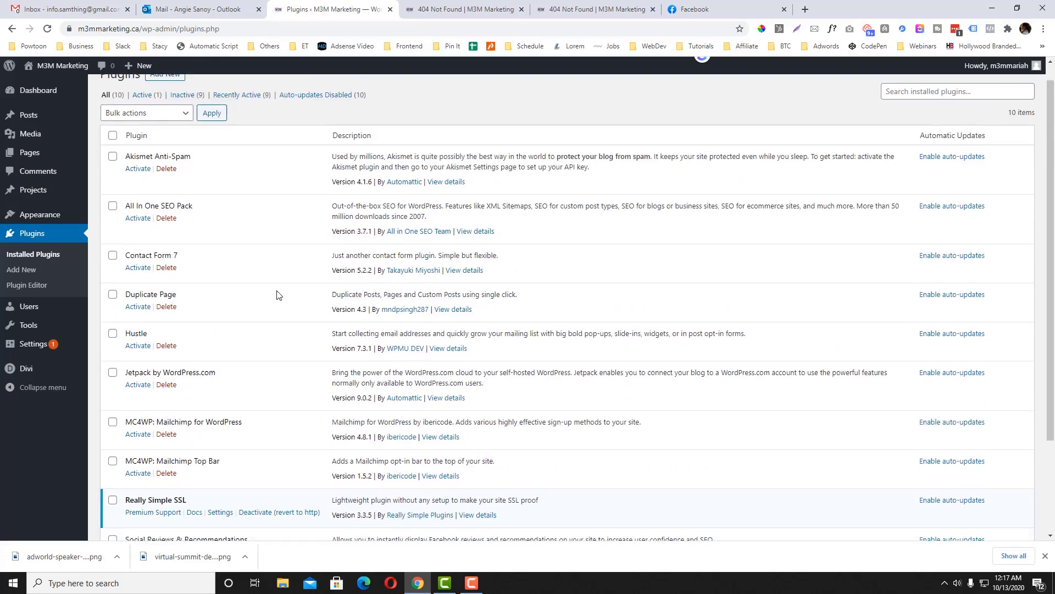
pyautogui.scroll(-3)
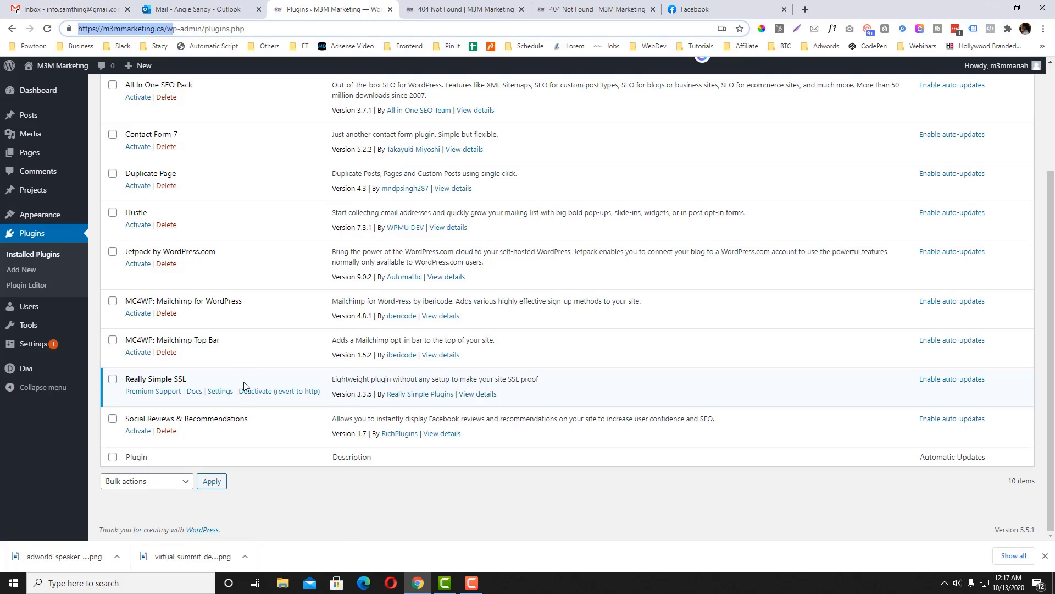
pyautogui.moveTo(211, 413)
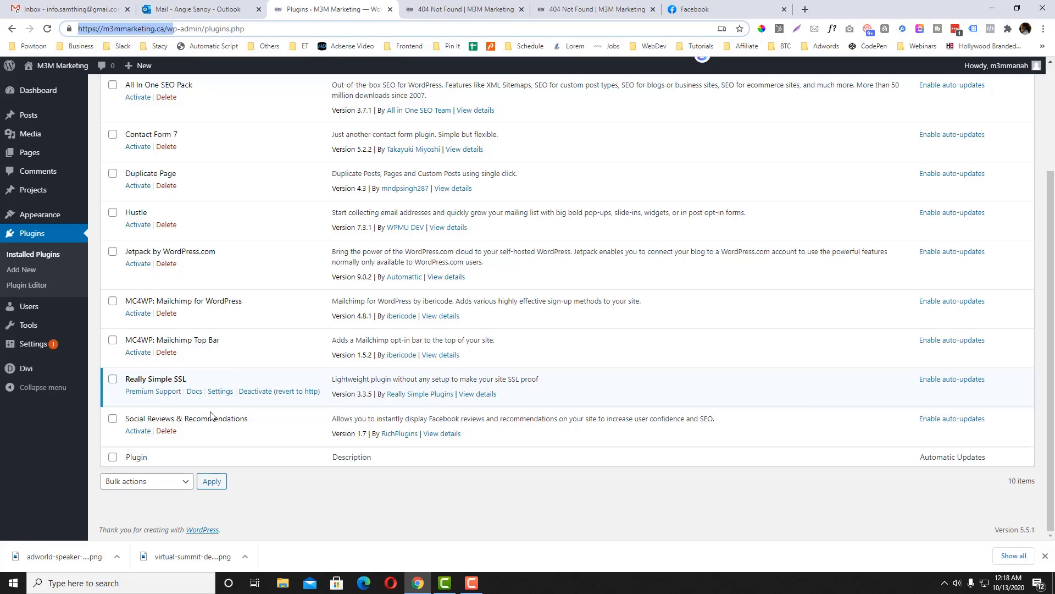
pyautogui.moveTo(173, 390)
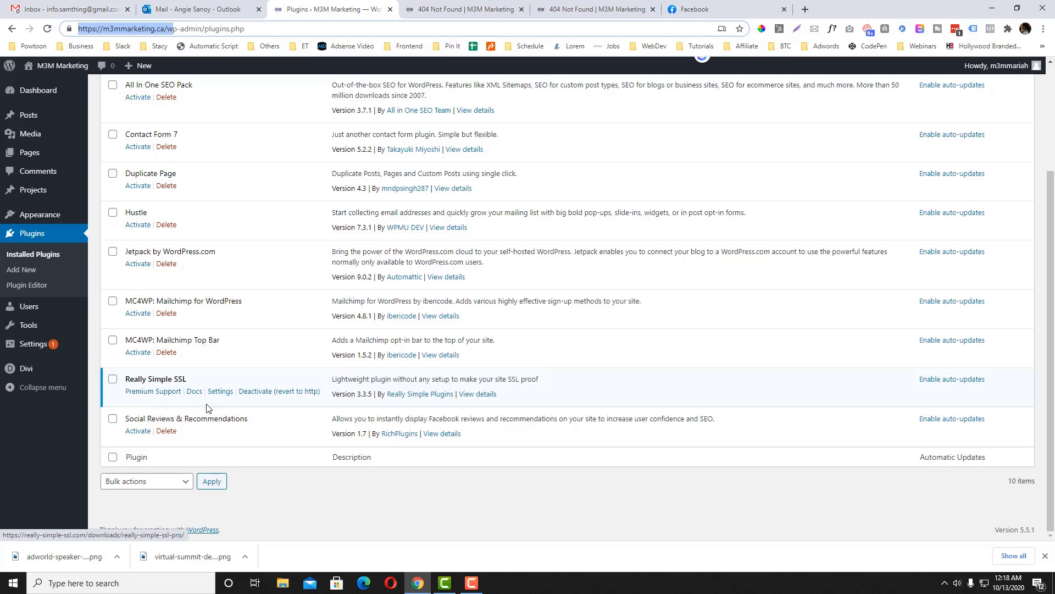
pyautogui.moveTo(164, 392)
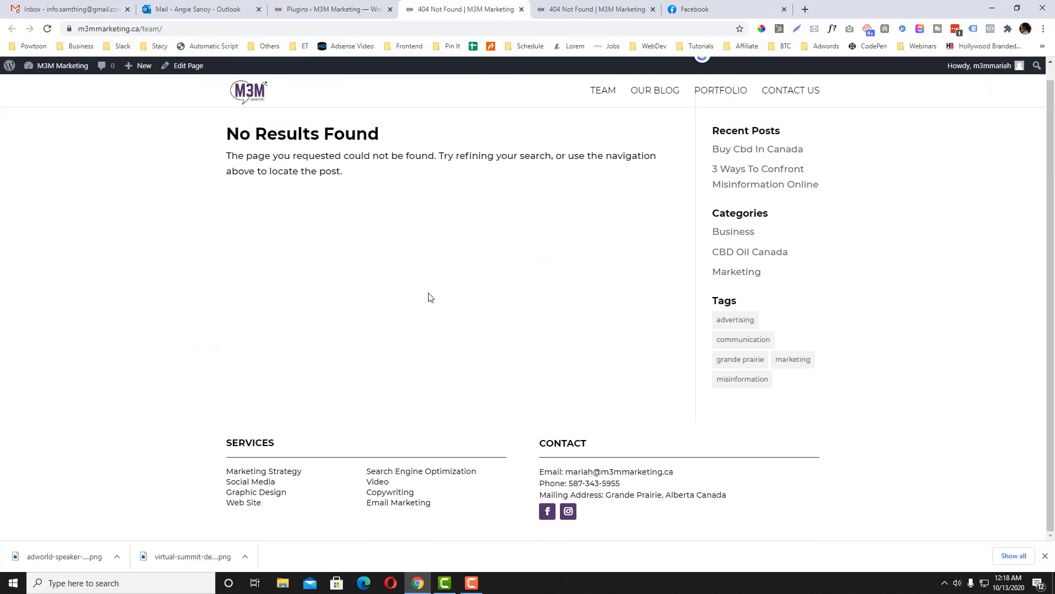
pyautogui.click(330, 9)
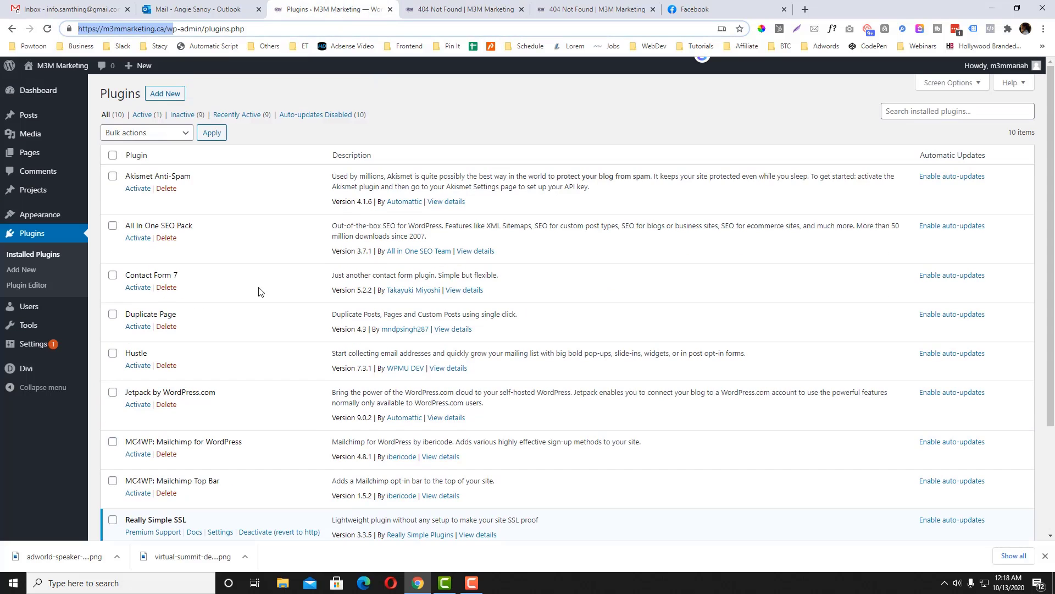
pyautogui.scroll(-3)
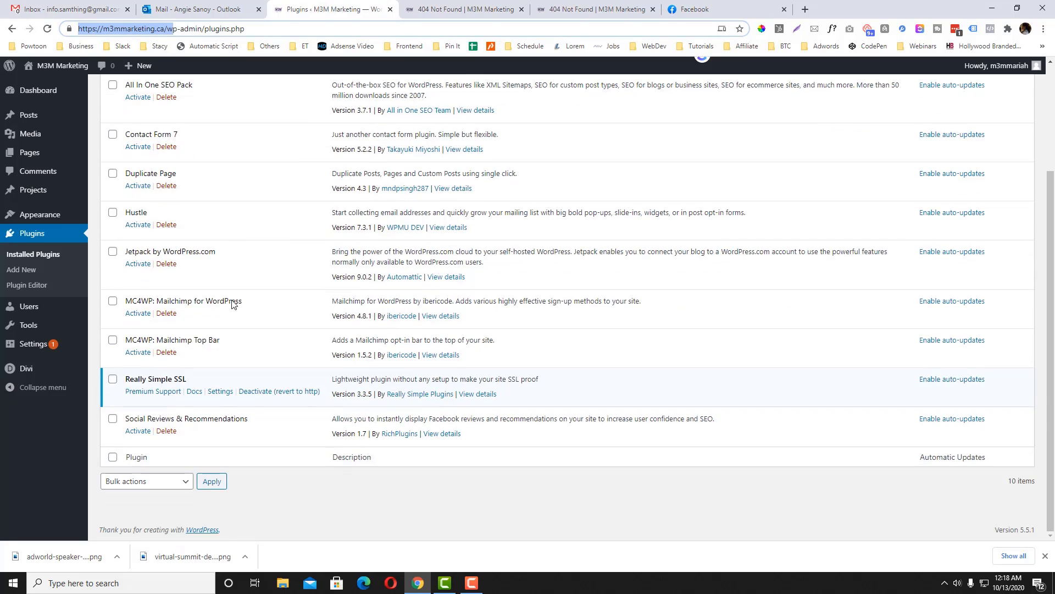
# - Recheck the Team page's 404, then enter siteground.com in the 404 tab
pyautogui.click(464, 9)
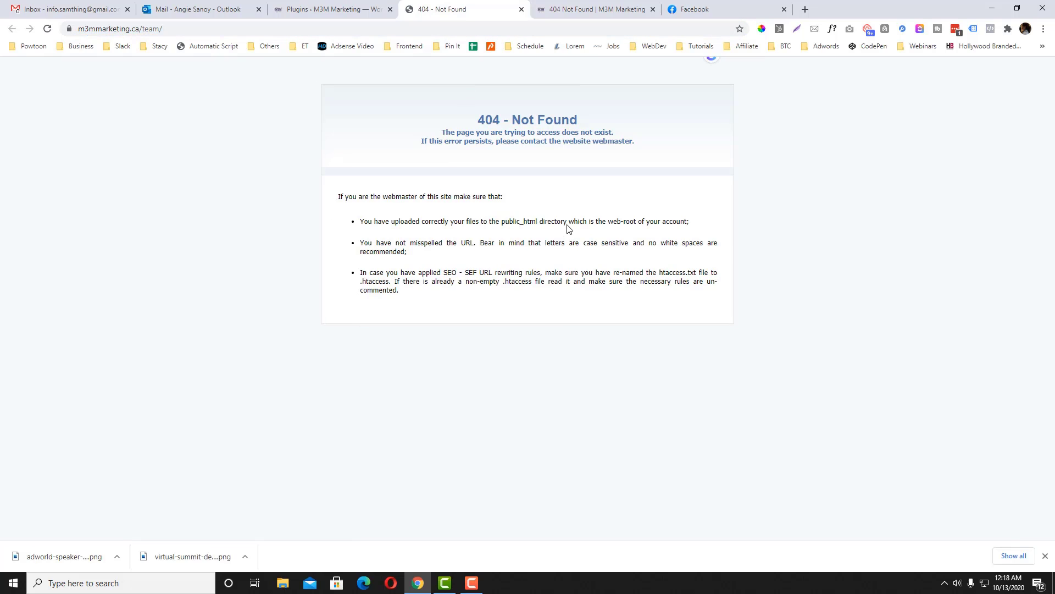
pyautogui.click(330, 9)
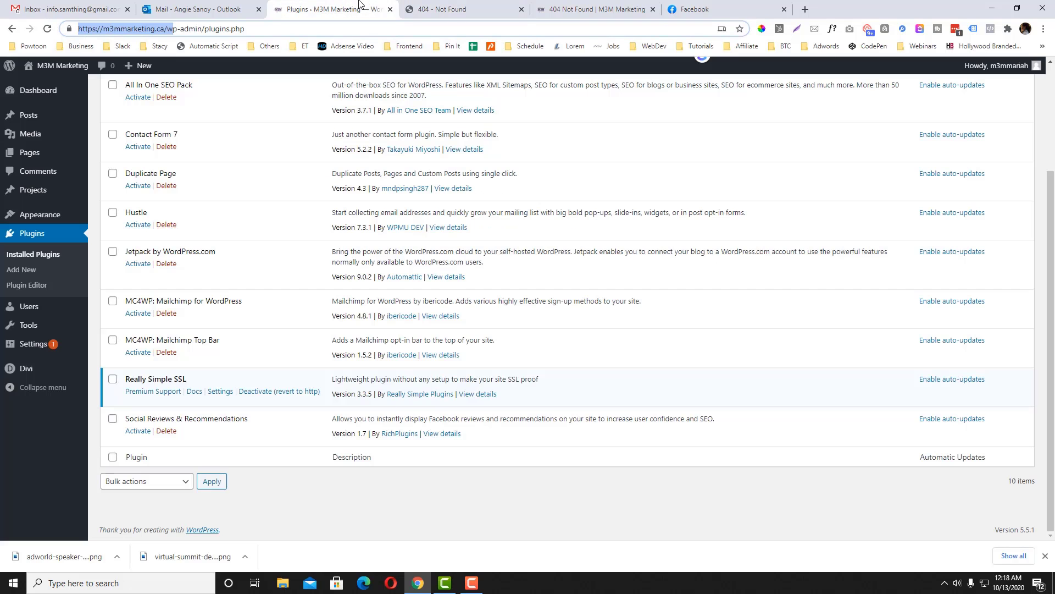
pyautogui.moveTo(372, 9)
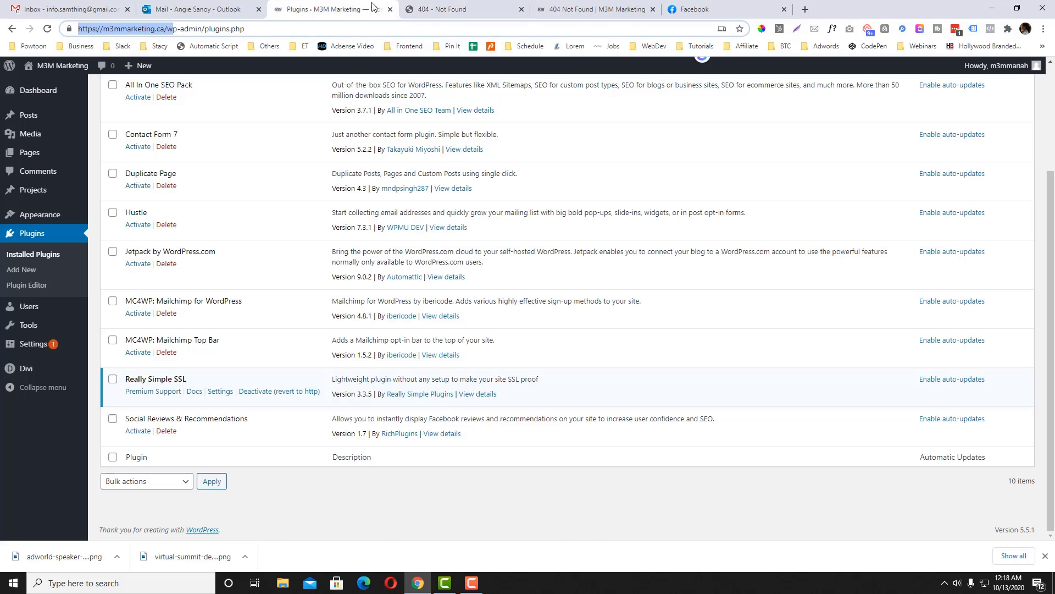
pyautogui.click(463, 9)
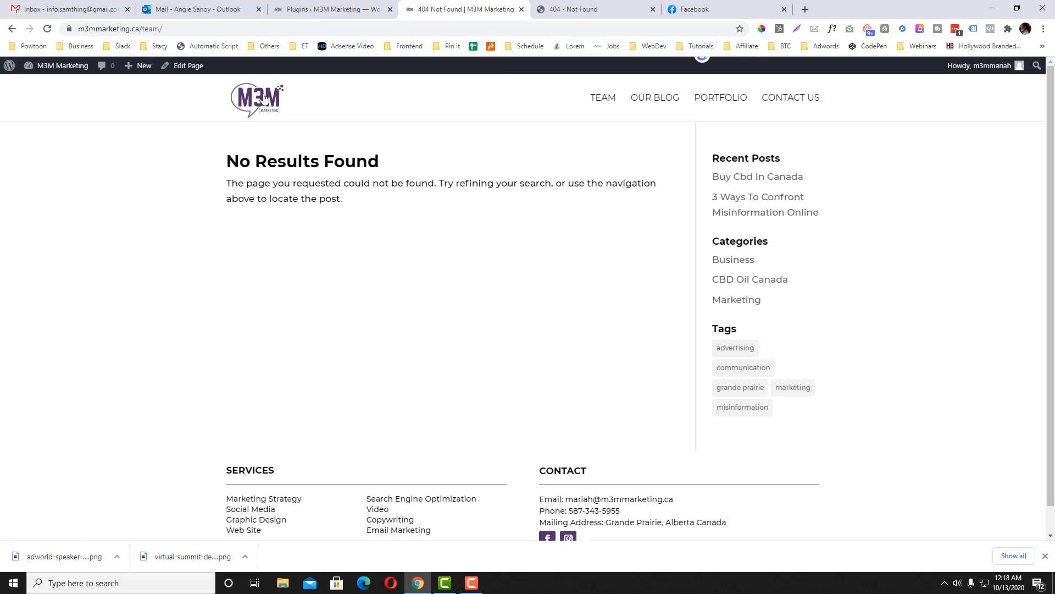
pyautogui.click(594, 9)
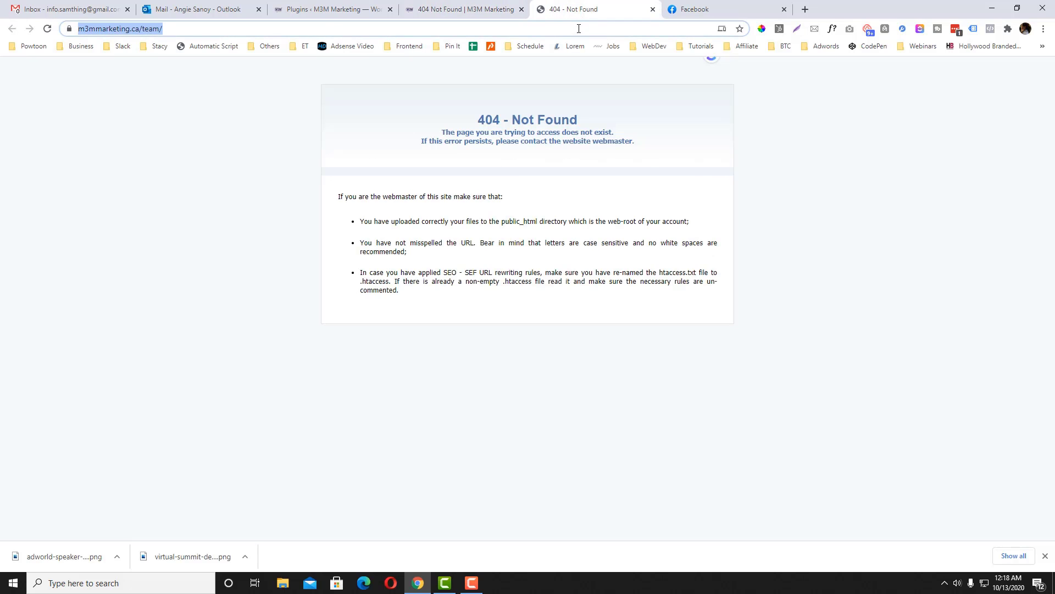
pyautogui.write('SITEground.com')
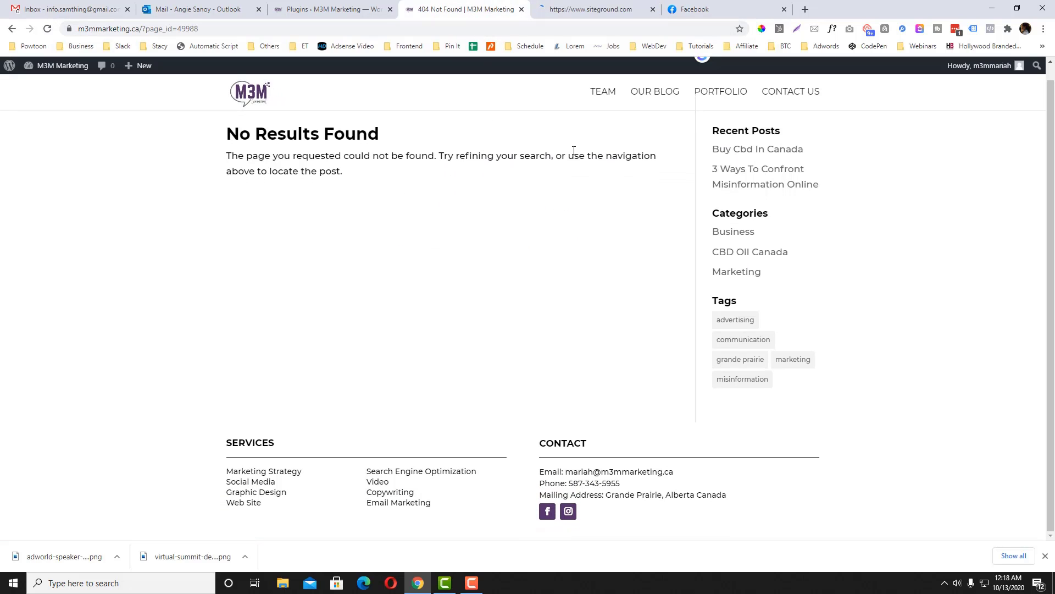
# - Log in to the SiteGround client area with the saved account
pyautogui.click(595, 9)
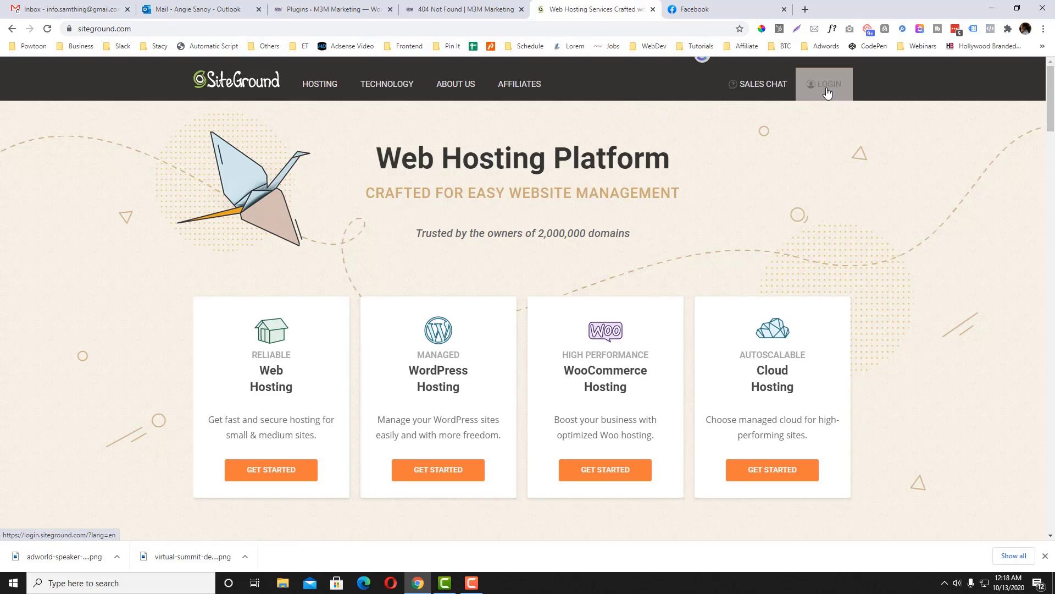
pyautogui.click(826, 84)
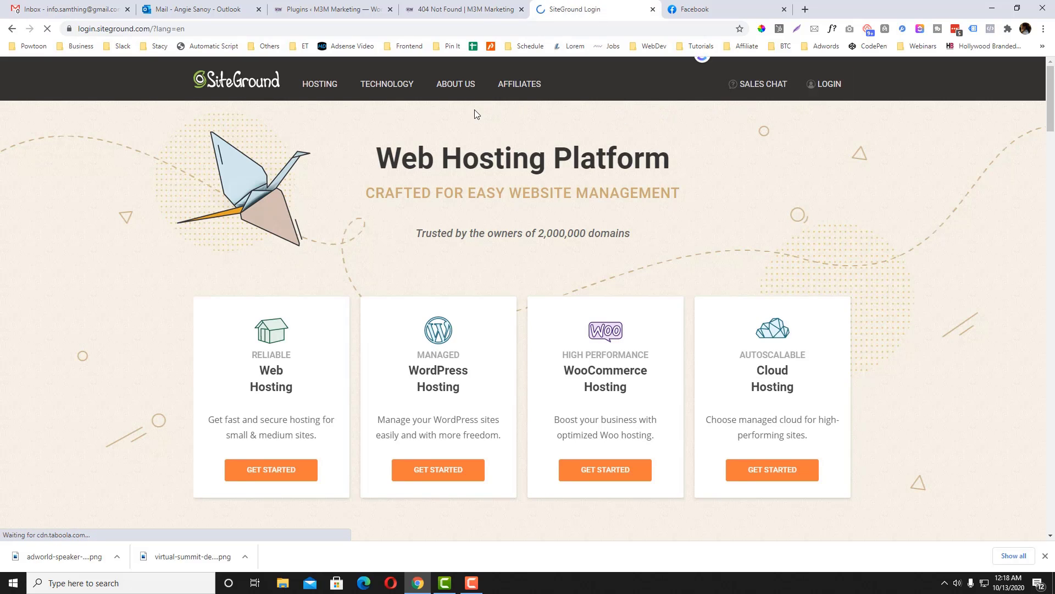
pyautogui.click(828, 84)
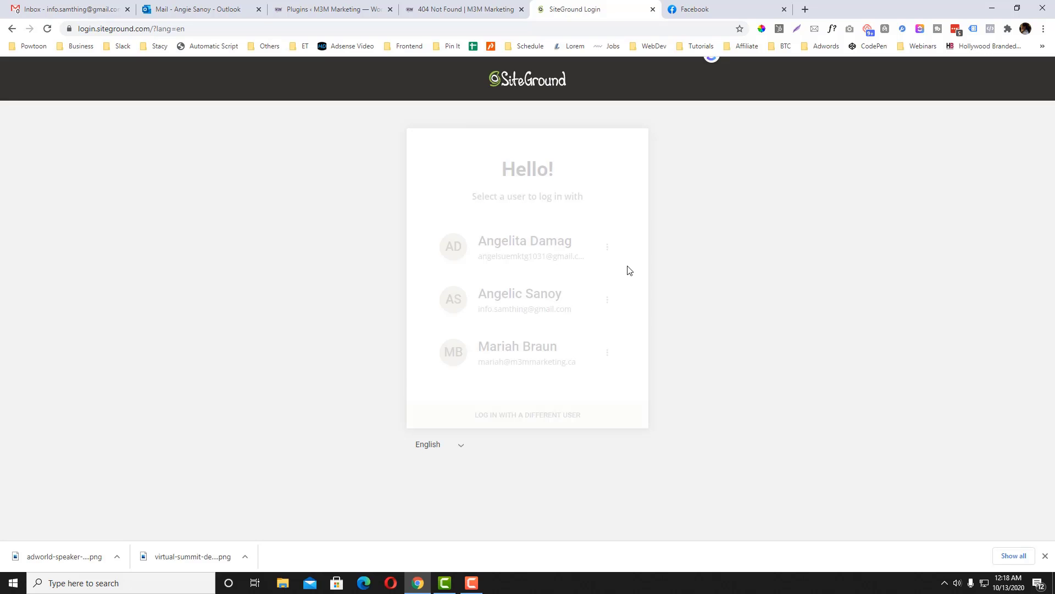
pyautogui.click(516, 346)
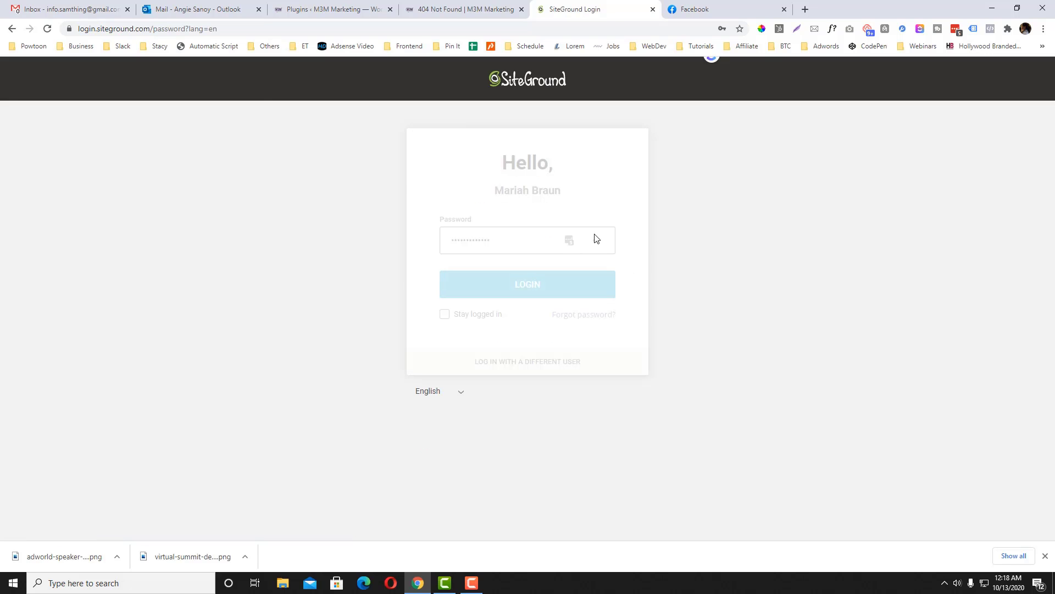
pyautogui.click(527, 284)
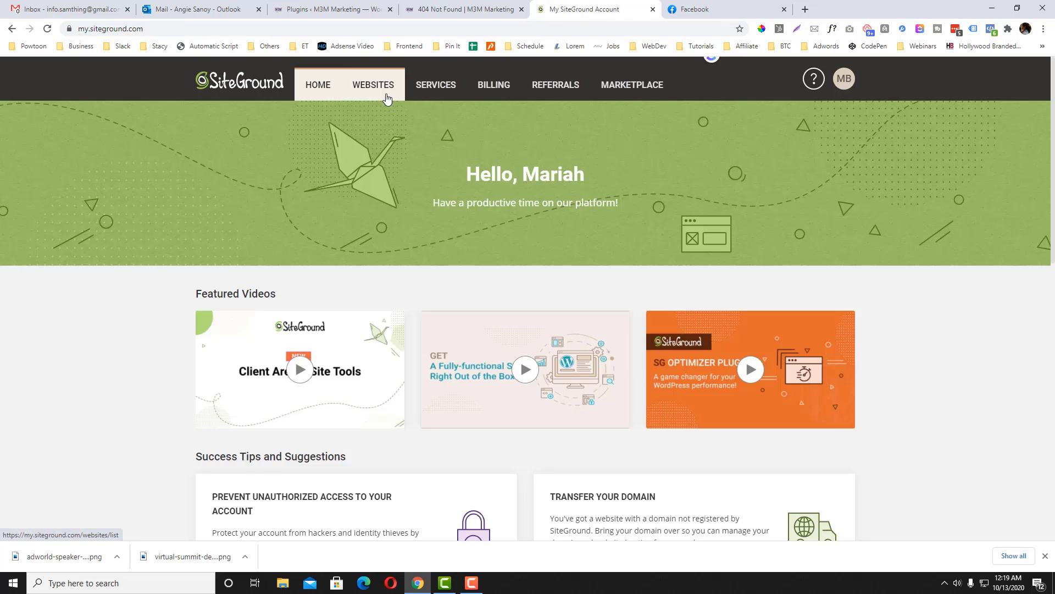
# - Open cPanel for m3mmarketing.ca from the Websites list
pyautogui.click(373, 84)
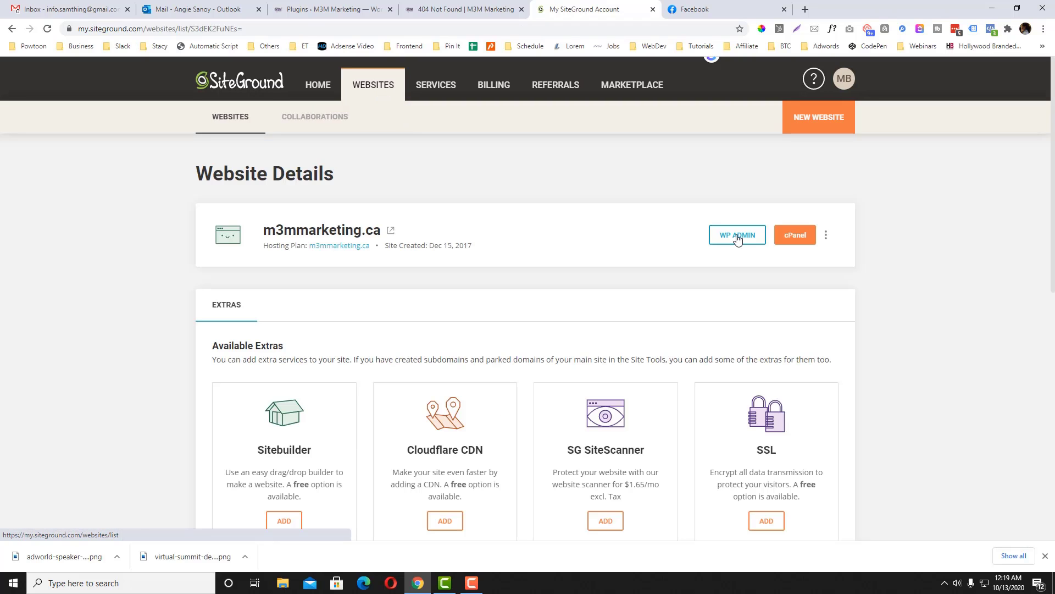
pyautogui.click(737, 235)
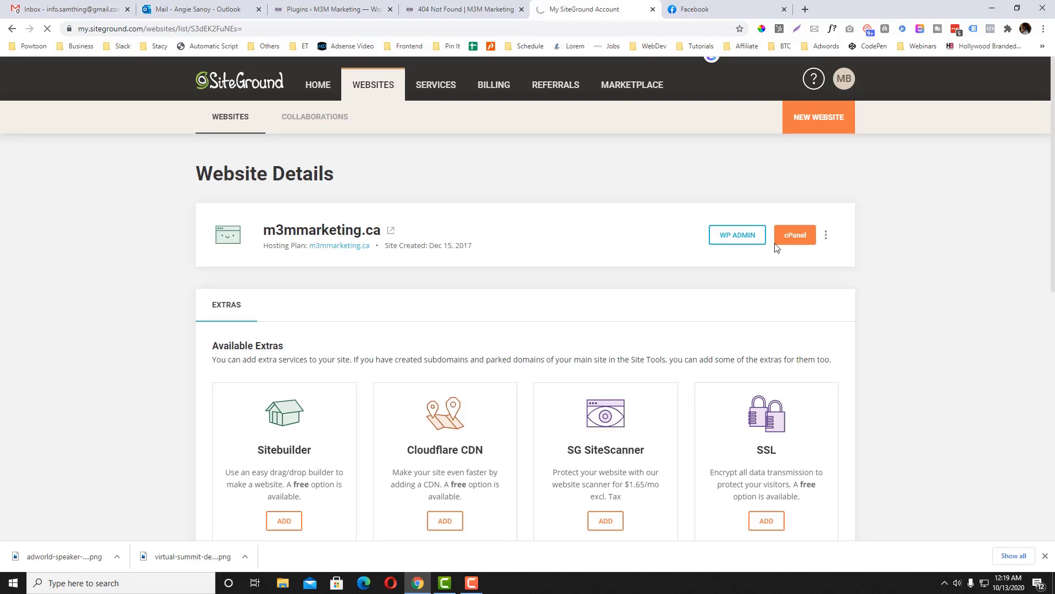
pyautogui.click(794, 234)
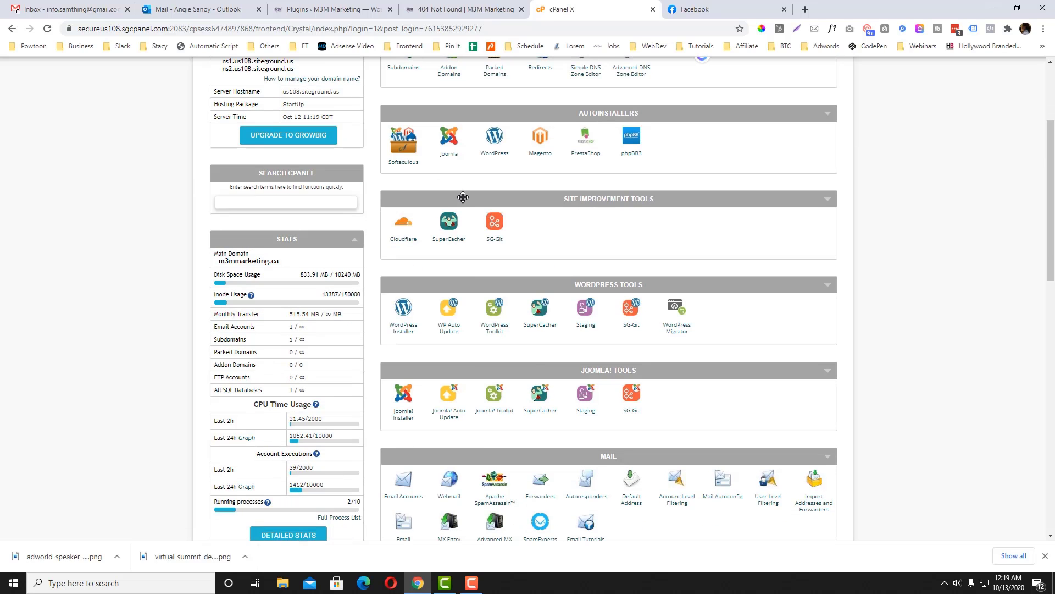
# - Open PHP Version Manager and select the m3mmarke/public_html folder
pyautogui.click(285, 202)
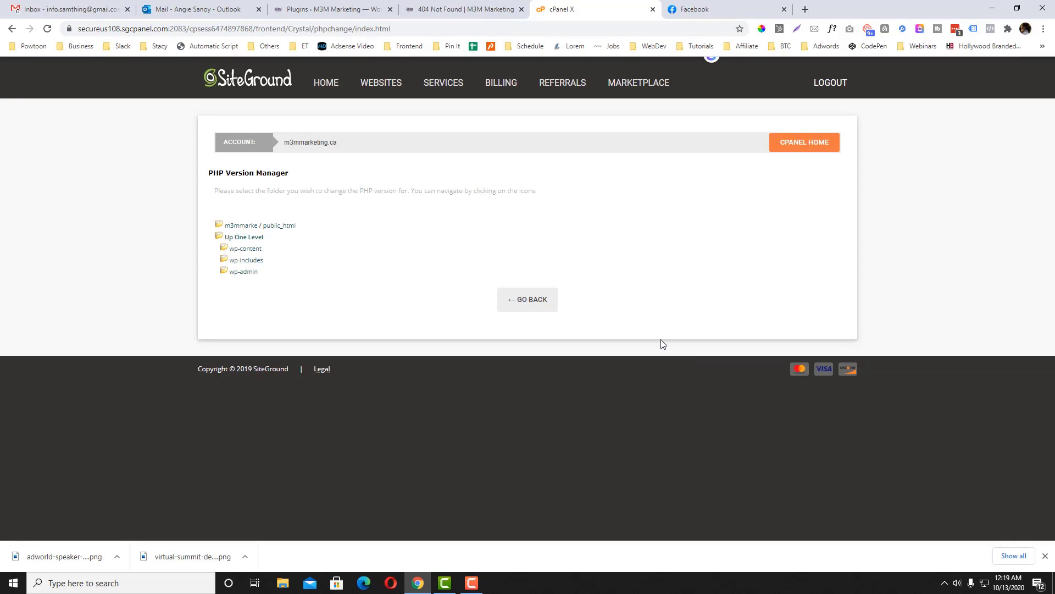
pyautogui.click(243, 237)
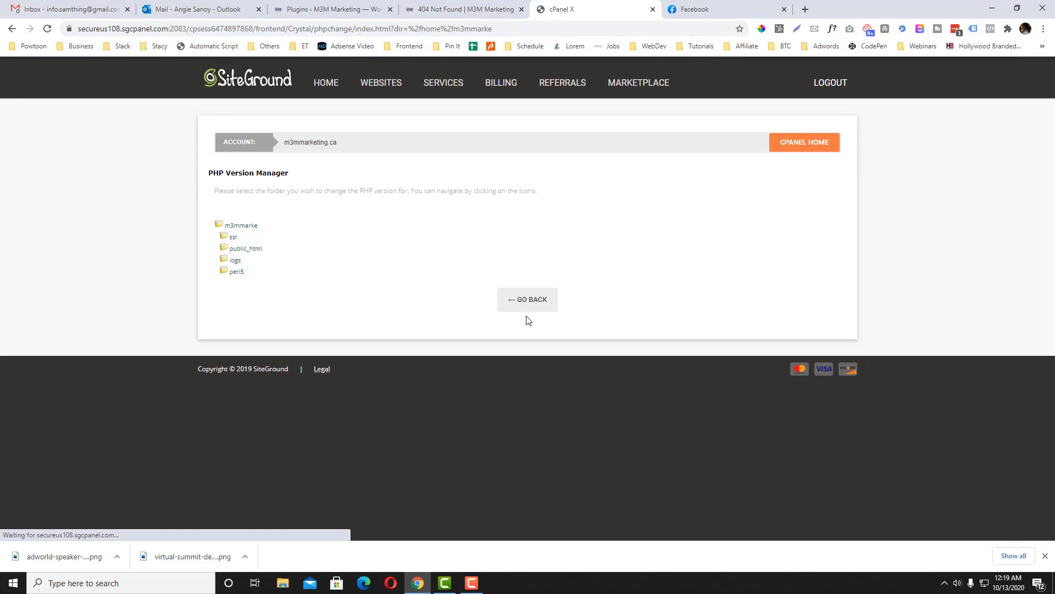
pyautogui.click(527, 299)
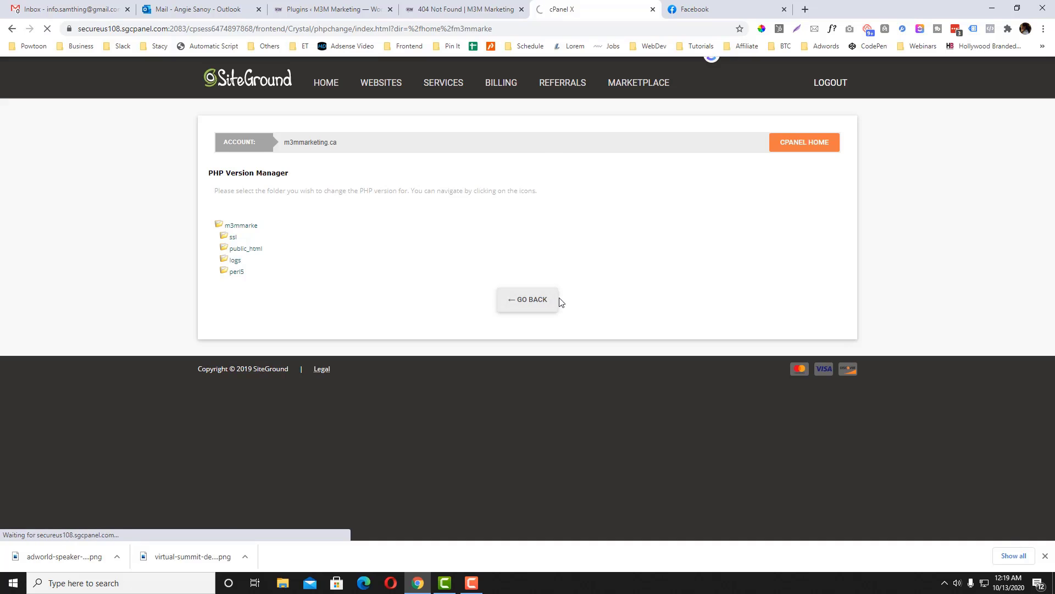
pyautogui.click(527, 299)
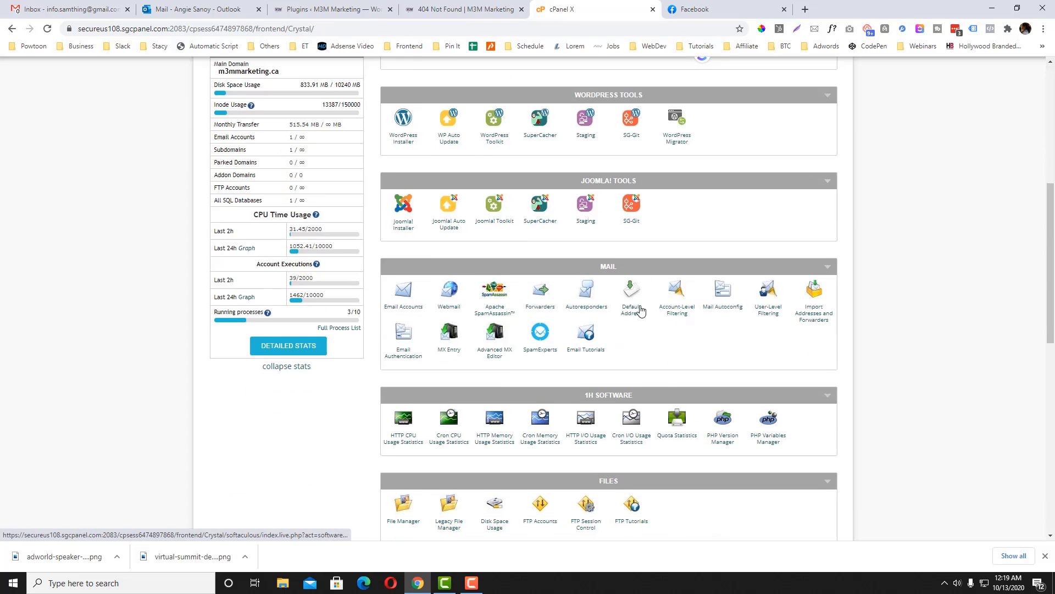
pyautogui.scroll(-3)
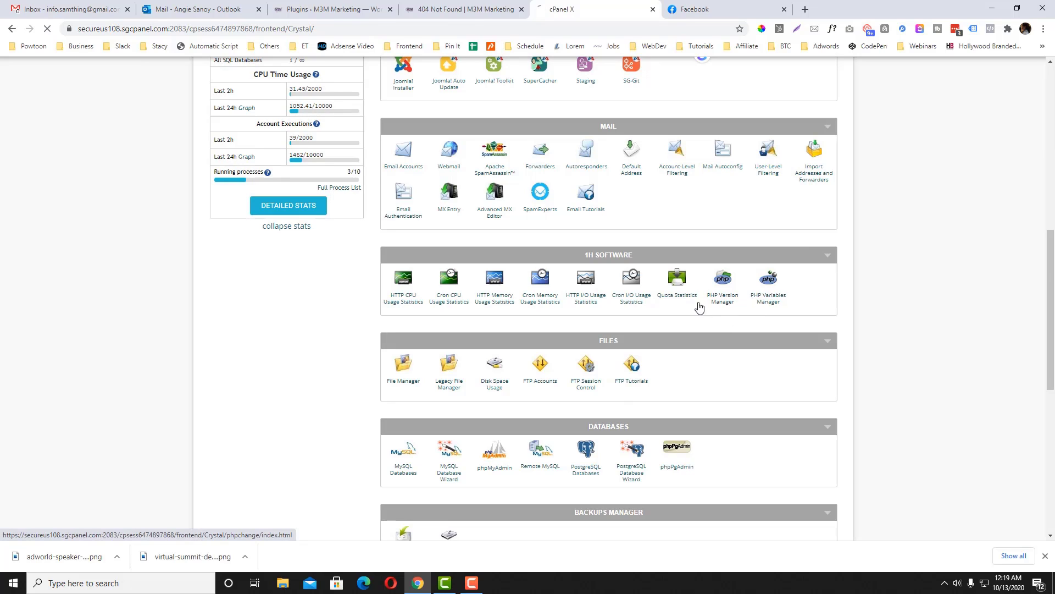
pyautogui.click(722, 279)
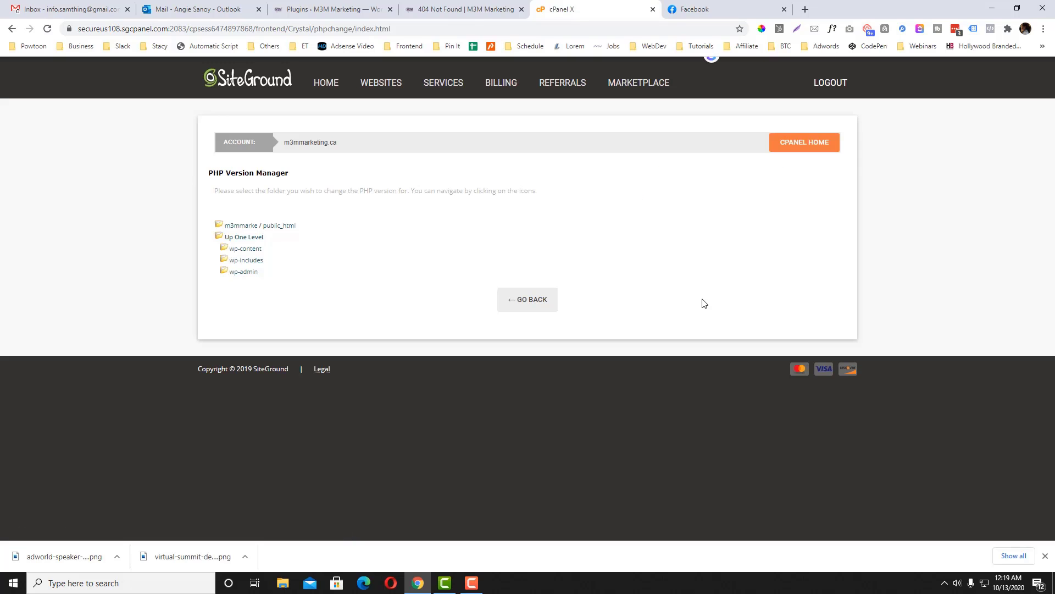
pyautogui.moveTo(272, 230)
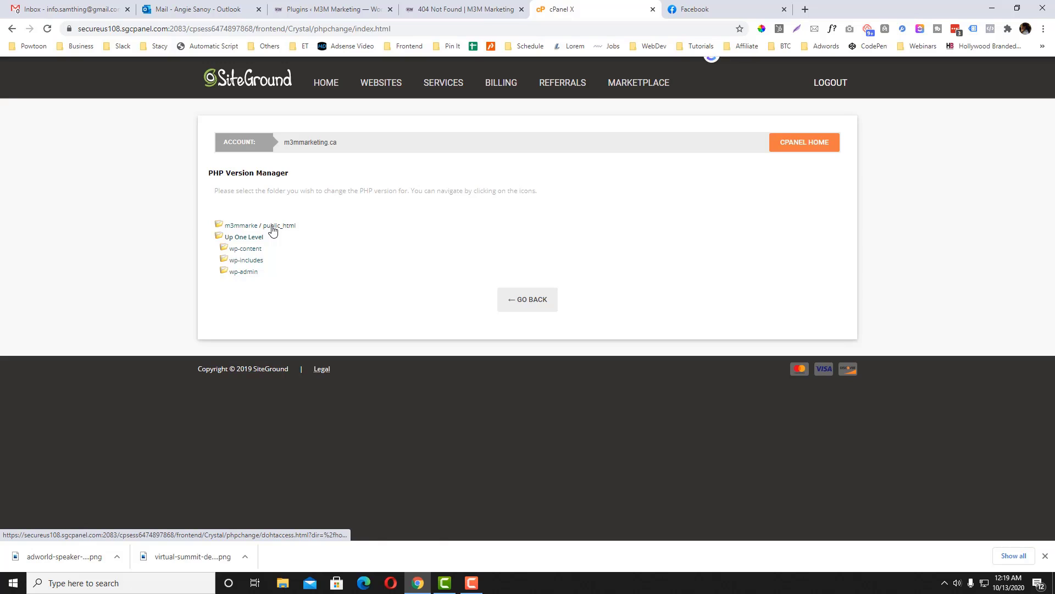
pyautogui.moveTo(278, 225)
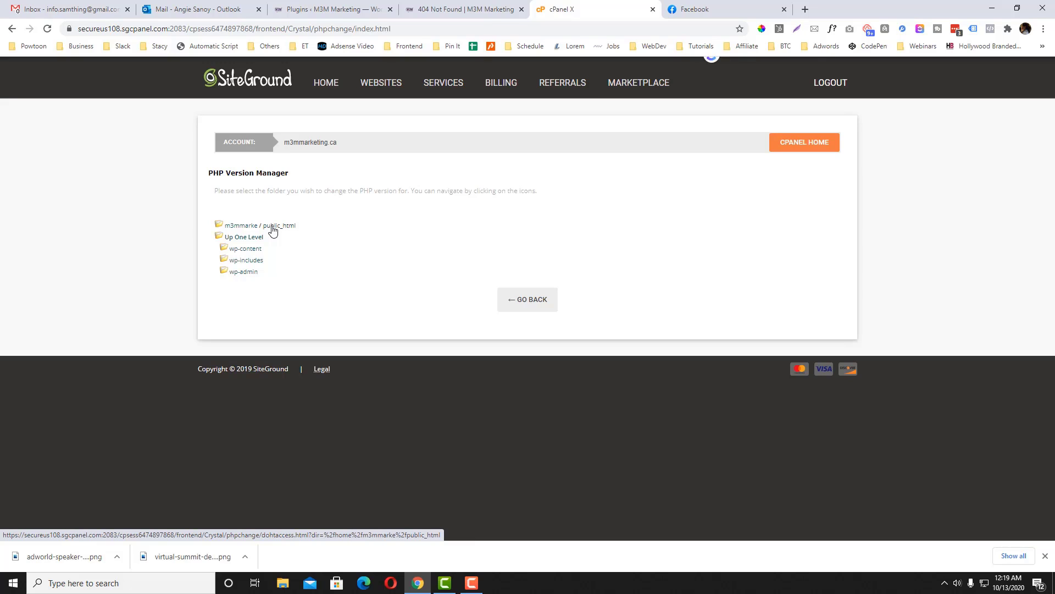
pyautogui.click(448, 9)
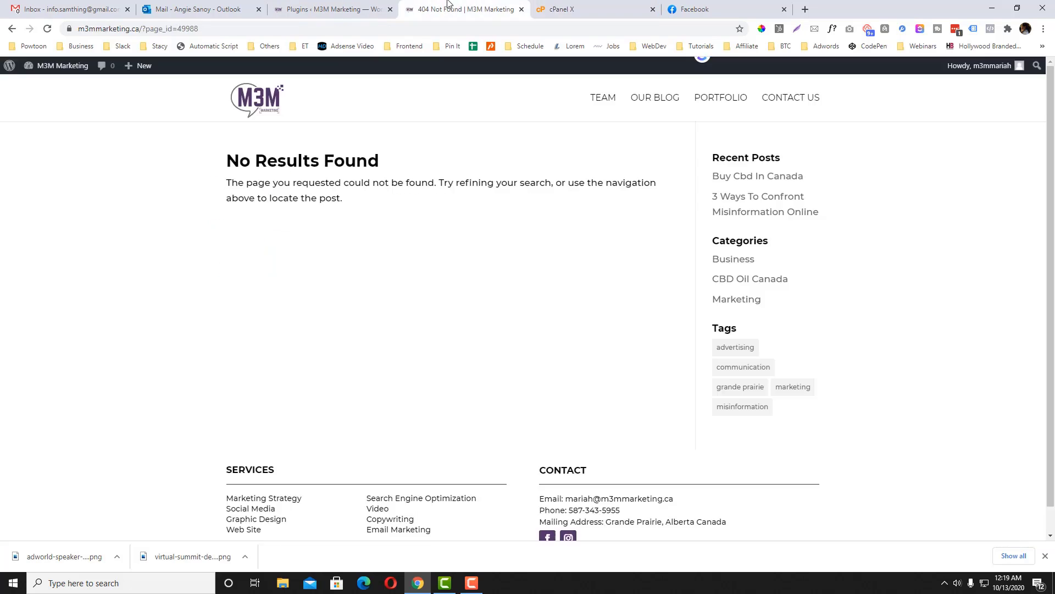
pyautogui.click(590, 9)
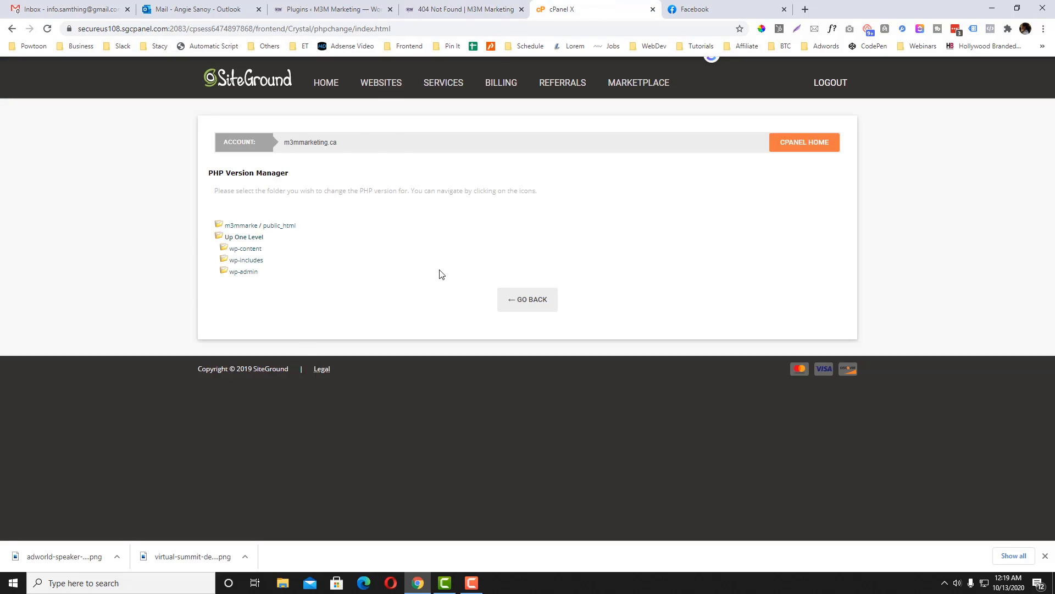
pyautogui.moveTo(284, 234)
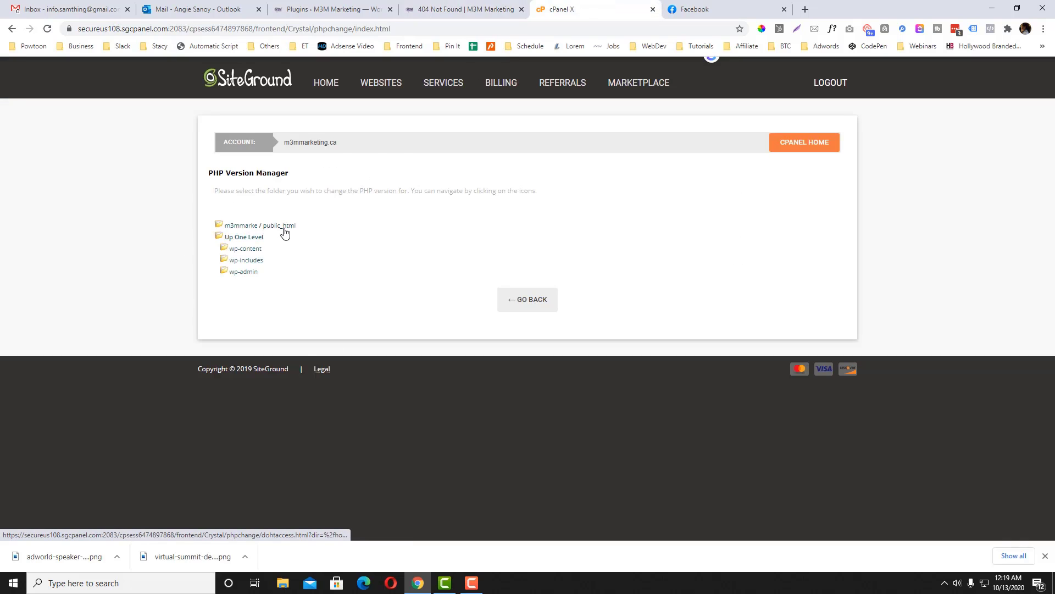
pyautogui.click(258, 225)
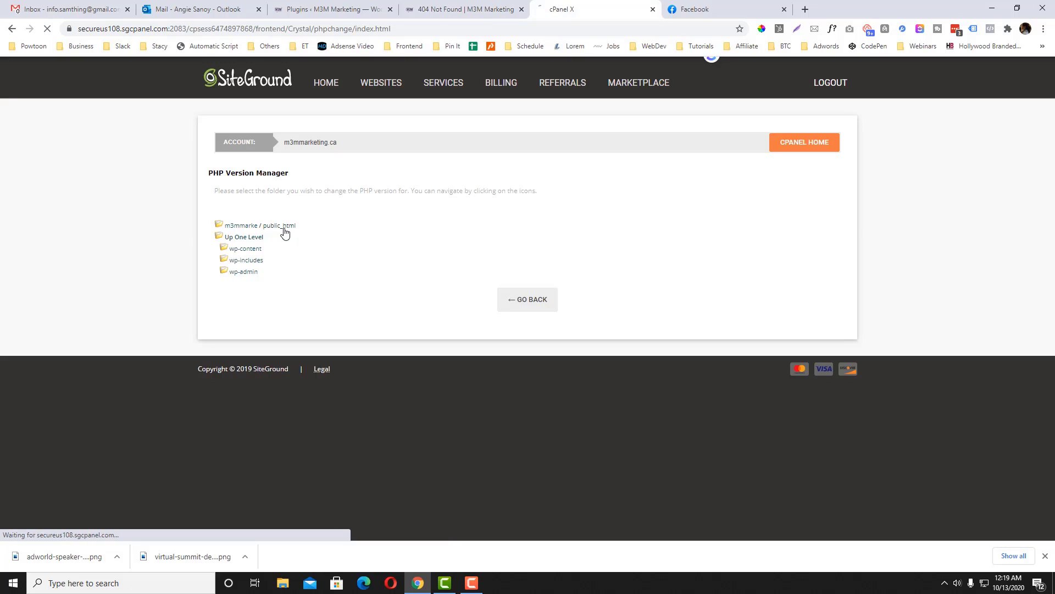
# - Set public_html to PHP 7.4.4 and save
pyautogui.click(259, 225)
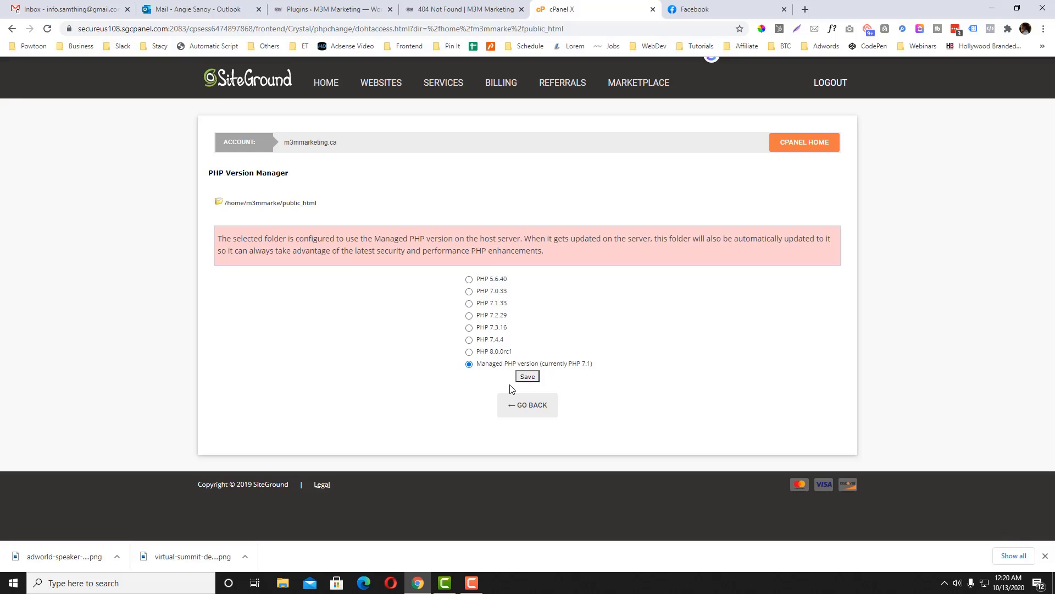
pyautogui.moveTo(492, 361)
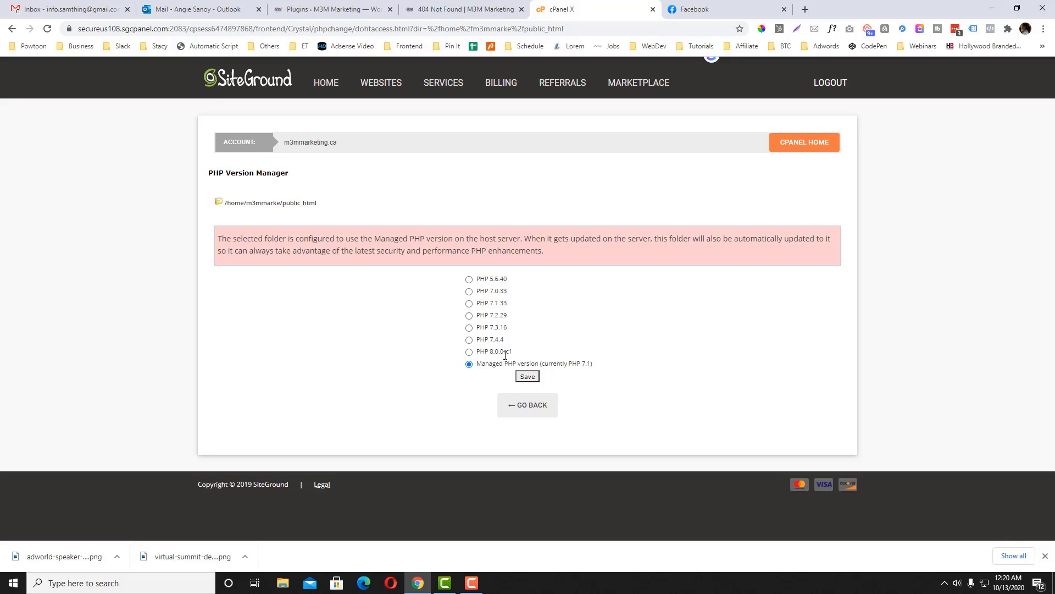
pyautogui.moveTo(539, 357)
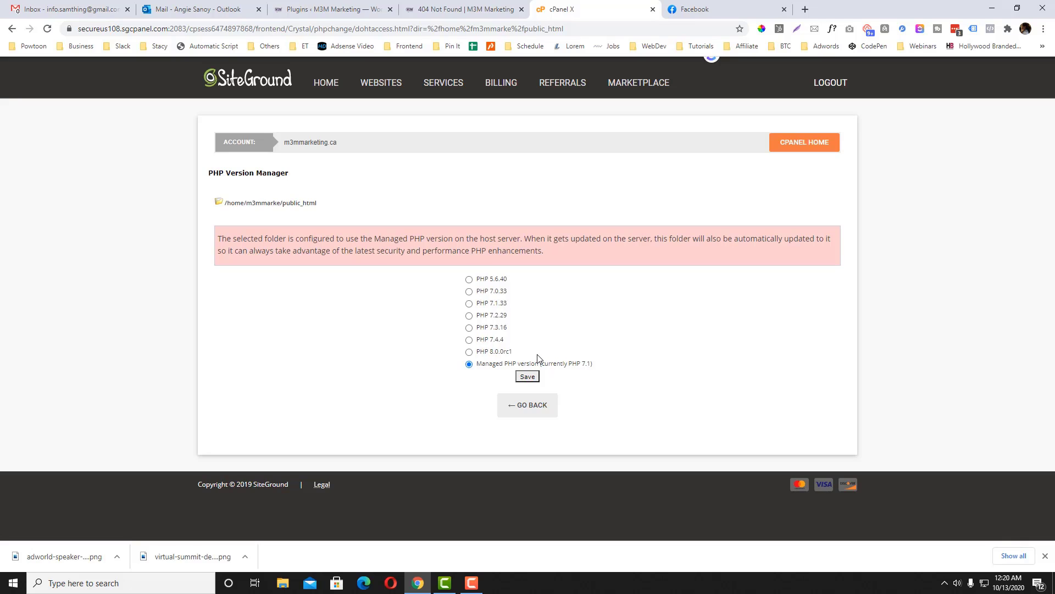
pyautogui.doubleClick(494, 351)
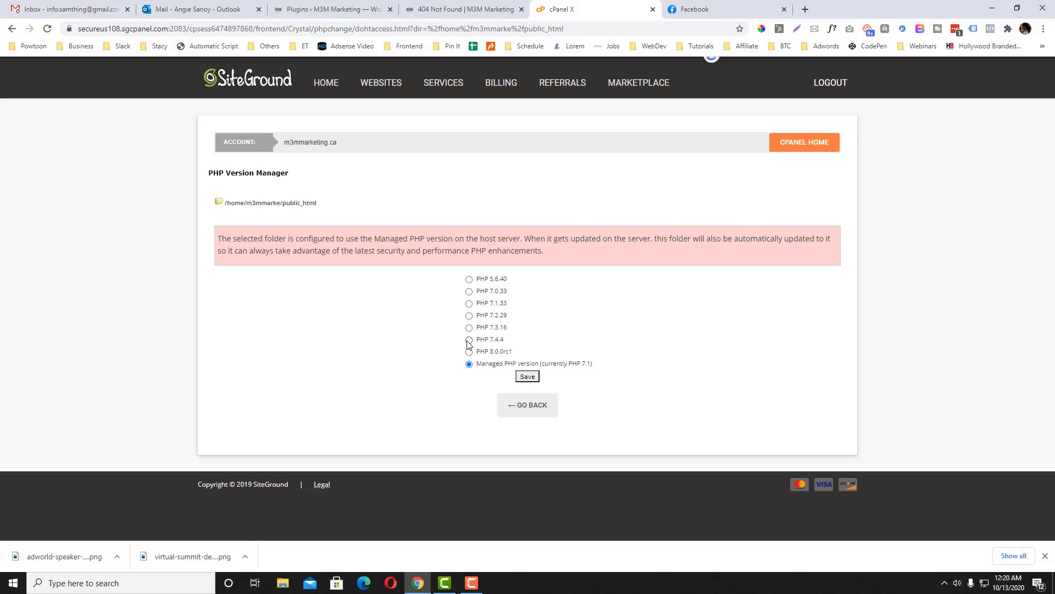
pyautogui.click(468, 339)
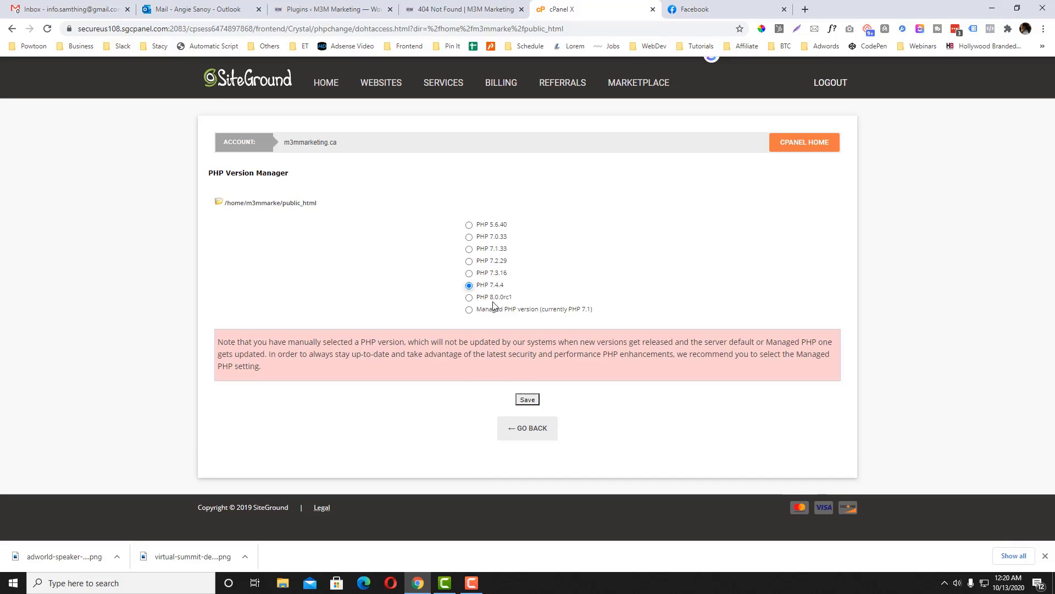
pyautogui.moveTo(543, 384)
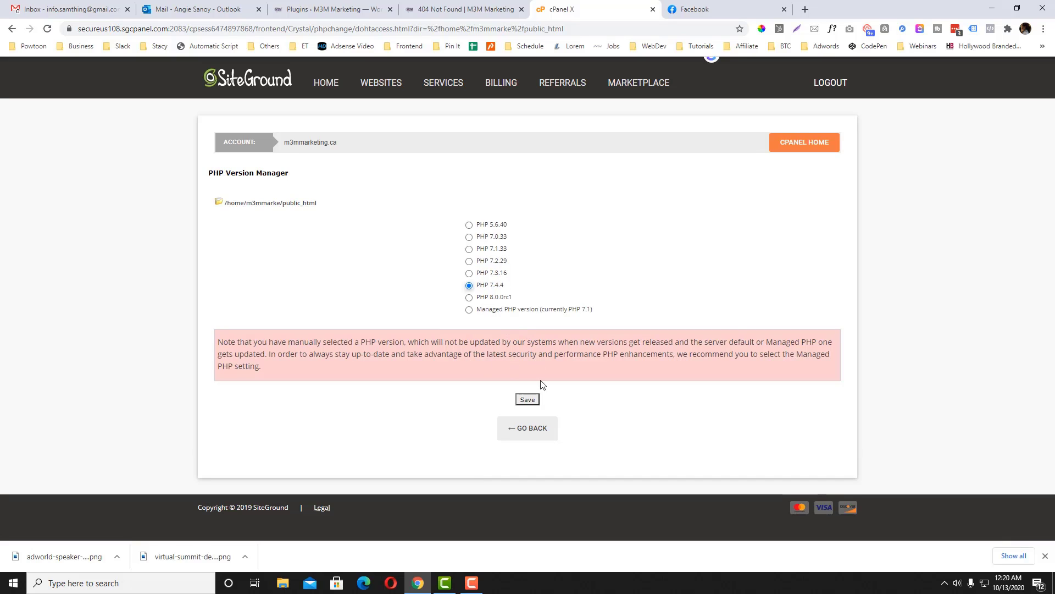
pyautogui.click(527, 399)
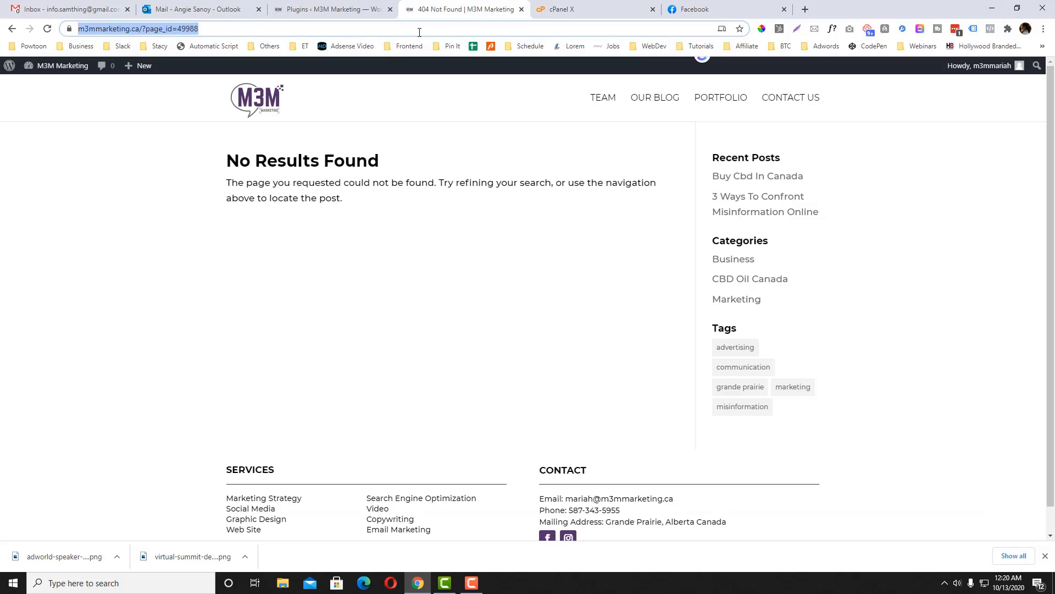
# - Reload the site, confirm PHP 7.4.4 in cPanel, and open the working Our Team page
pyautogui.click(46, 28)
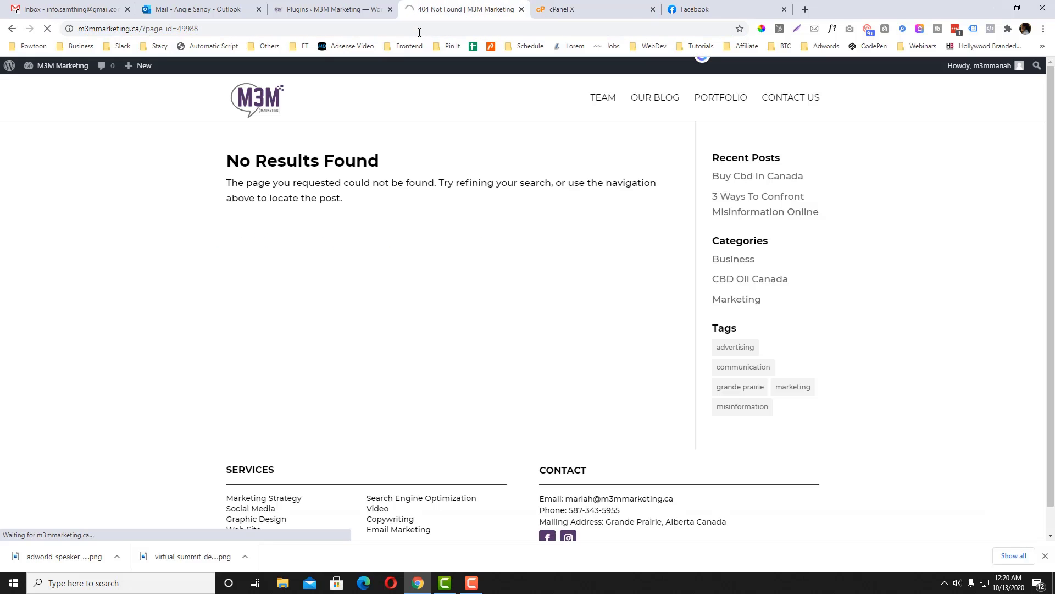
pyautogui.click(654, 97)
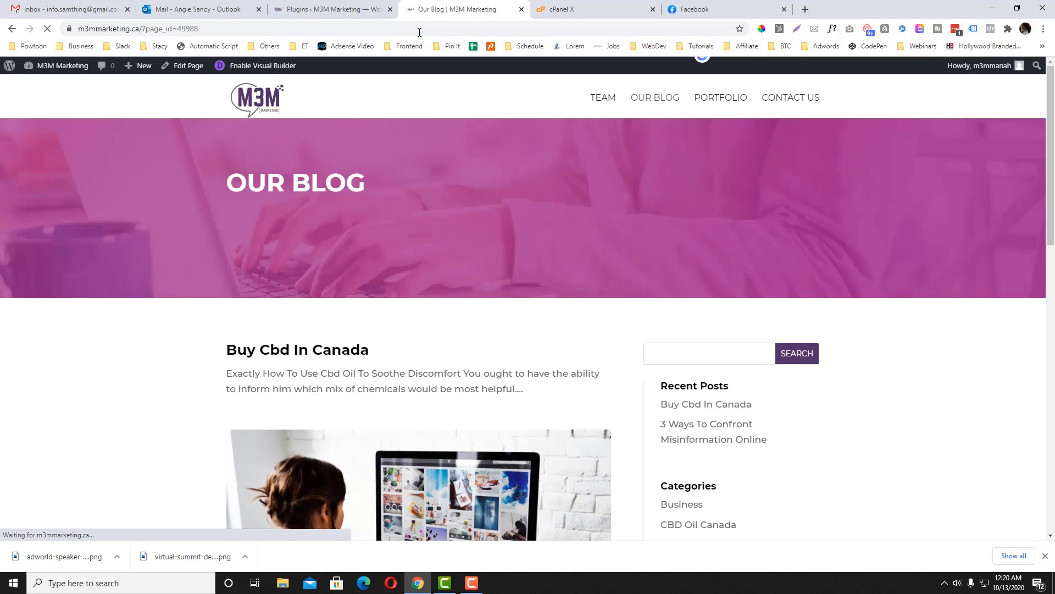
pyautogui.click(585, 9)
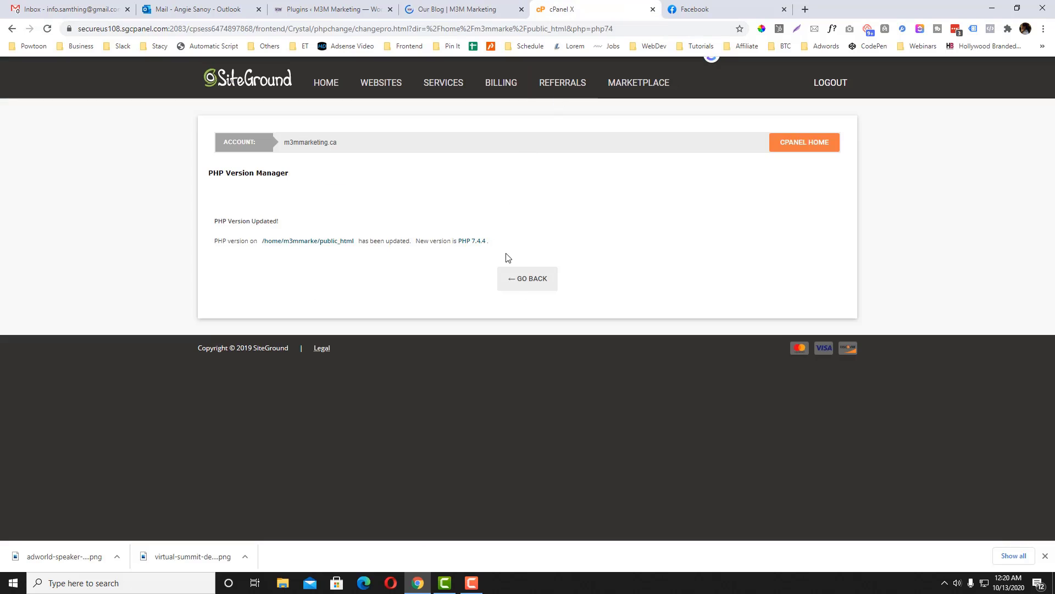
pyautogui.click(527, 279)
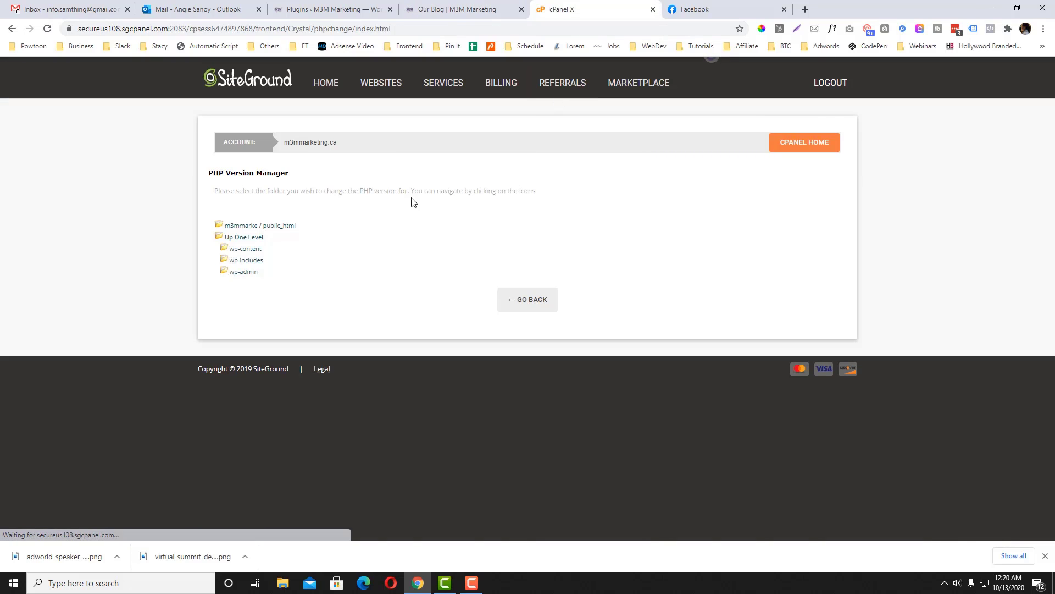
pyautogui.click(461, 8)
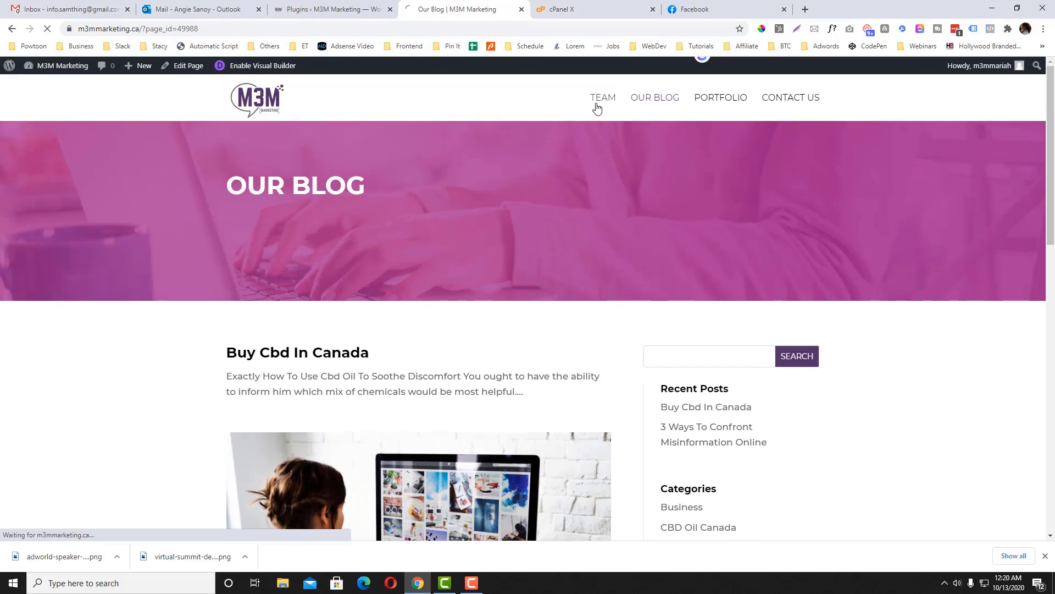
pyautogui.click(602, 98)
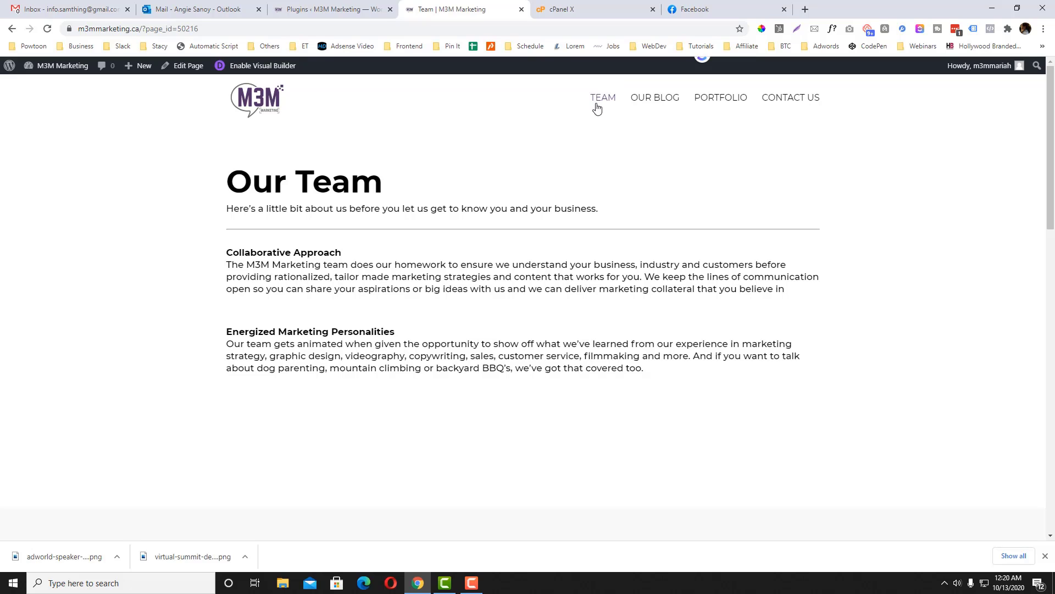
pyautogui.click(555, 9)
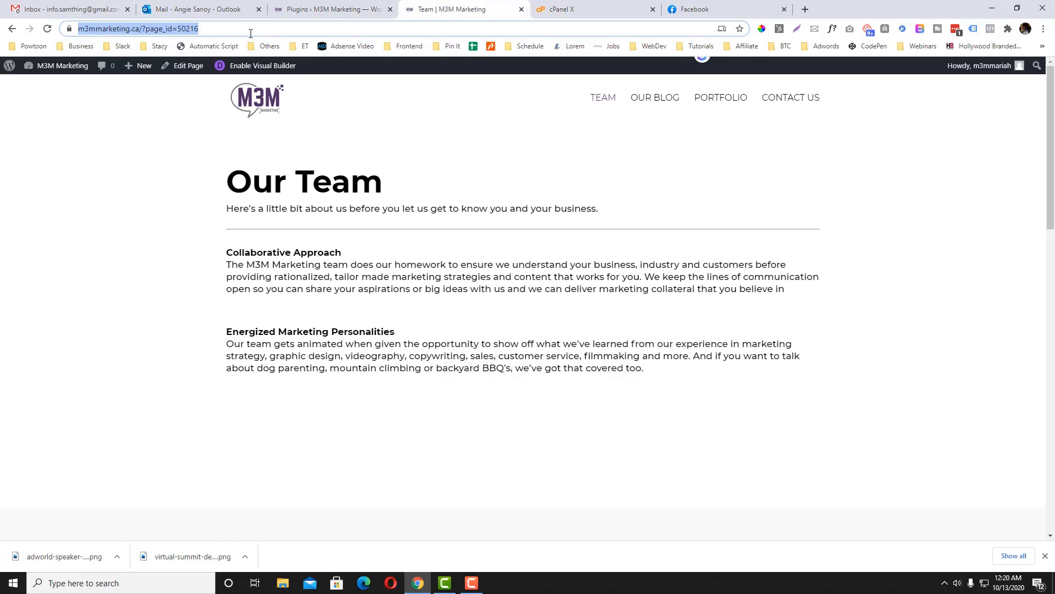
# - Save the Post name permalink structure in Settings > Permalinks
pyautogui.click(330, 9)
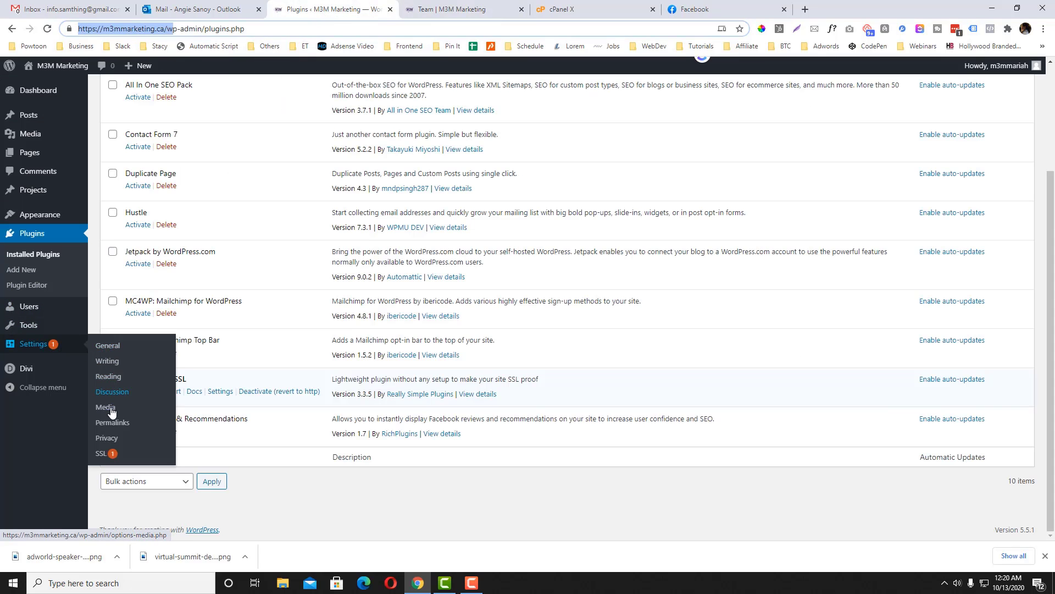
pyautogui.click(105, 406)
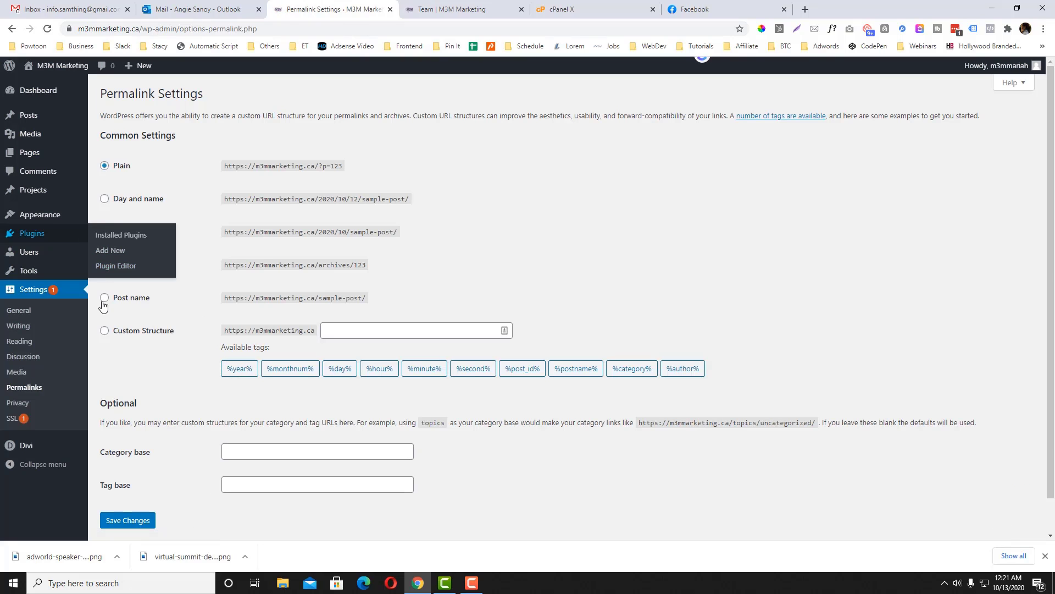
pyautogui.click(127, 483)
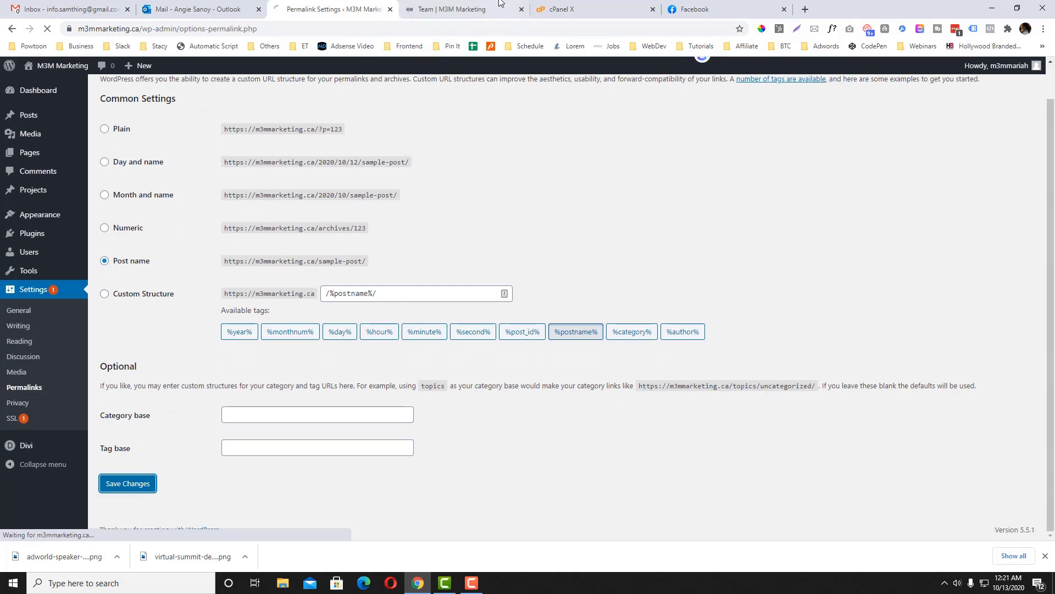
# - Reload the Team page and open Our Blog and Portfolio with clean addresses
pyautogui.click(462, 9)
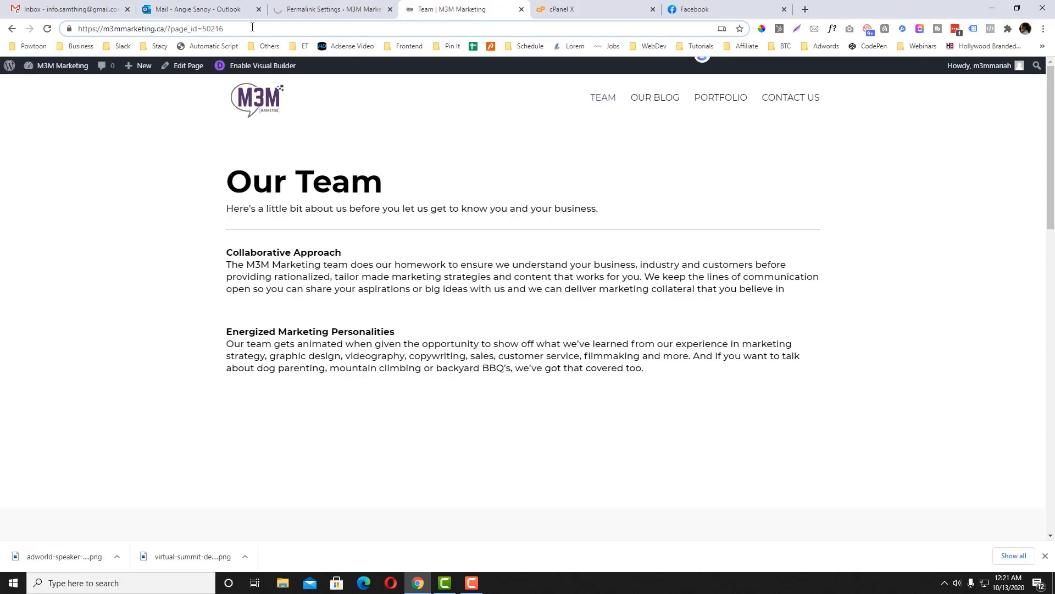
pyautogui.moveTo(407, 92)
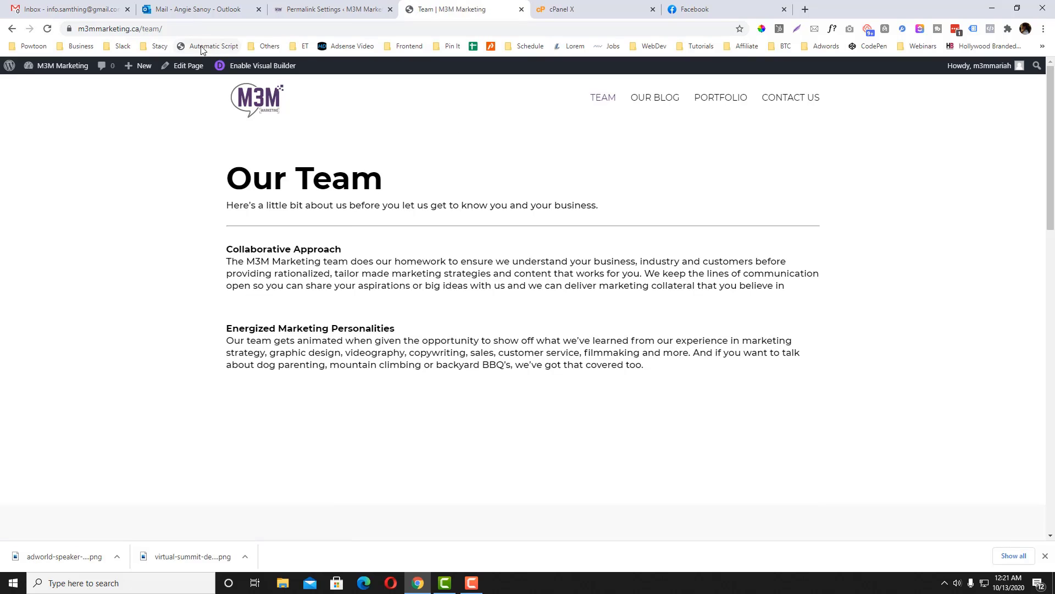
pyautogui.click(654, 97)
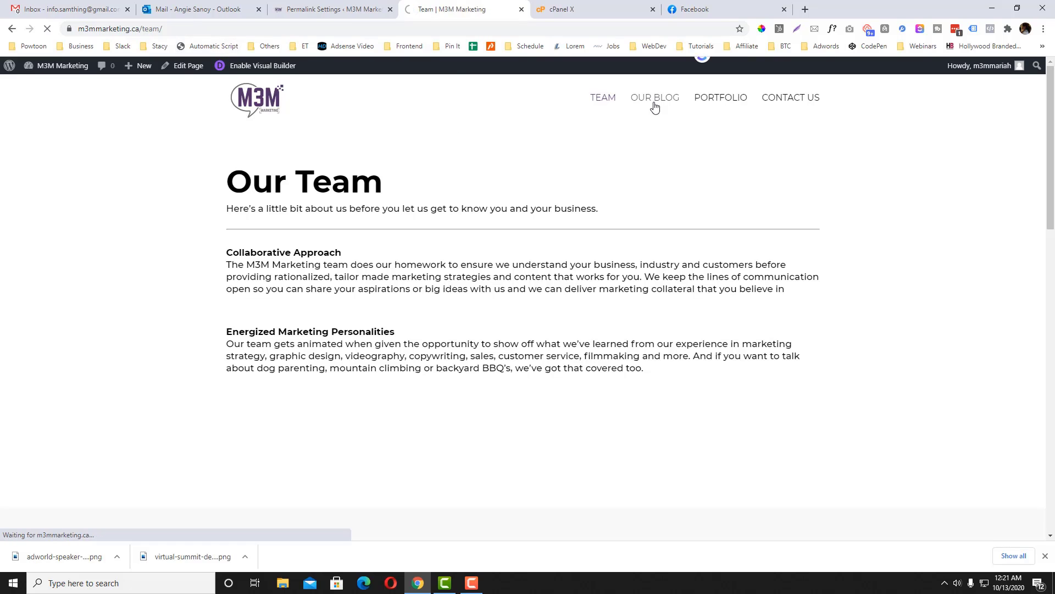
pyautogui.click(655, 97)
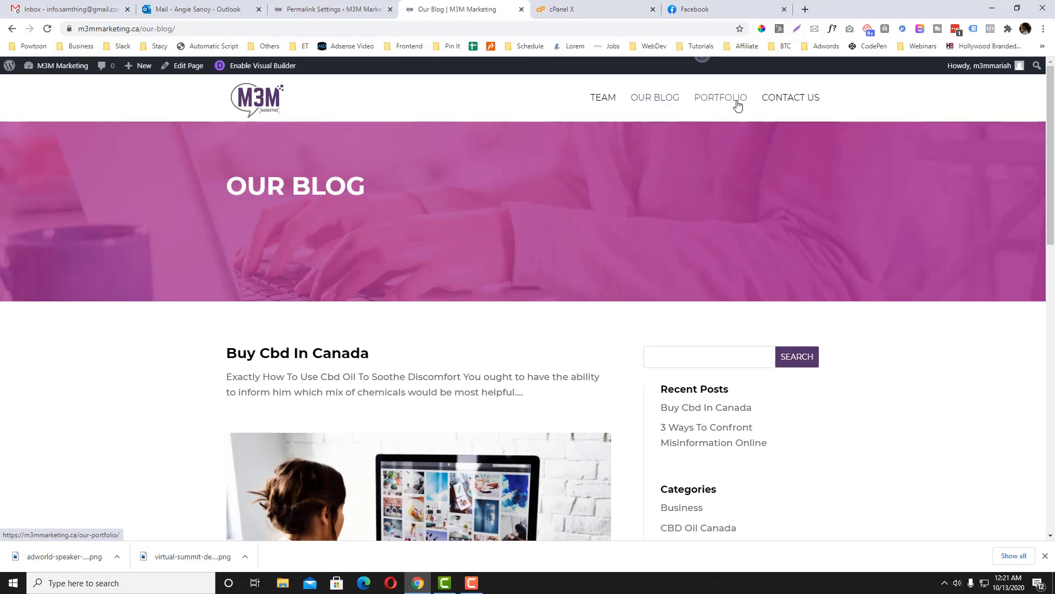
pyautogui.click(720, 97)
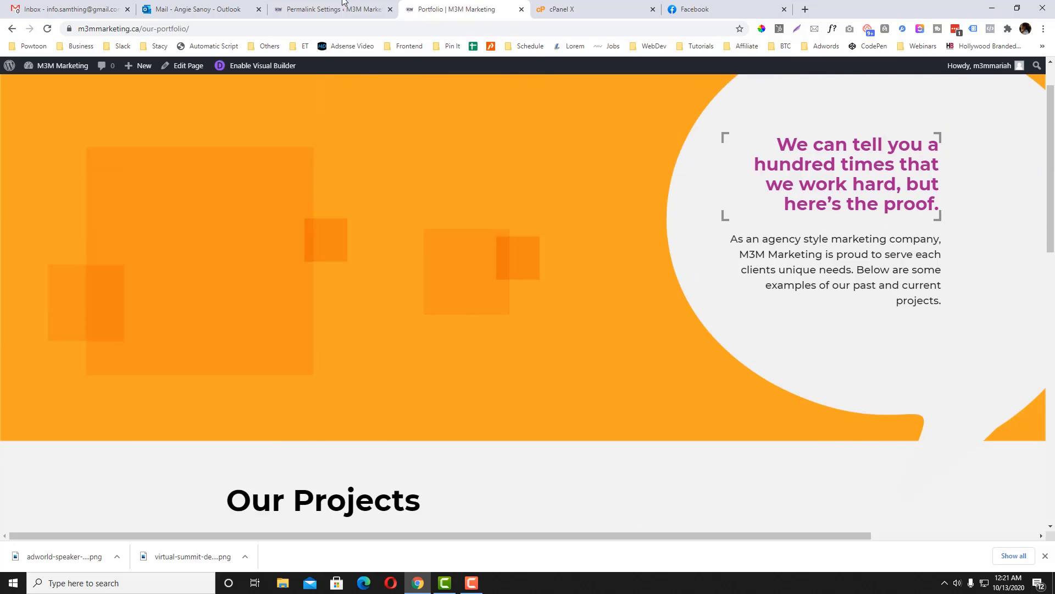
# - Bulk-activate all installed plugins and confirm the Portfolio page still loads
pyautogui.click(330, 9)
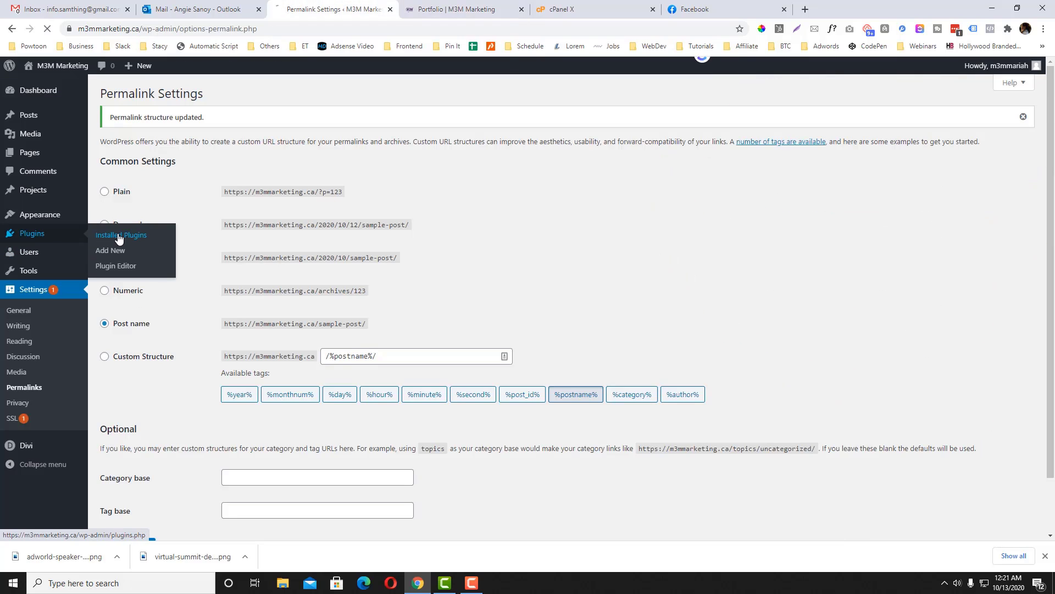
pyautogui.click(121, 234)
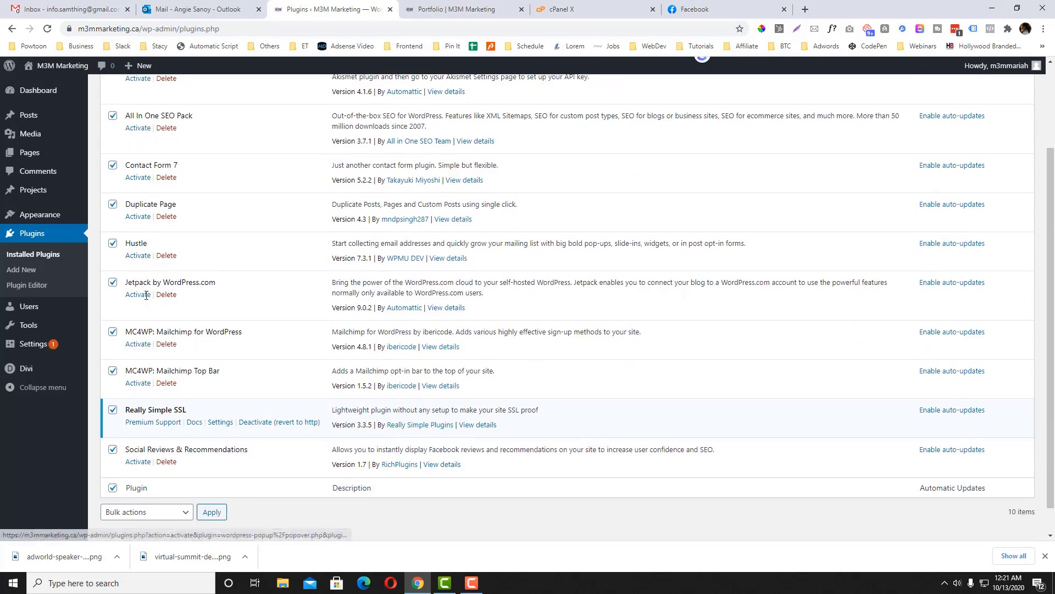
pyautogui.click(145, 512)
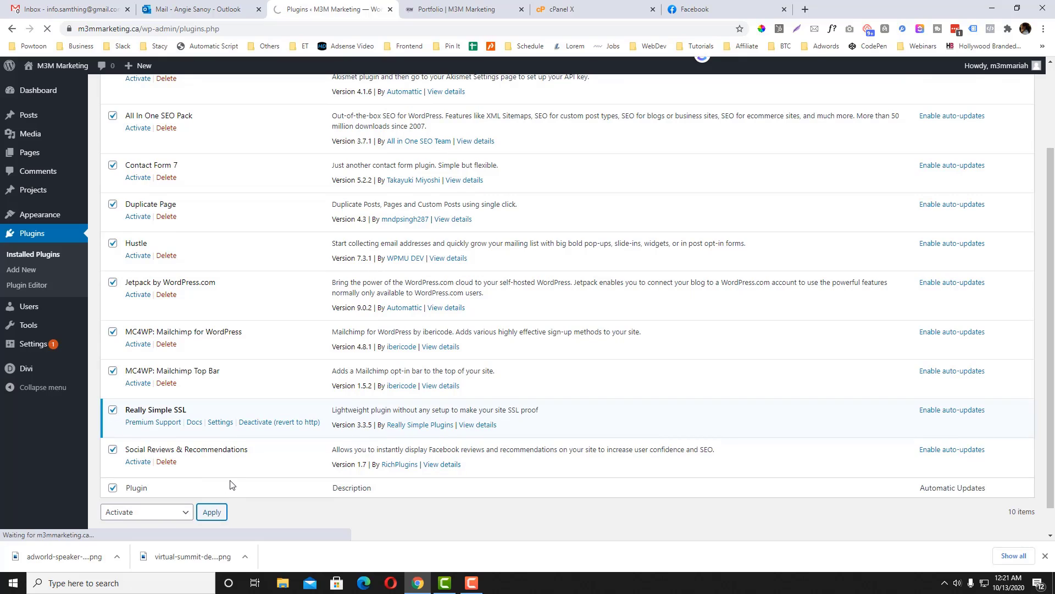
pyautogui.moveTo(230, 480)
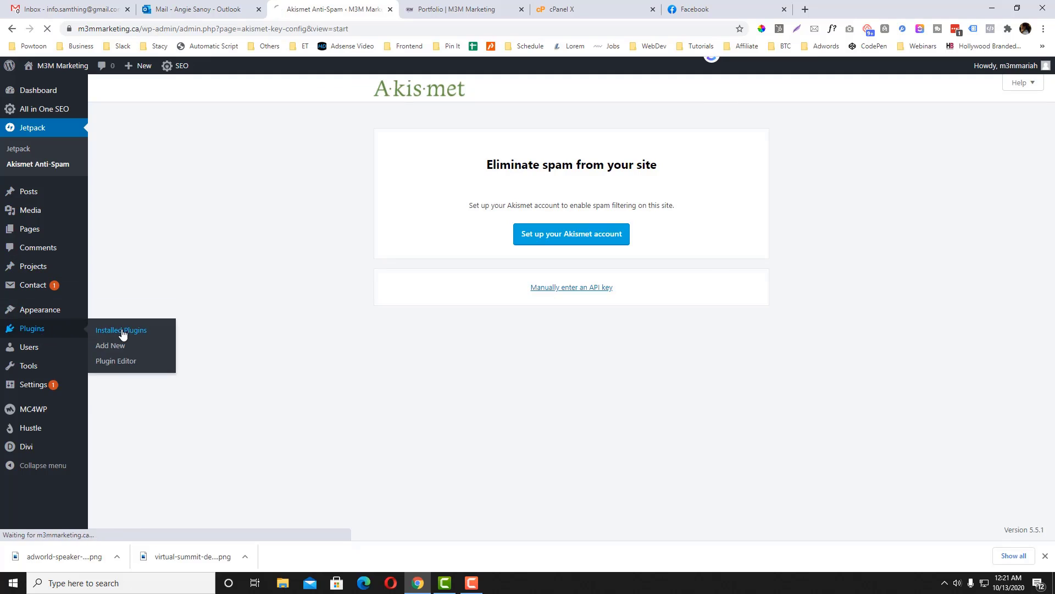
pyautogui.click(120, 330)
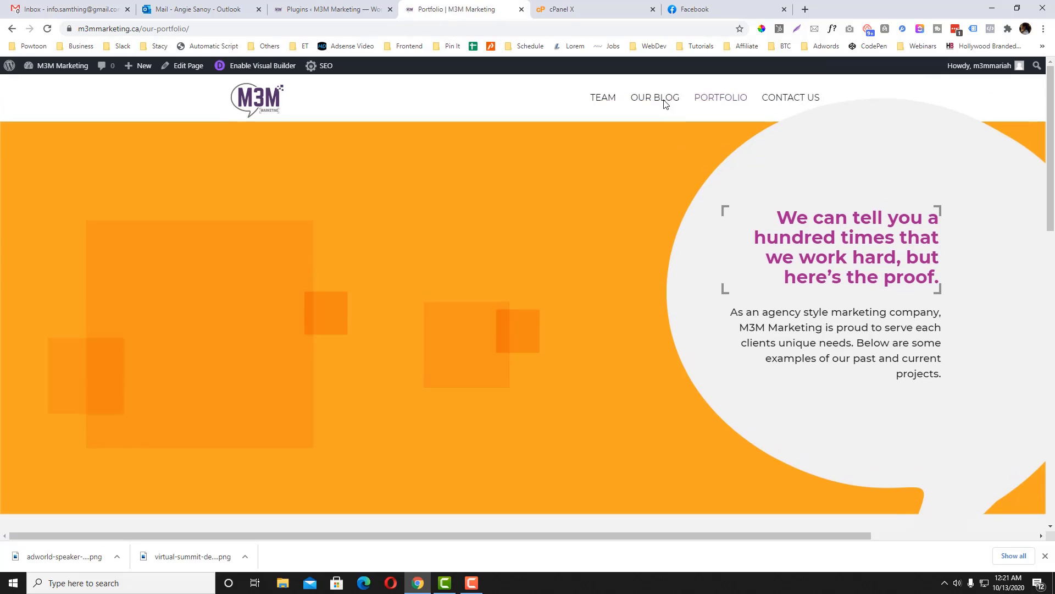
pyautogui.moveTo(762, 102)
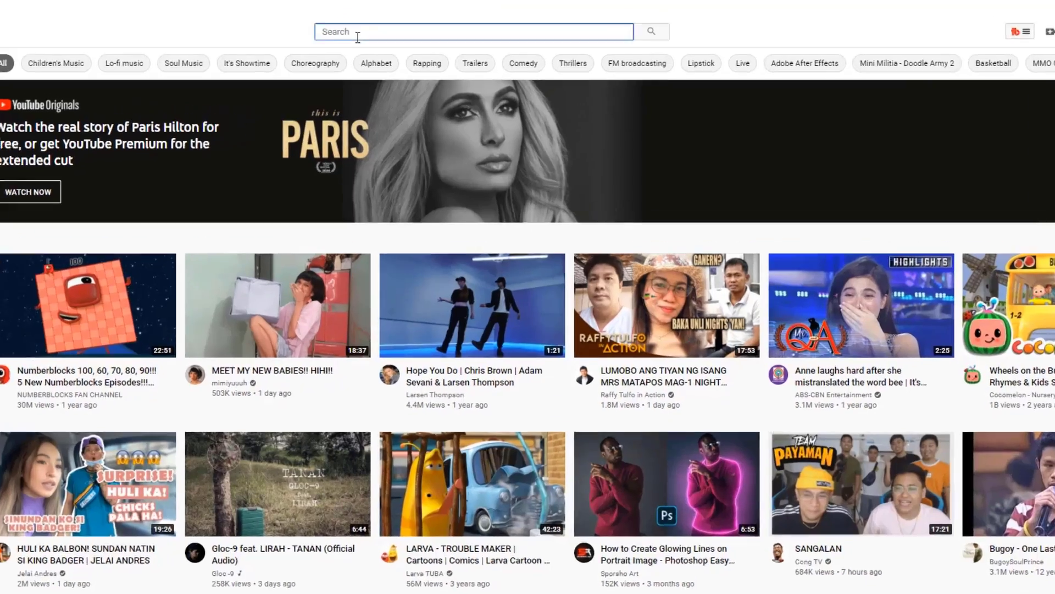
pyautogui.write('bookwormhead')
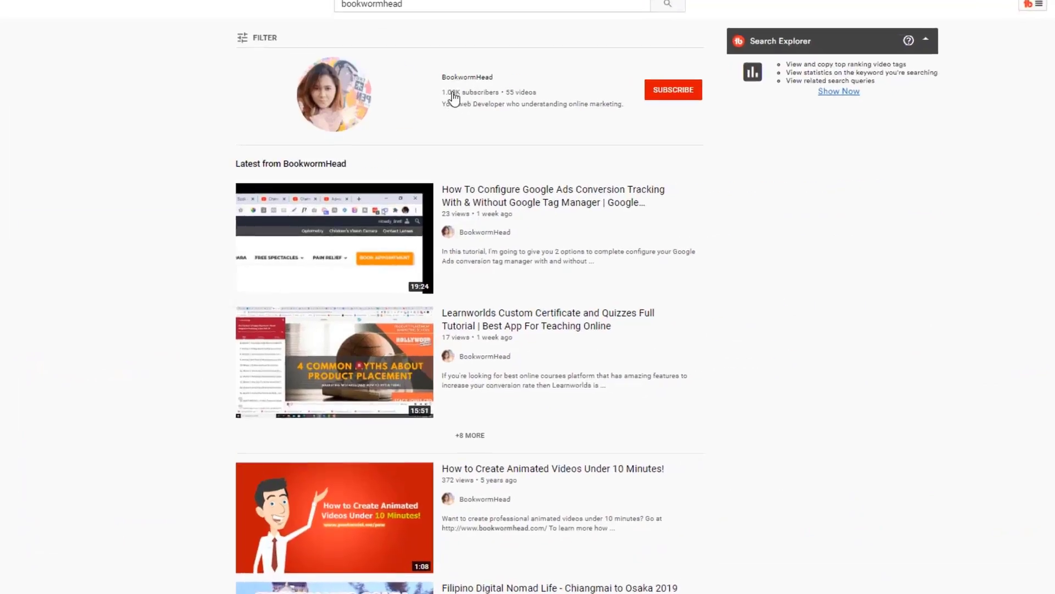
pyautogui.click(673, 90)
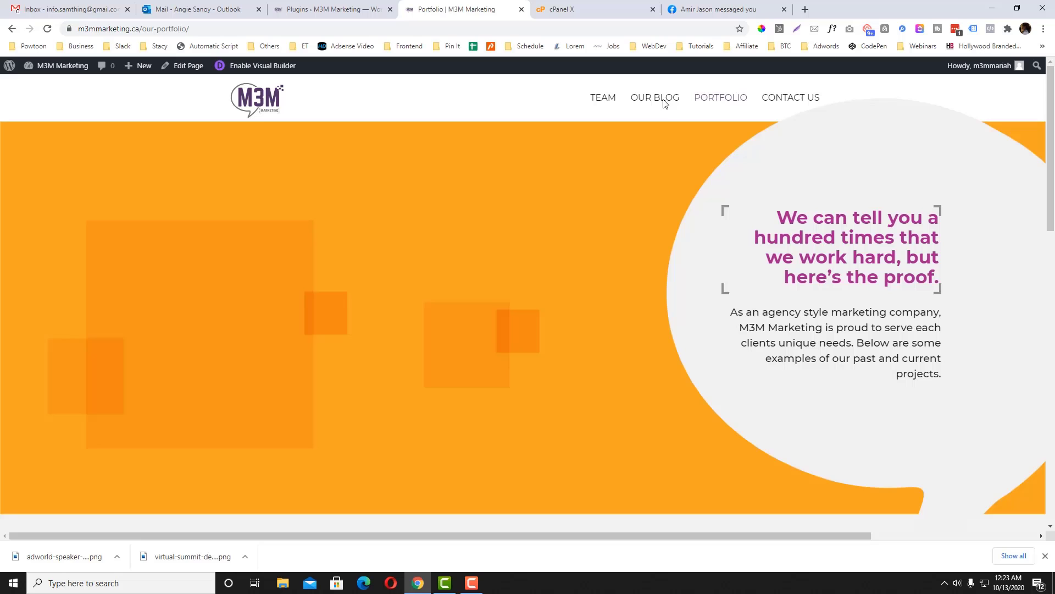
# - Confirm Our Blog loads with plugins deactivated, review the Plugins notice, then return to cPanel
pyautogui.click(654, 96)
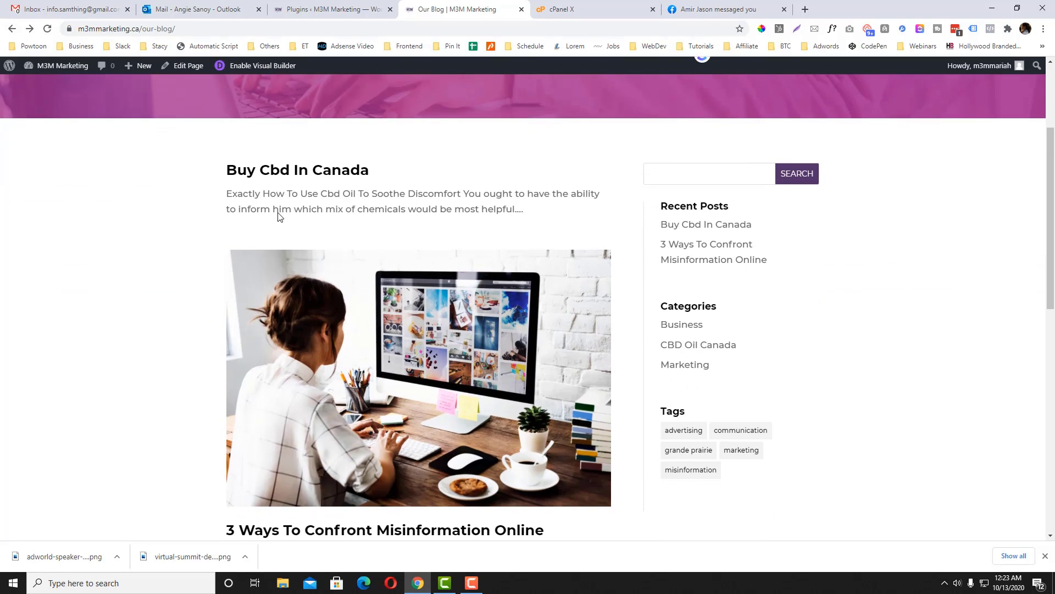
pyautogui.scroll(3)
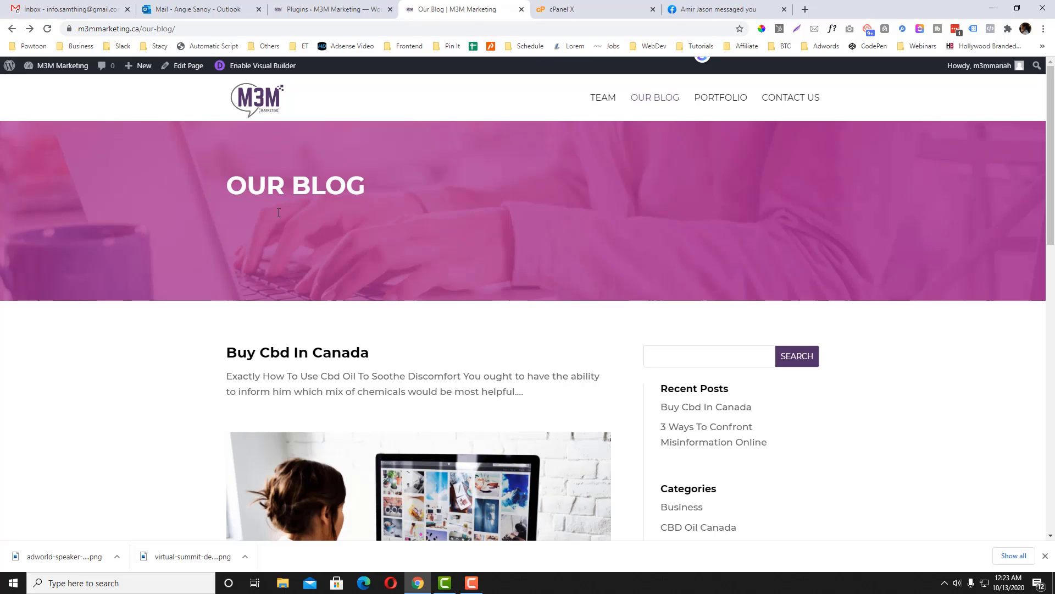
pyautogui.click(330, 9)
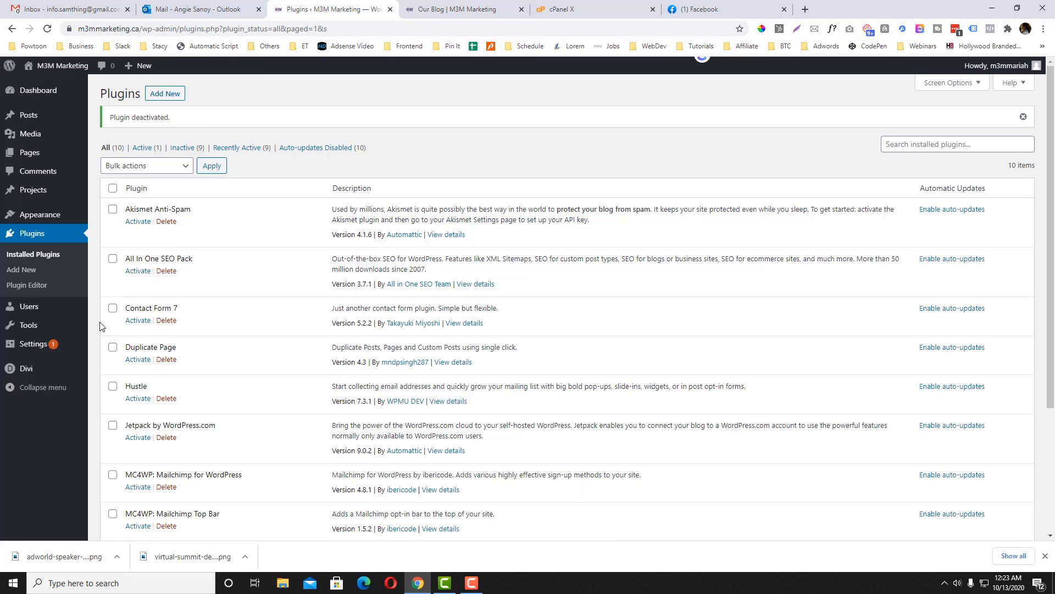
pyautogui.scroll(-3)
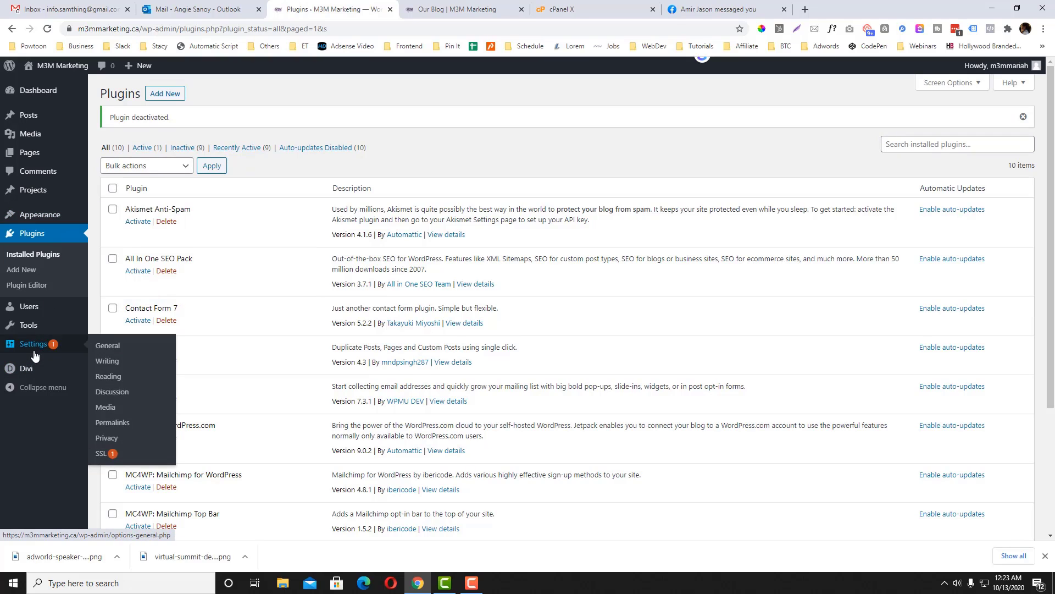
pyautogui.click(580, 9)
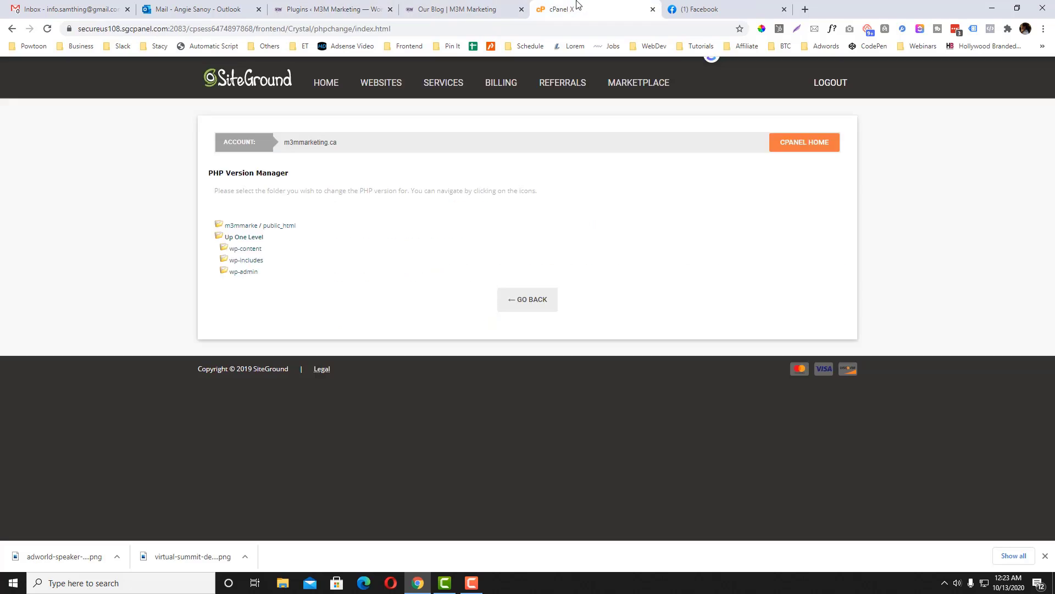
# - Open File Manager from cPanel home on Document Root with Show Hidden Files enabled
pyautogui.click(527, 299)
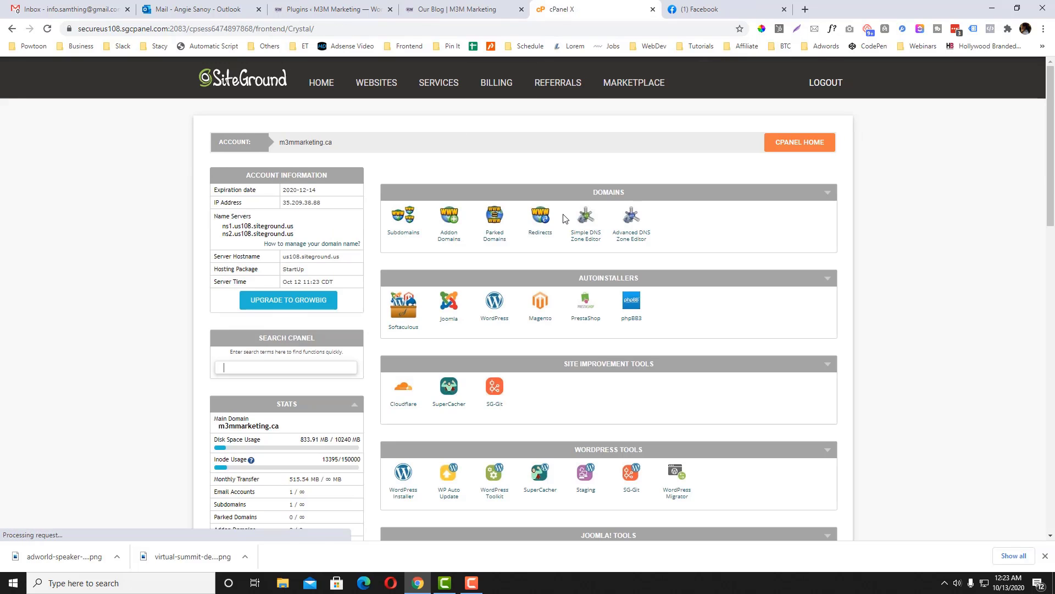
pyautogui.scroll(-3)
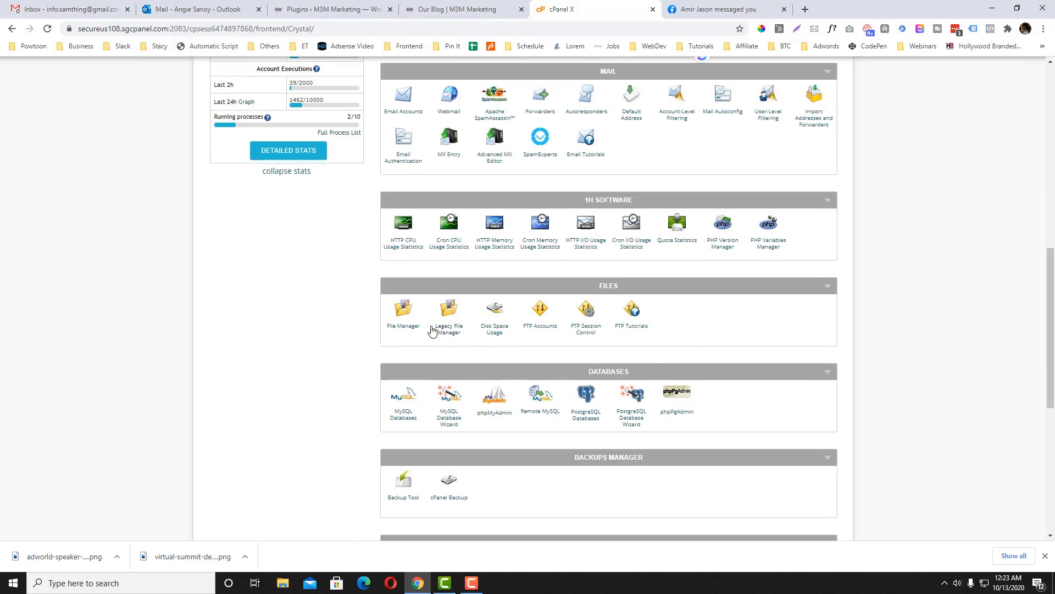
pyautogui.click(403, 308)
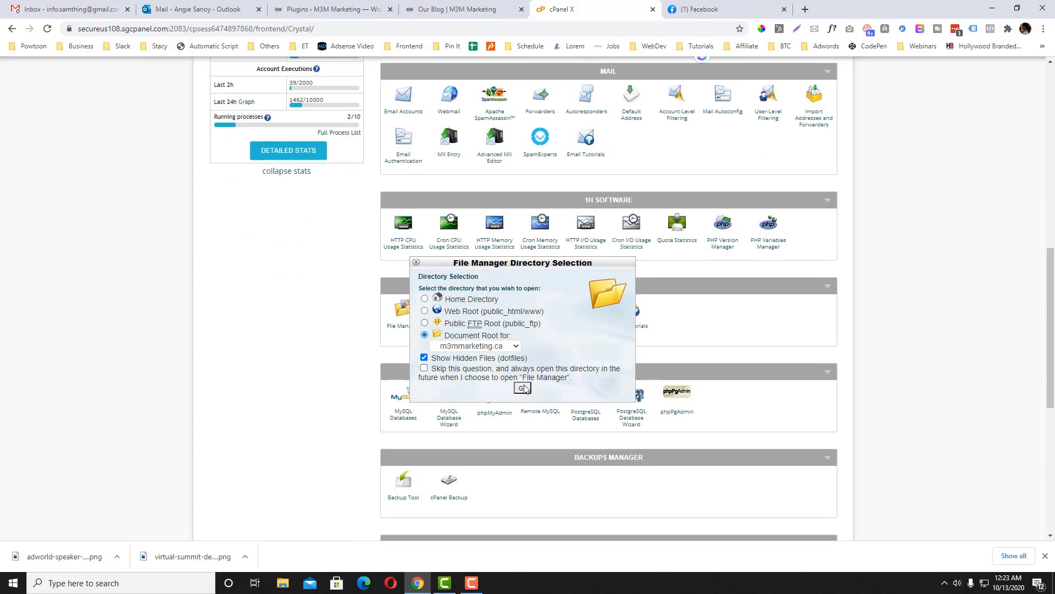
pyautogui.click(523, 389)
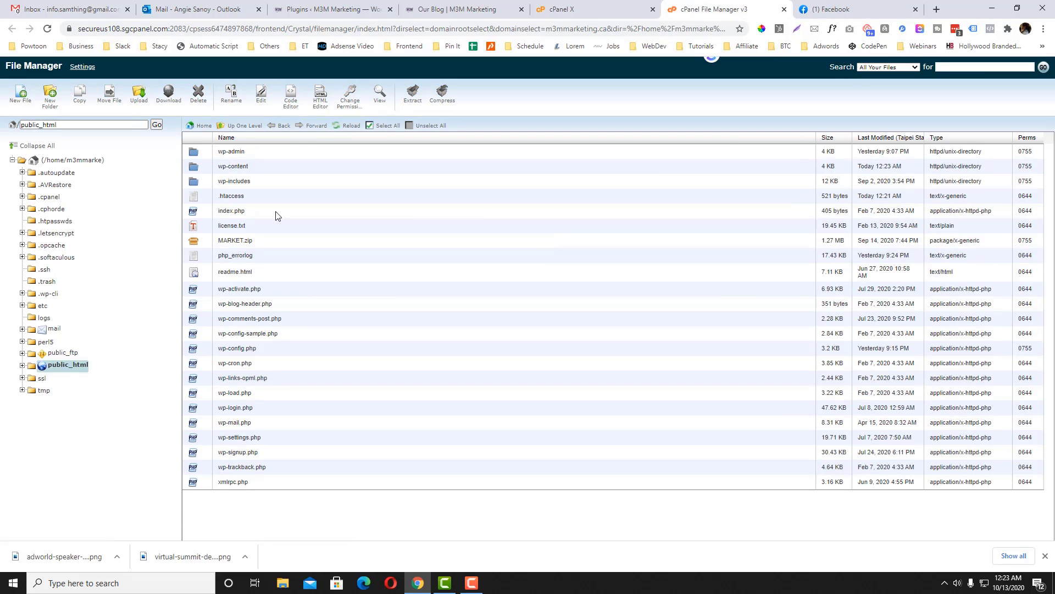
# - View the php_errorlog file in public_html
pyautogui.click(231, 196)
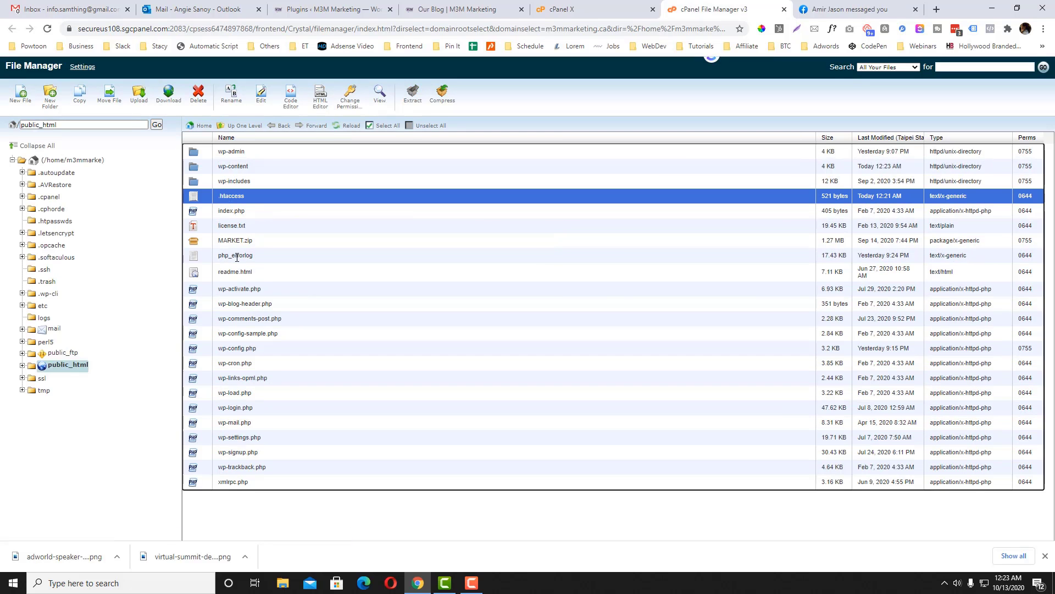
pyautogui.click(236, 255)
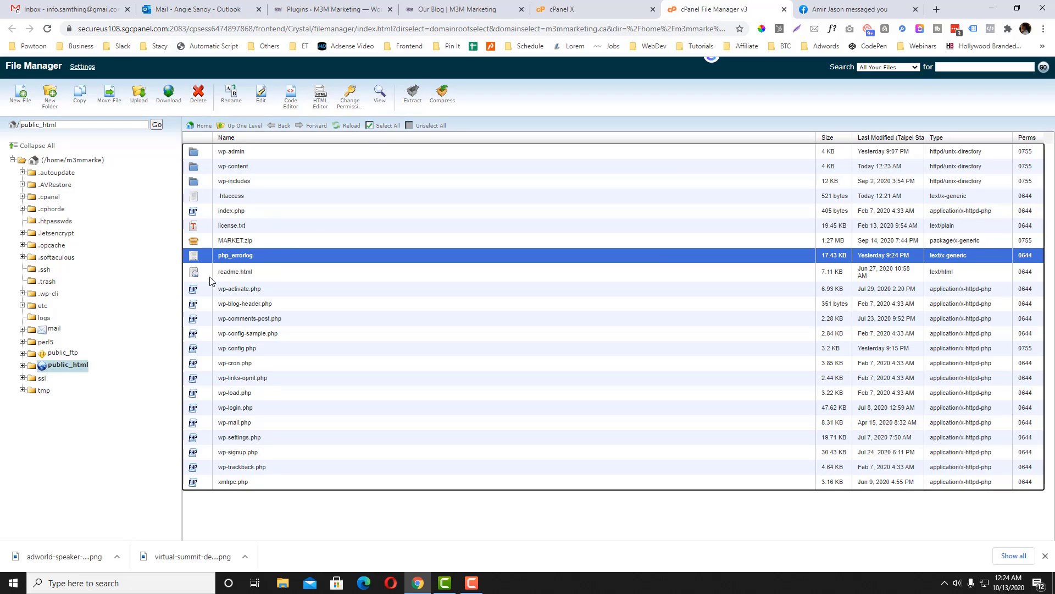
pyautogui.rightClick(235, 255)
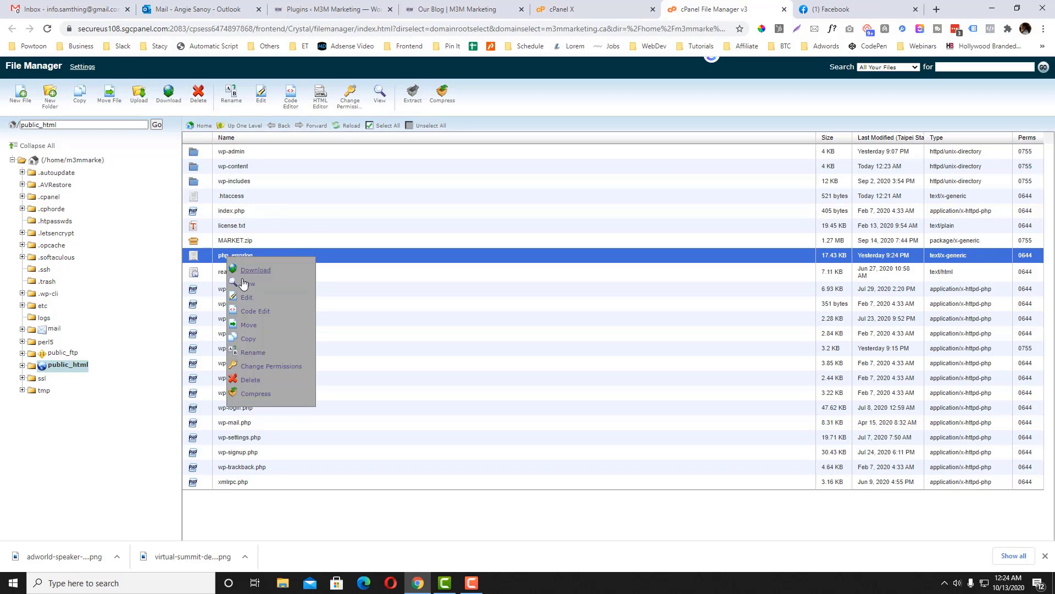
pyautogui.moveTo(255, 286)
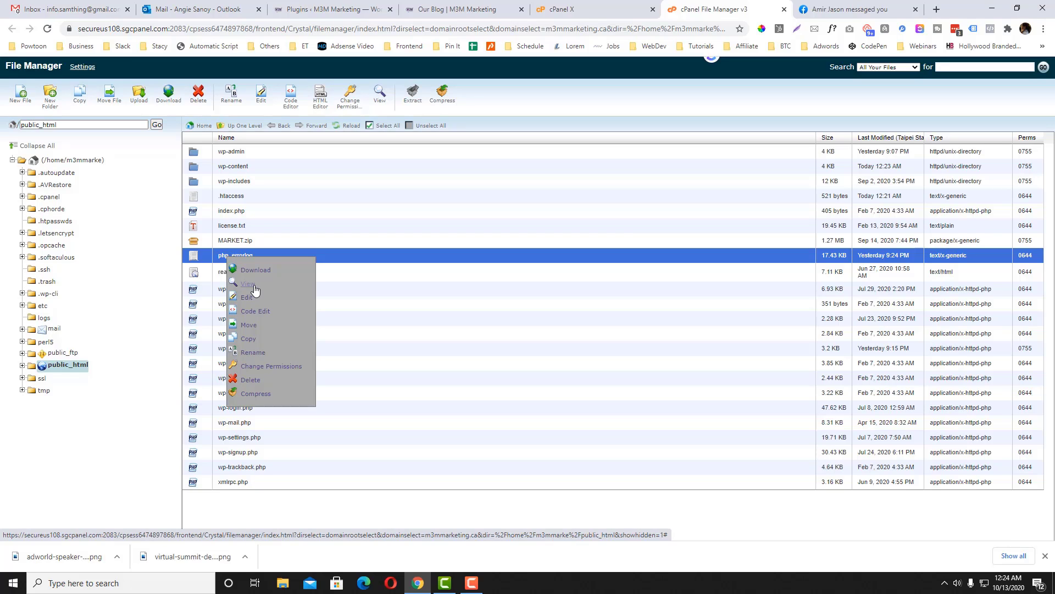
pyautogui.click(250, 284)
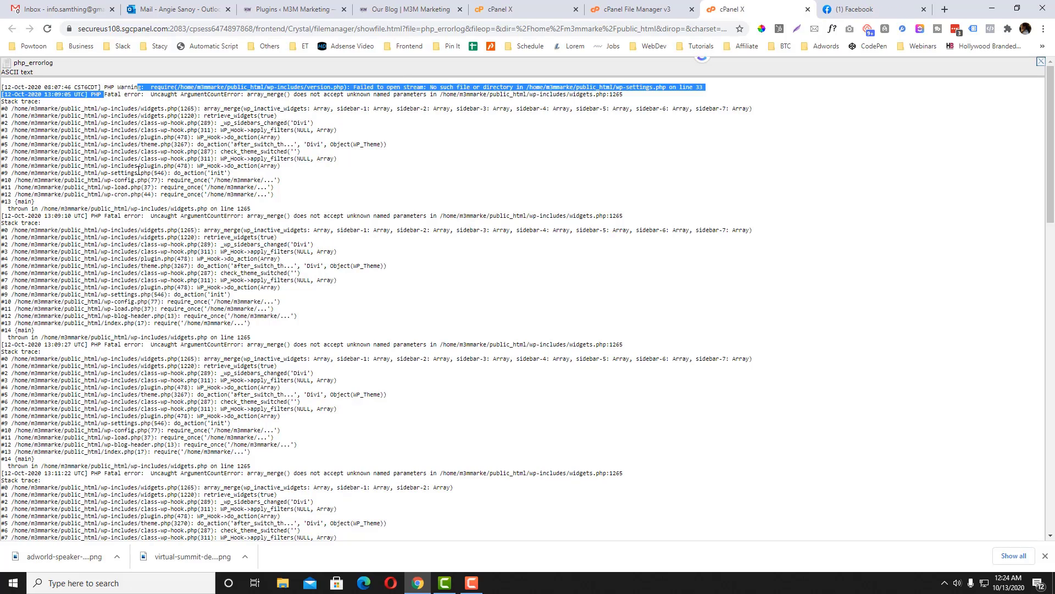
# - Review the repeated widgets.php fatal errors in php_errorlog, then check the Our Blog page
pyautogui.scroll(-3)
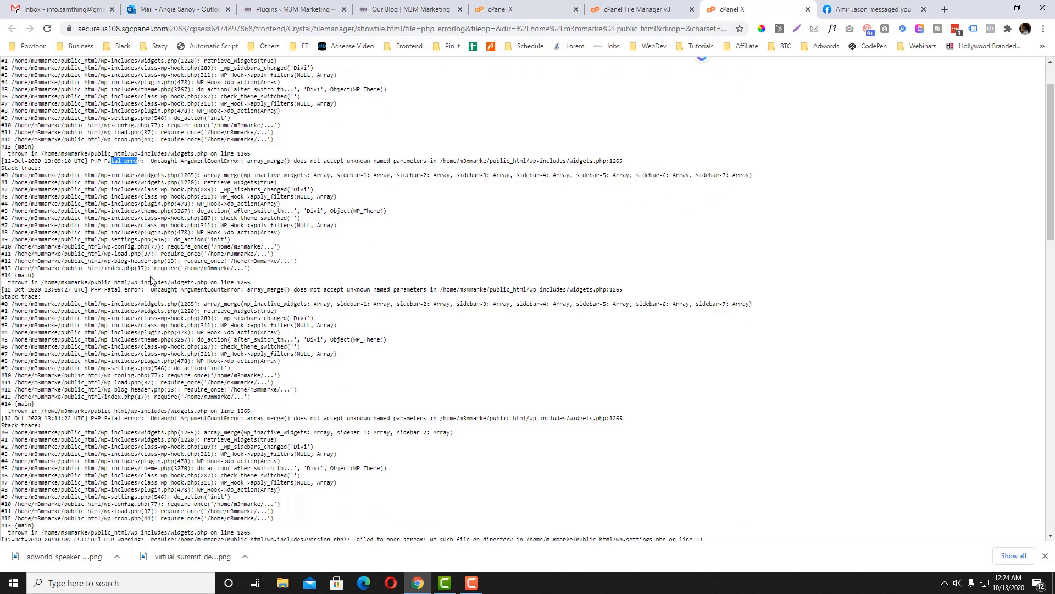
pyautogui.doubleClick(118, 290)
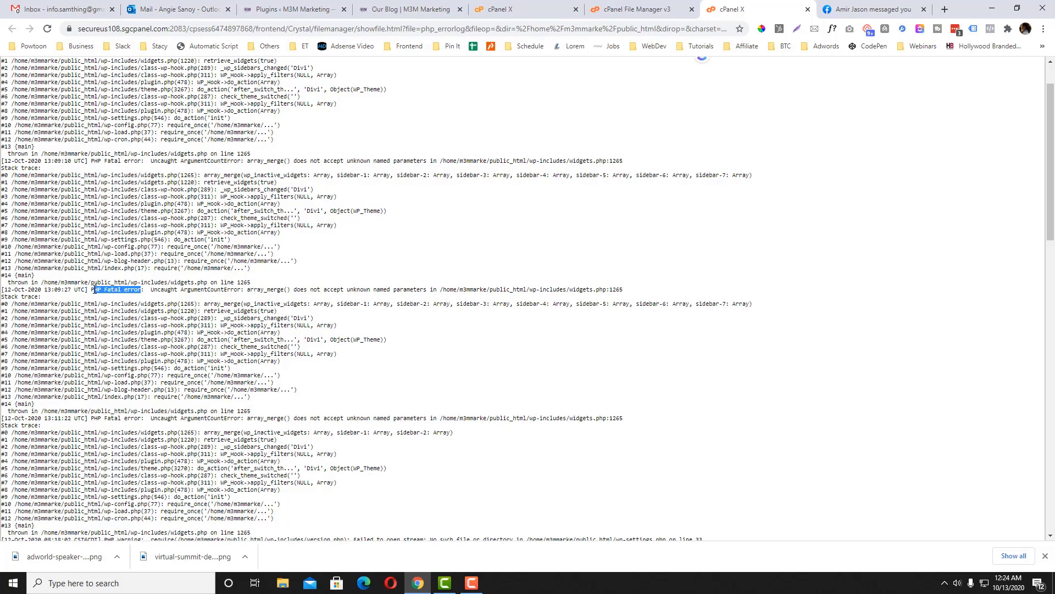
pyautogui.scroll(-3)
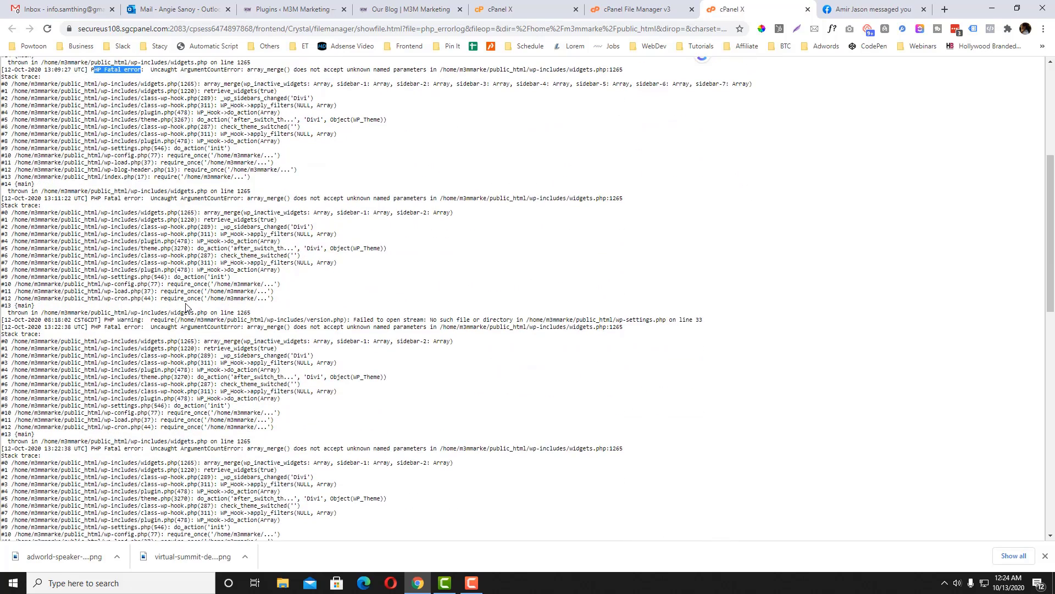
pyautogui.click(408, 9)
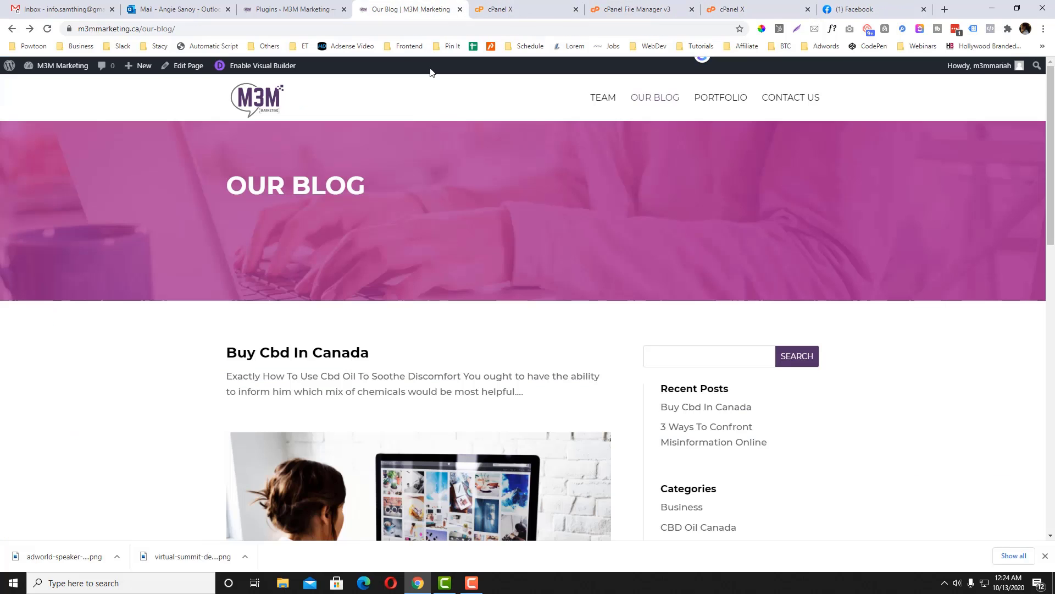
pyautogui.moveTo(431, 170)
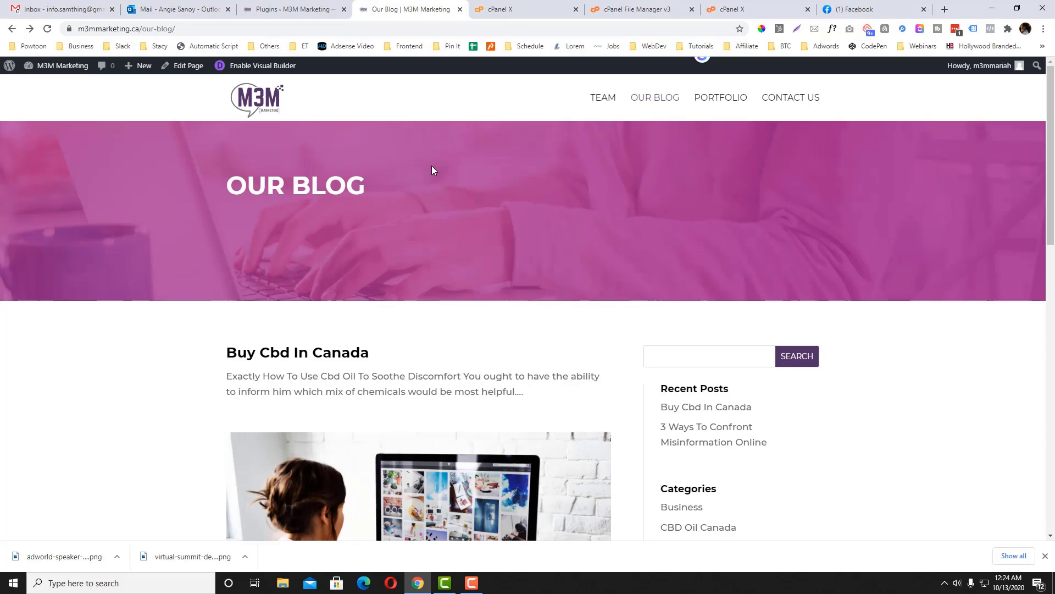
# - Return to the cPanel File Manager v3 listing of public_html
pyautogui.click(636, 9)
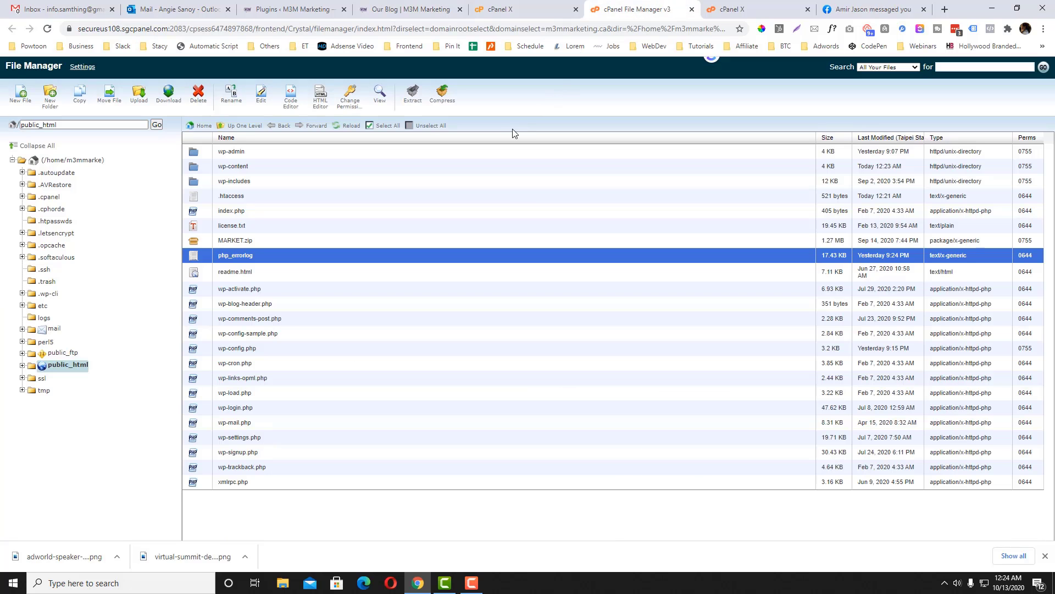
pyautogui.moveTo(349, 94)
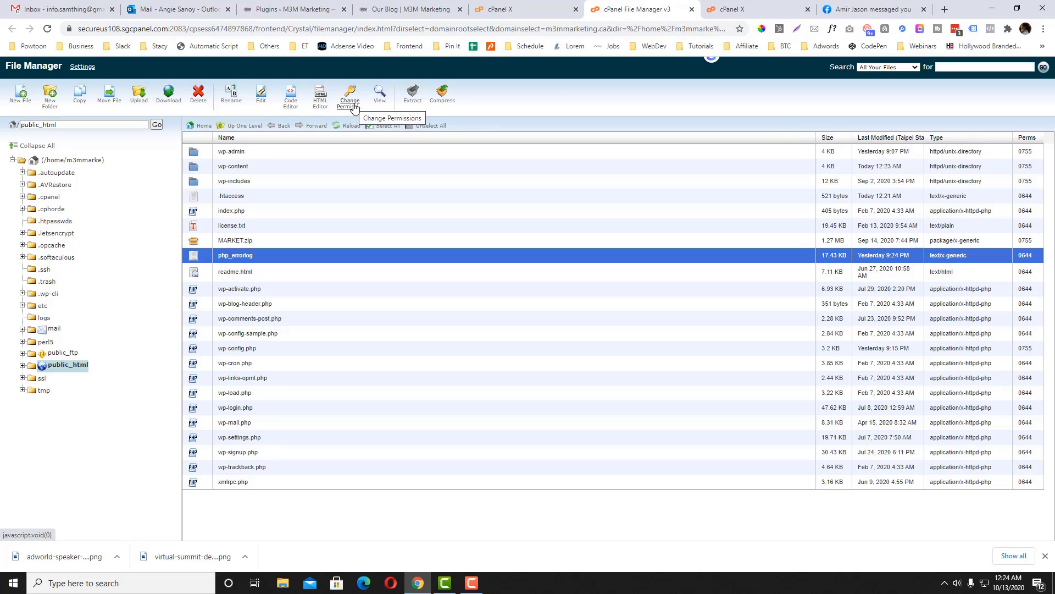
pyautogui.moveTo(642, 75)
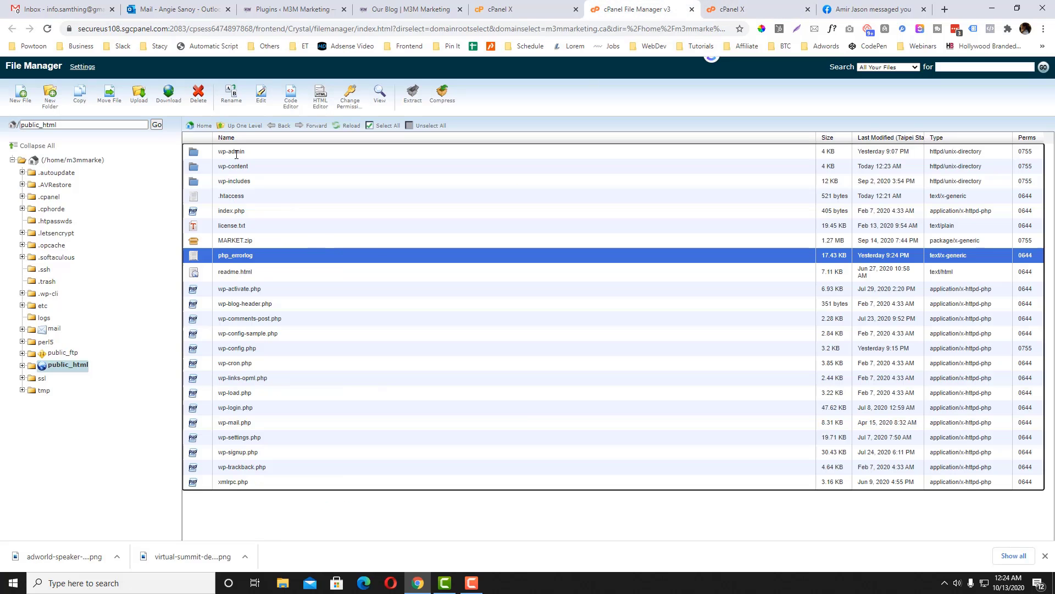
# - Open the .htaccess file in public_html with Code Edit
pyautogui.click(231, 151)
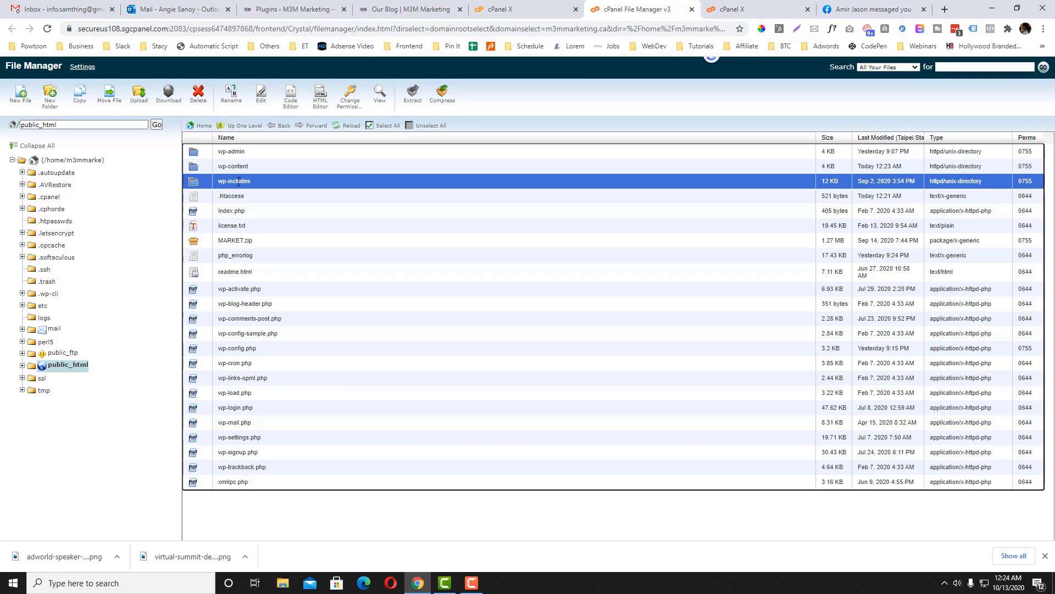
pyautogui.click(233, 166)
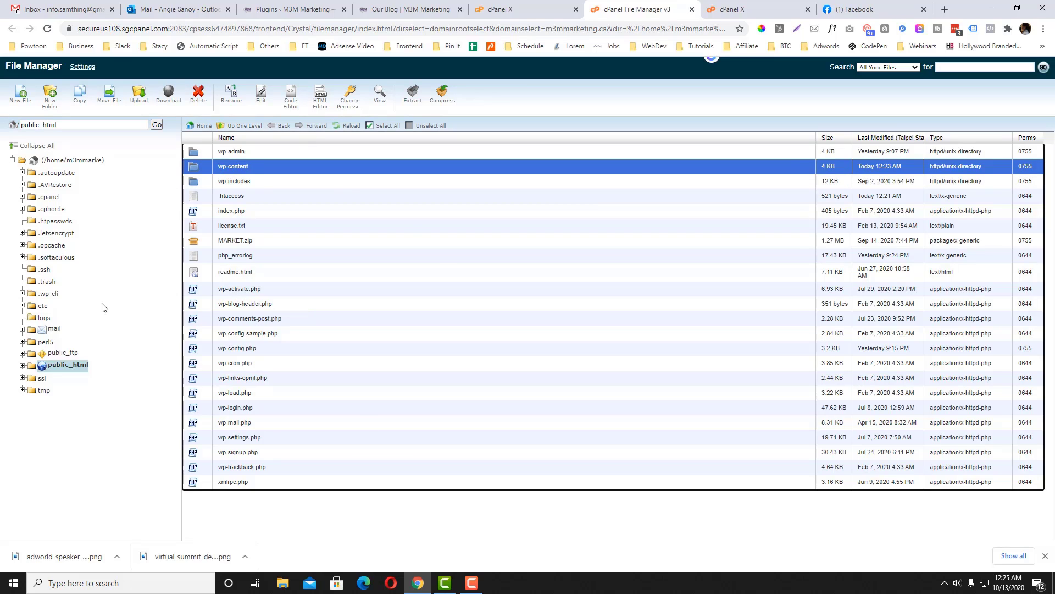
pyautogui.moveTo(300, 294)
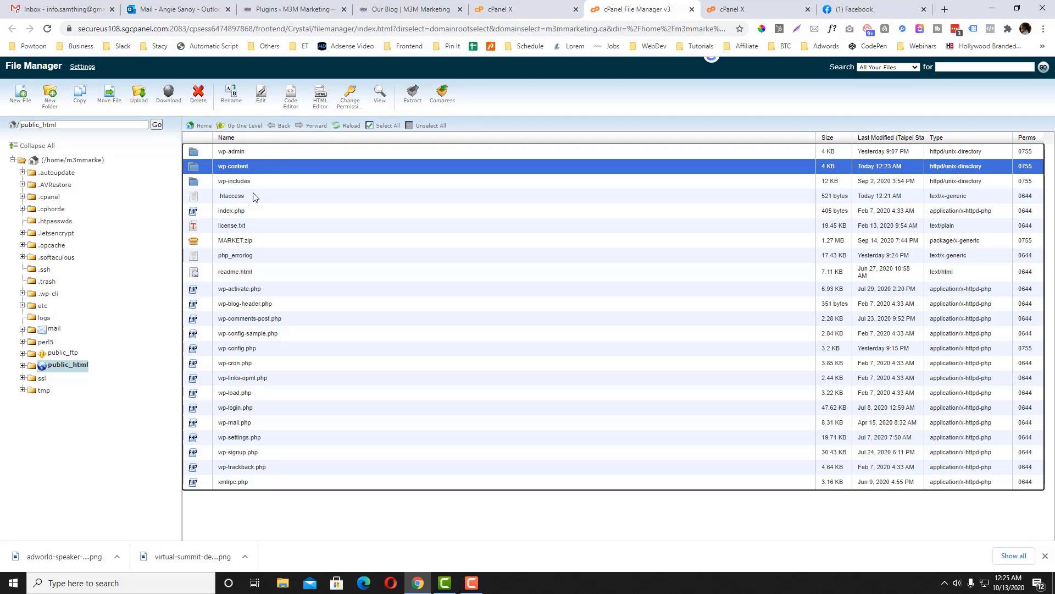
pyautogui.rightClick(231, 196)
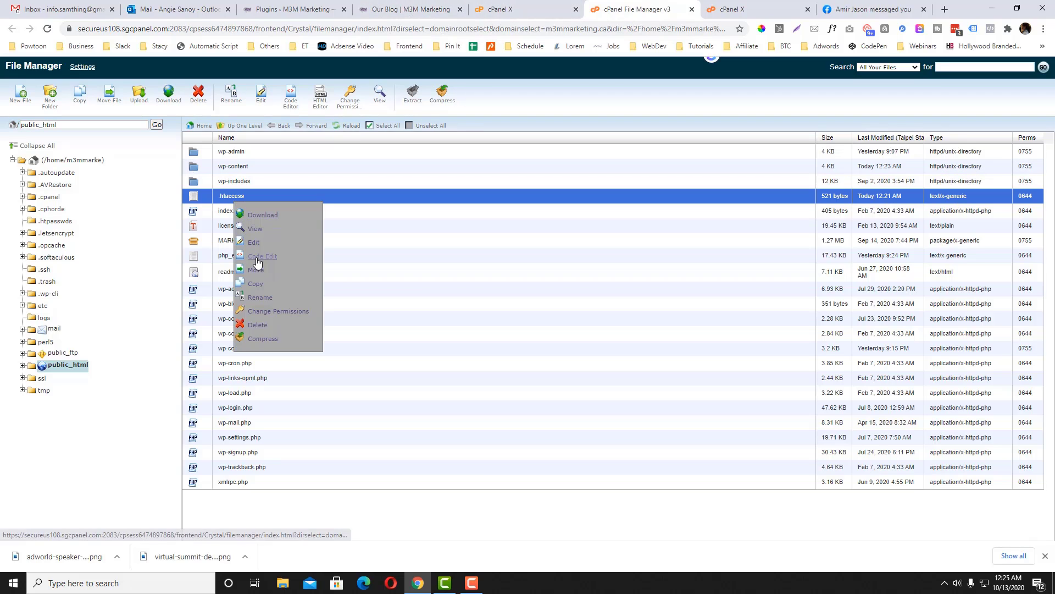
pyautogui.click(253, 243)
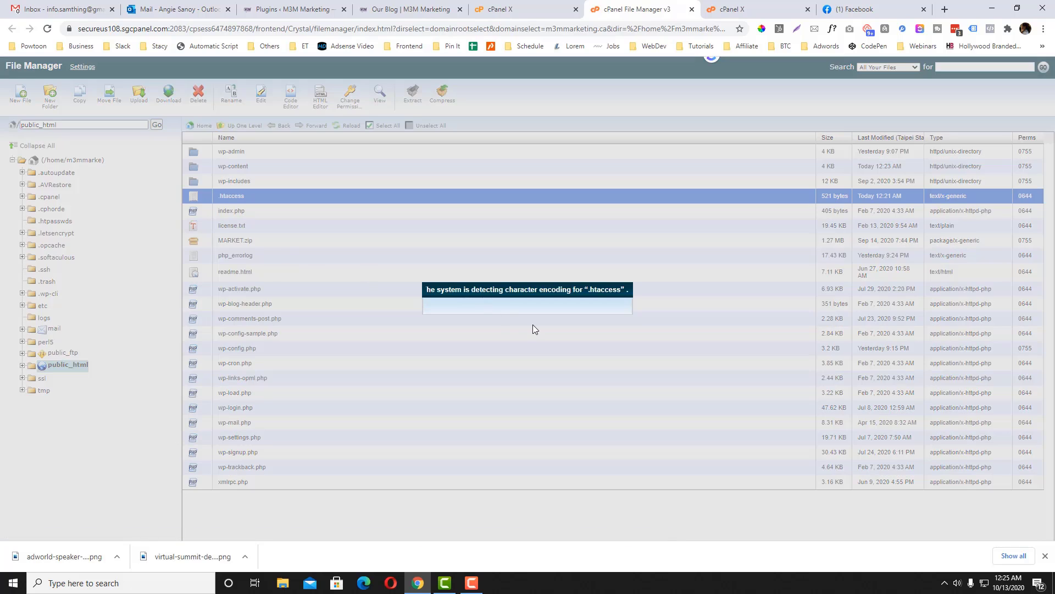
# - Confirm the encoding dialog and select all .htaccess contents in the code editor
pyautogui.click(290, 94)
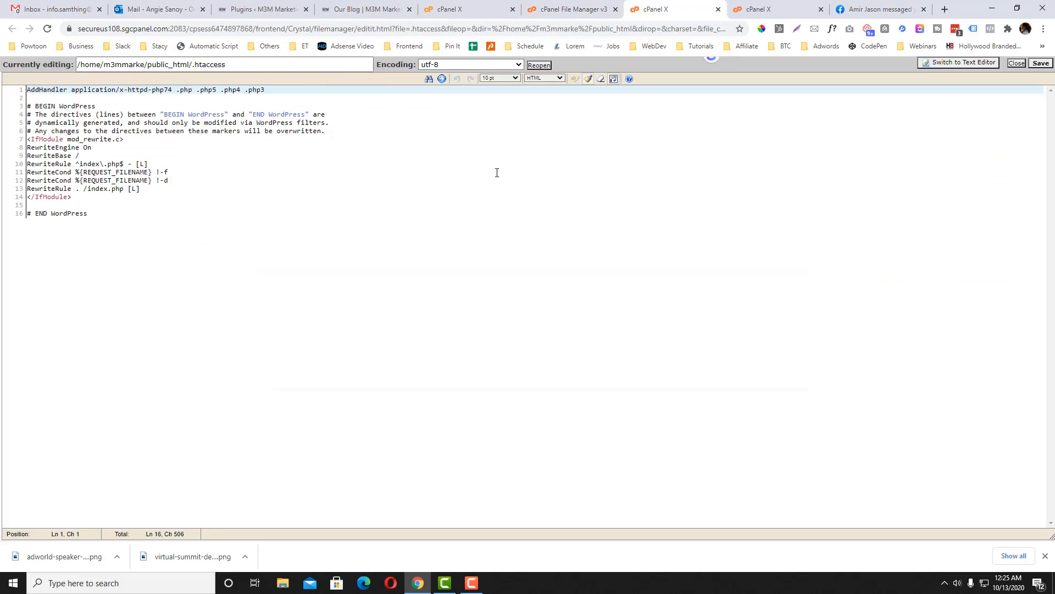
pyautogui.press('ctrl+a')
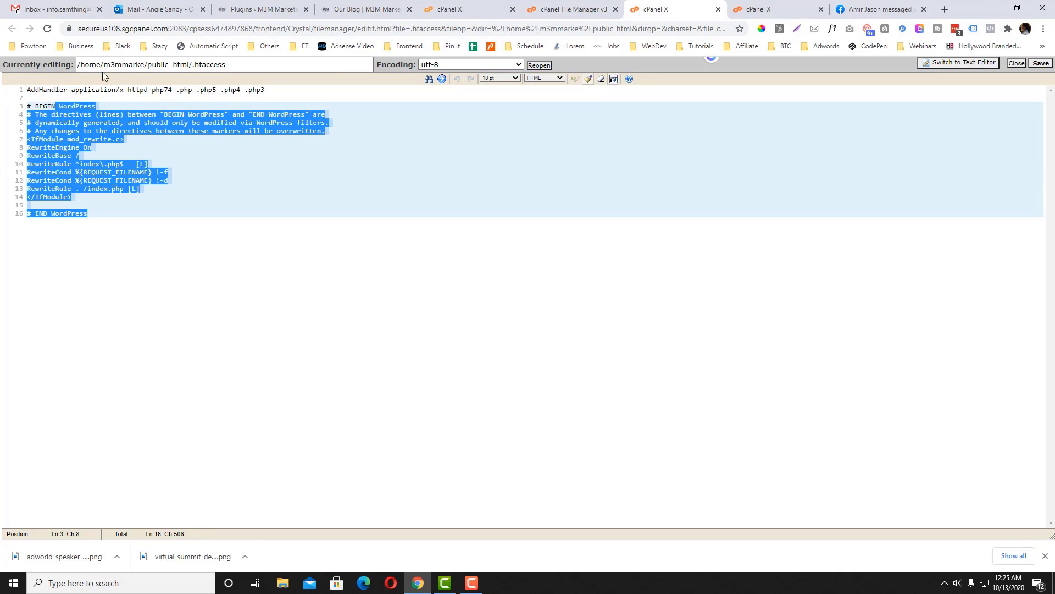
pyautogui.moveTo(155, 329)
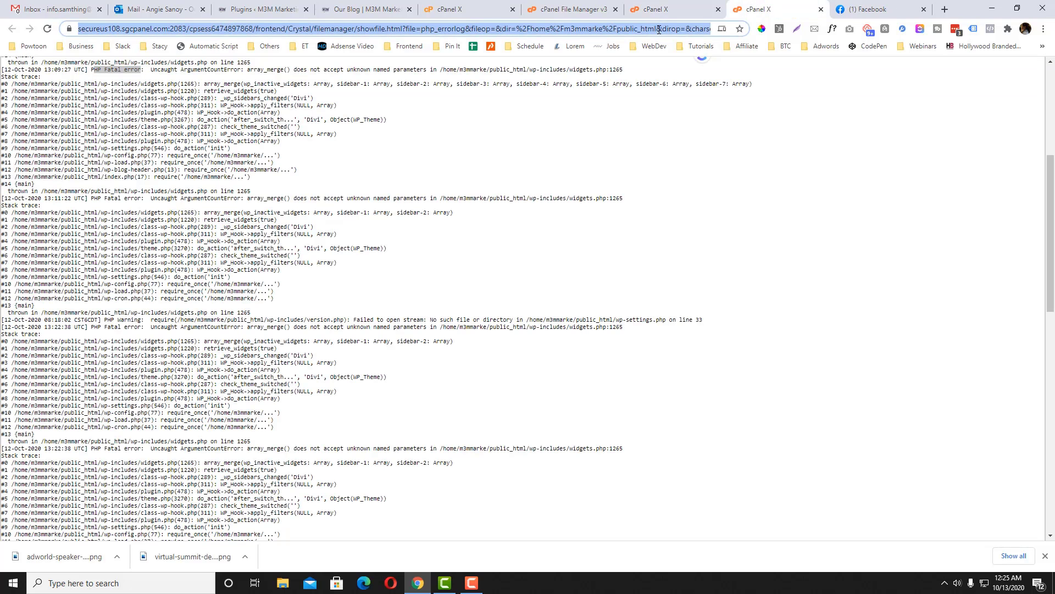
# - Search for the WordPress.org .htaccess article and scroll to its Basic WP rules
pyautogui.write('wordpress org')
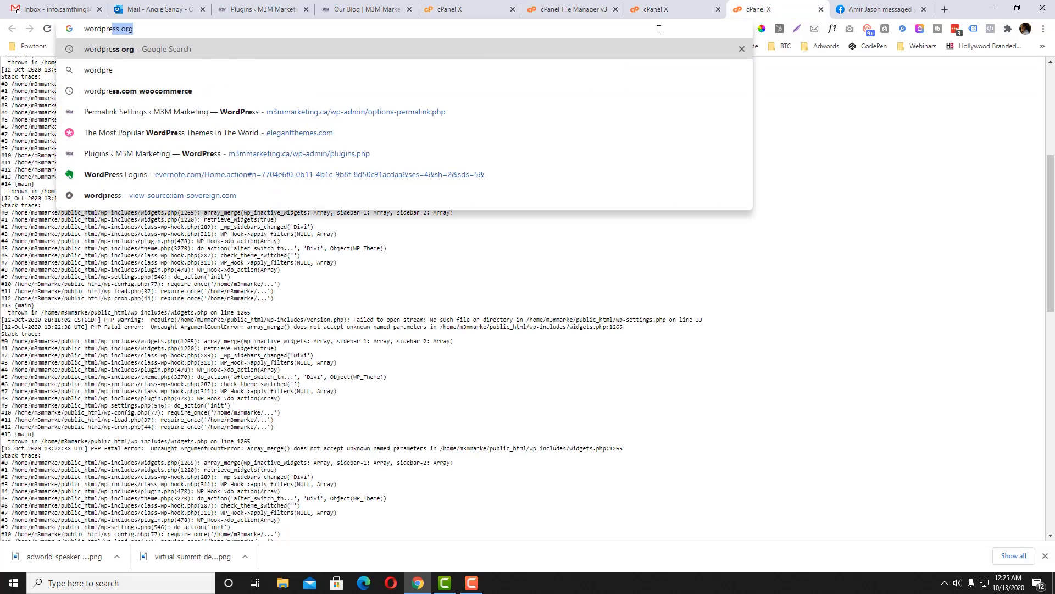
pyautogui.write('download .h')
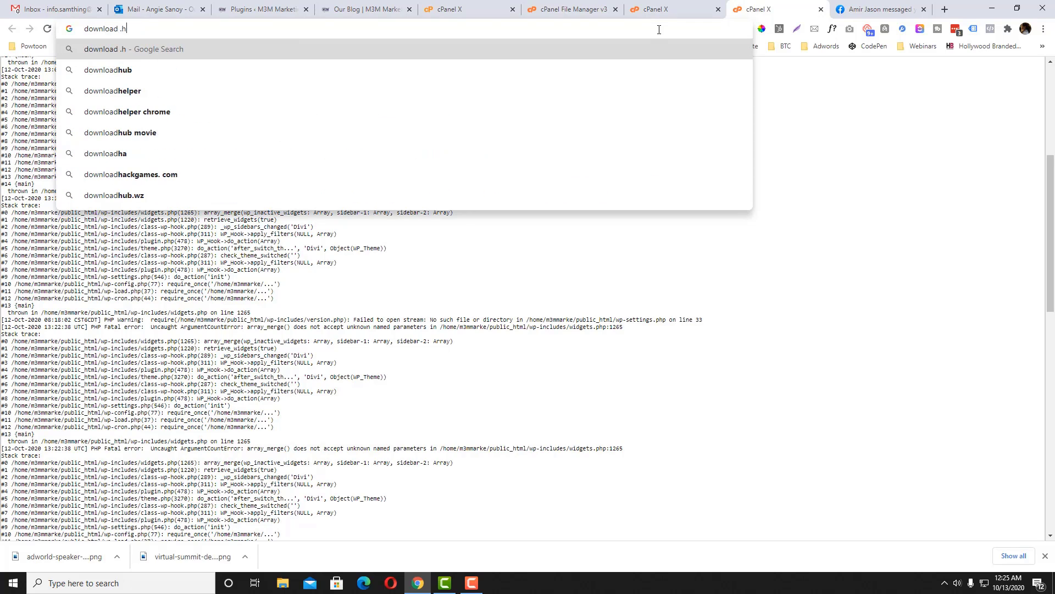
pyautogui.write('taccess file')
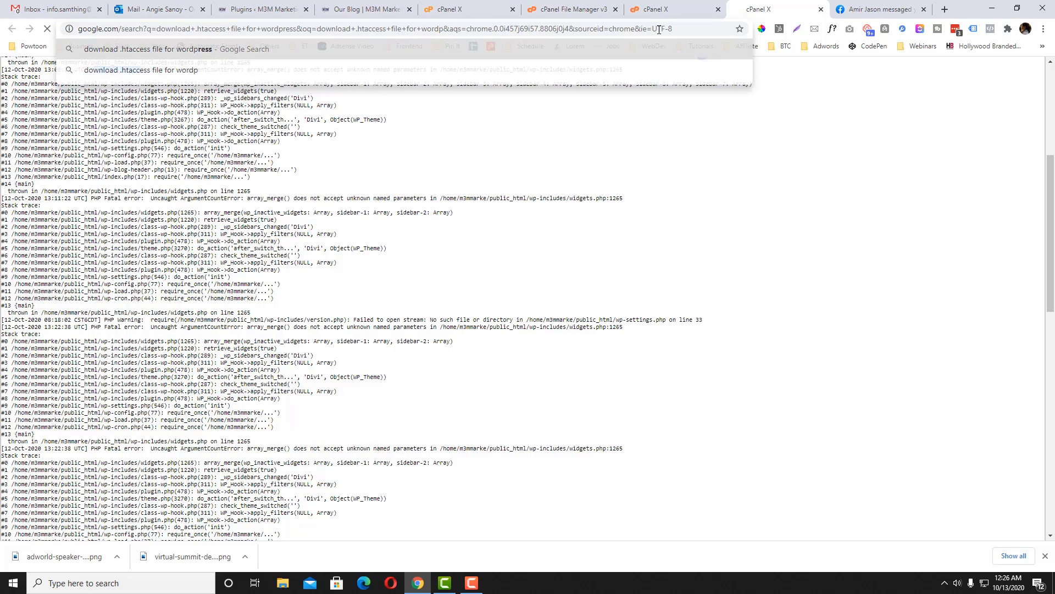
pyautogui.press('Return')
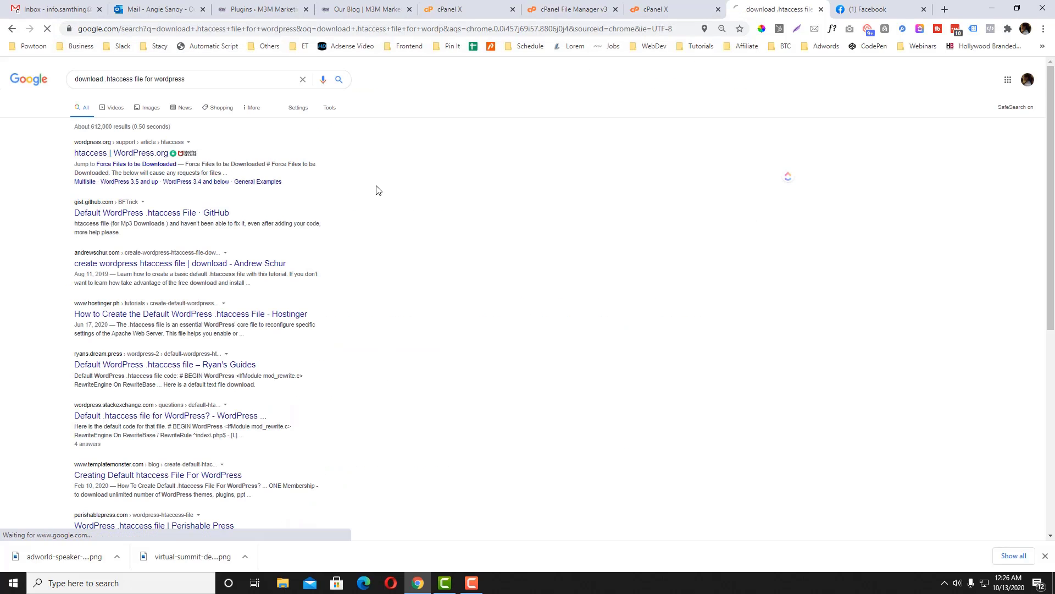
pyautogui.click(122, 153)
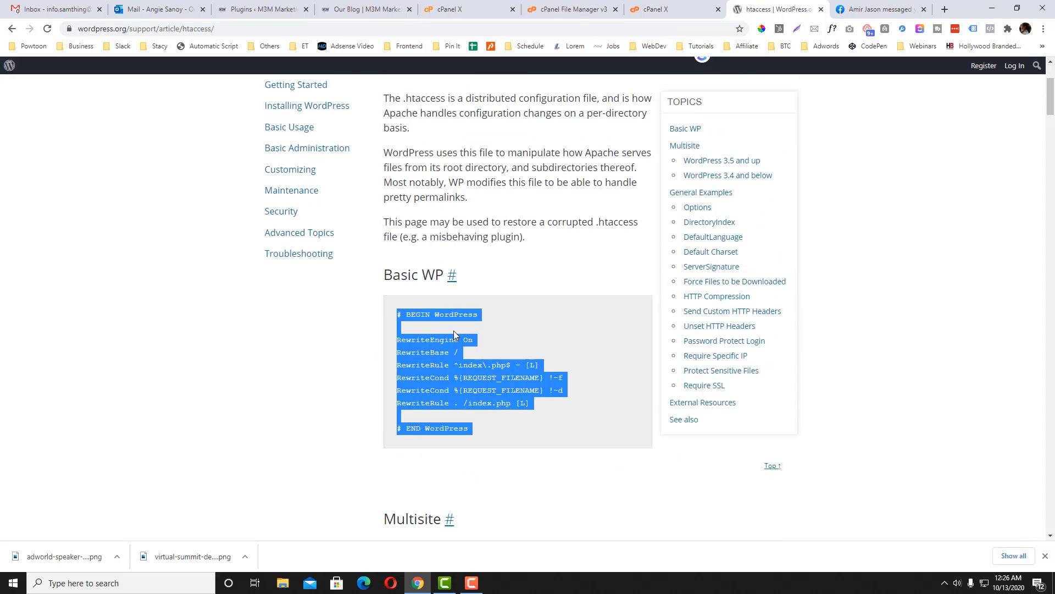
pyautogui.scroll(-3)
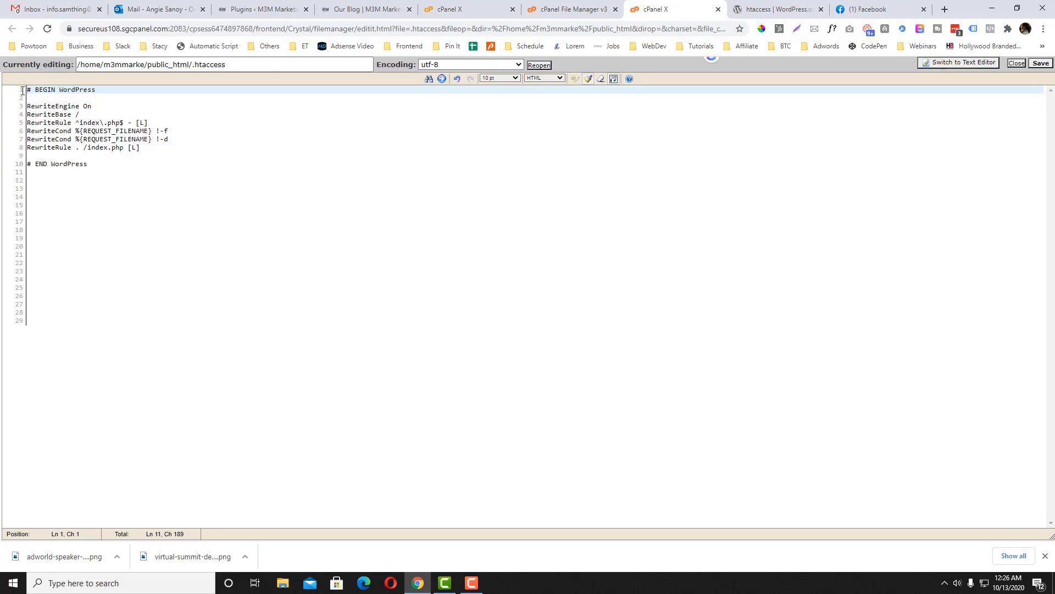
# - Save the default-only .htaccess and switch to the Our Blog tab to reload
pyautogui.click(1039, 63)
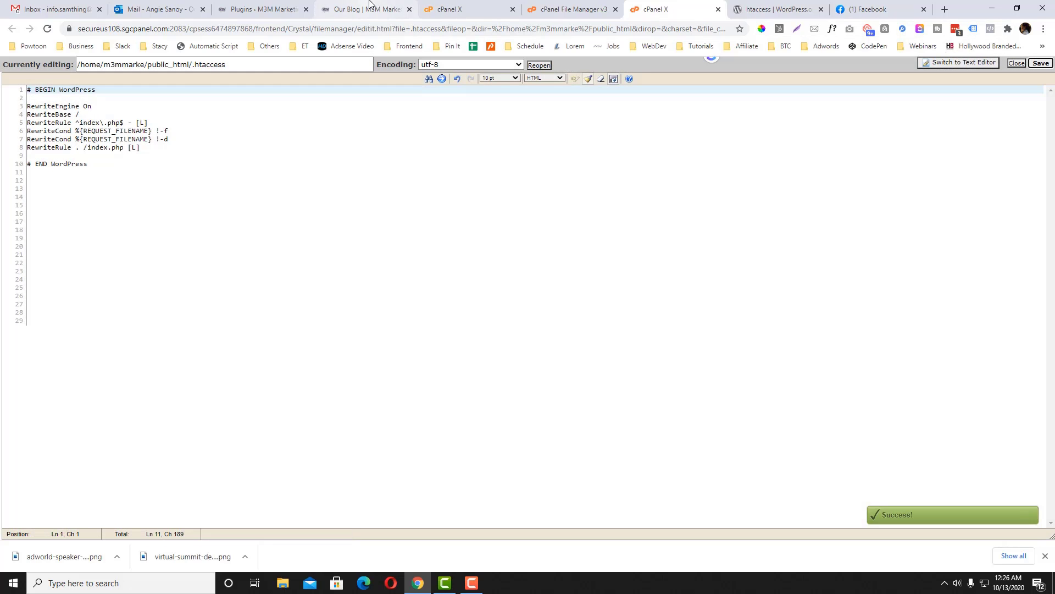
pyautogui.click(364, 8)
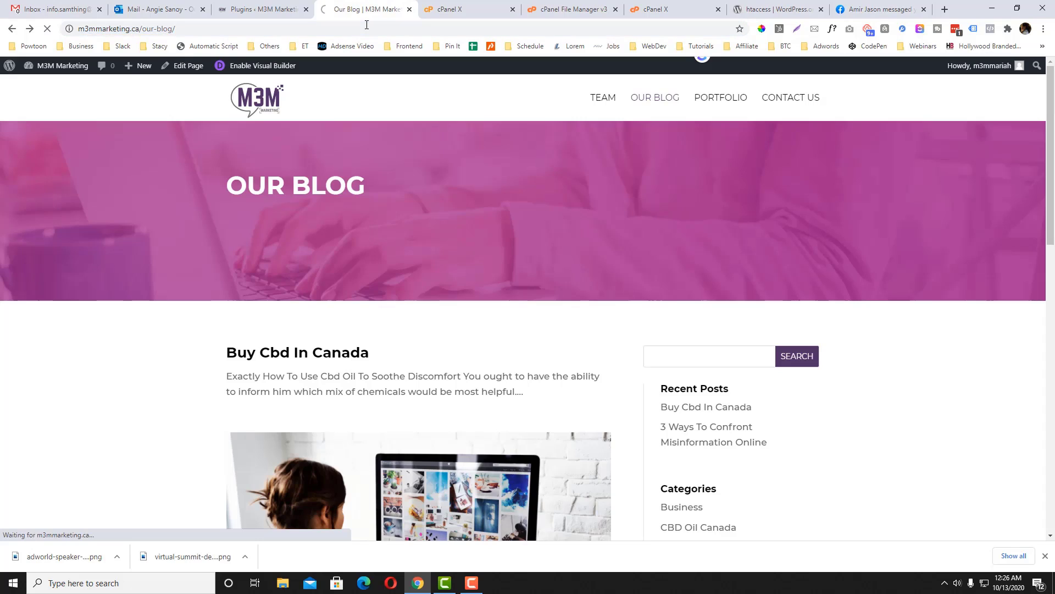